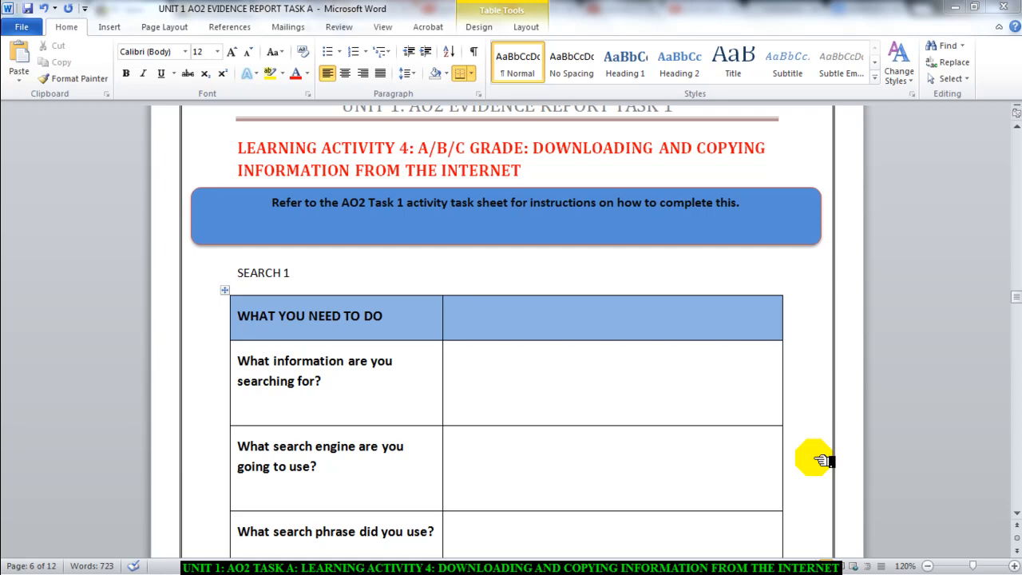
pyautogui.moveTo(827, 457)
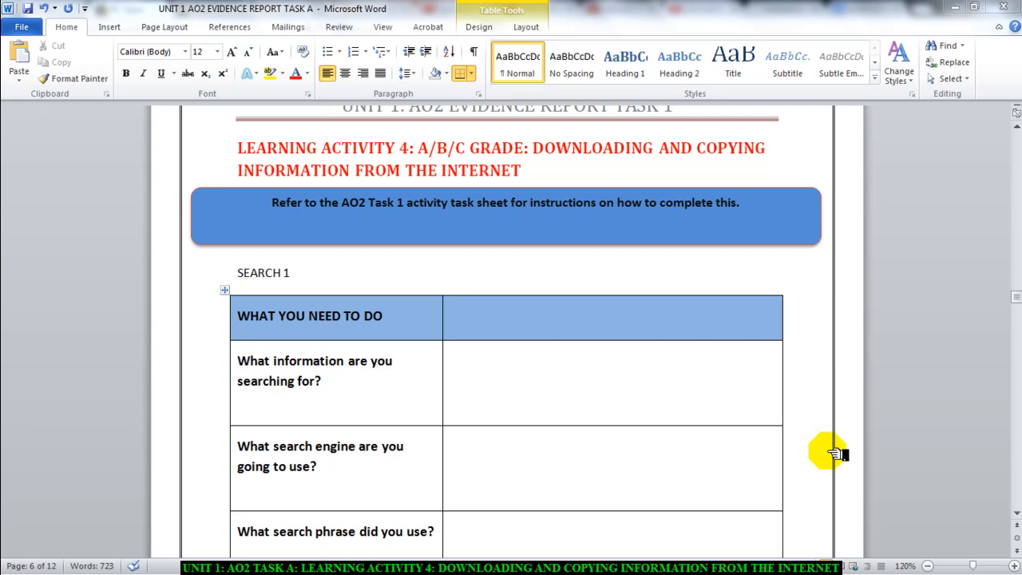
pyautogui.moveTo(512, 357)
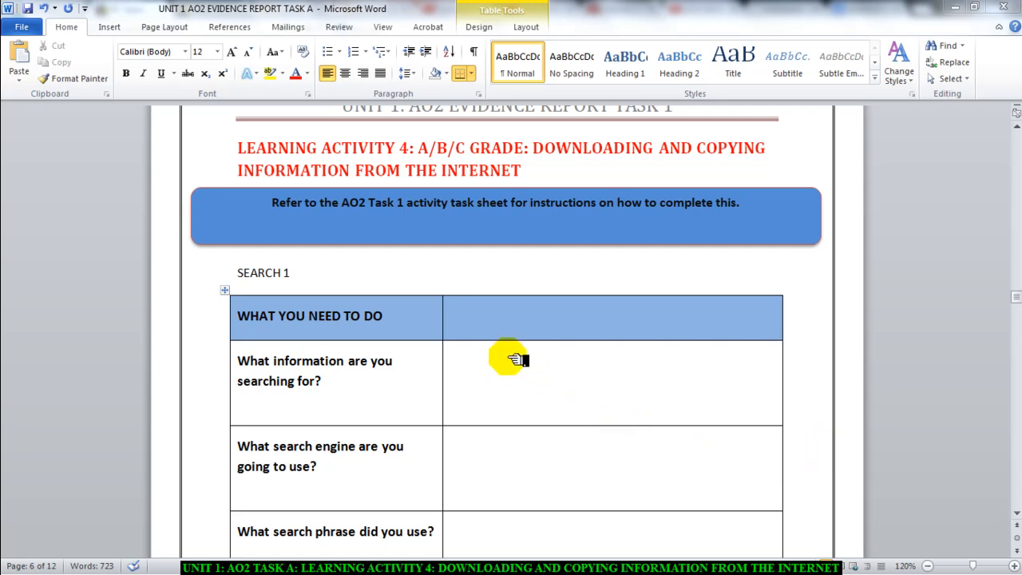
# - Enter SAASF as the information being searched for in the Search 1 table
pyautogui.scroll(-3)
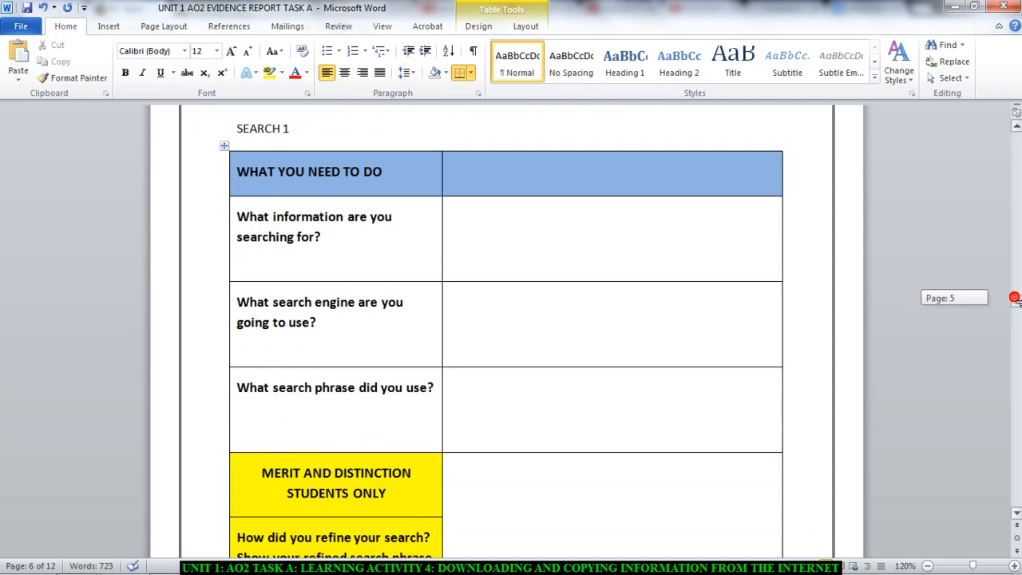
pyautogui.scroll(3)
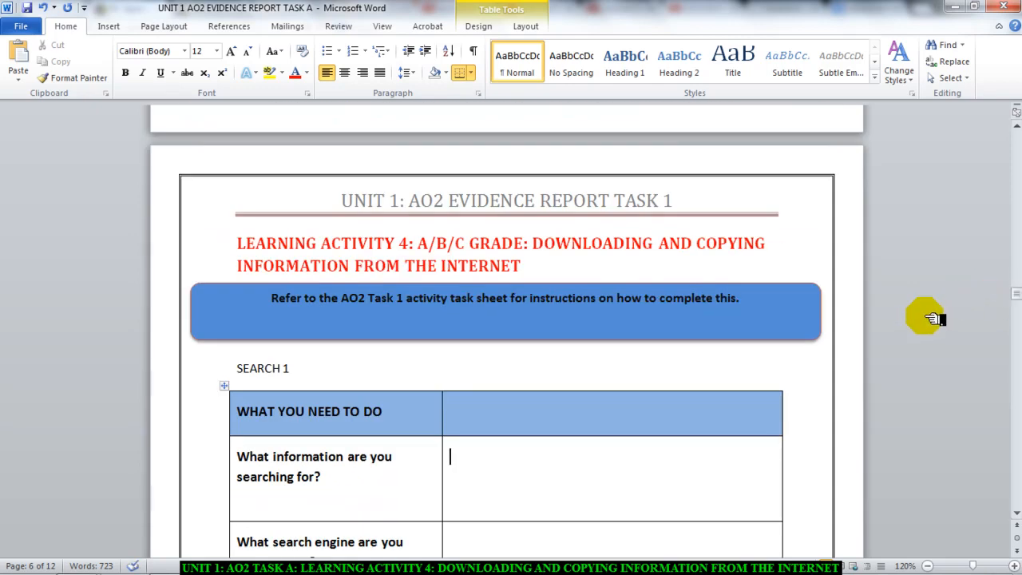
pyautogui.moveTo(466, 457)
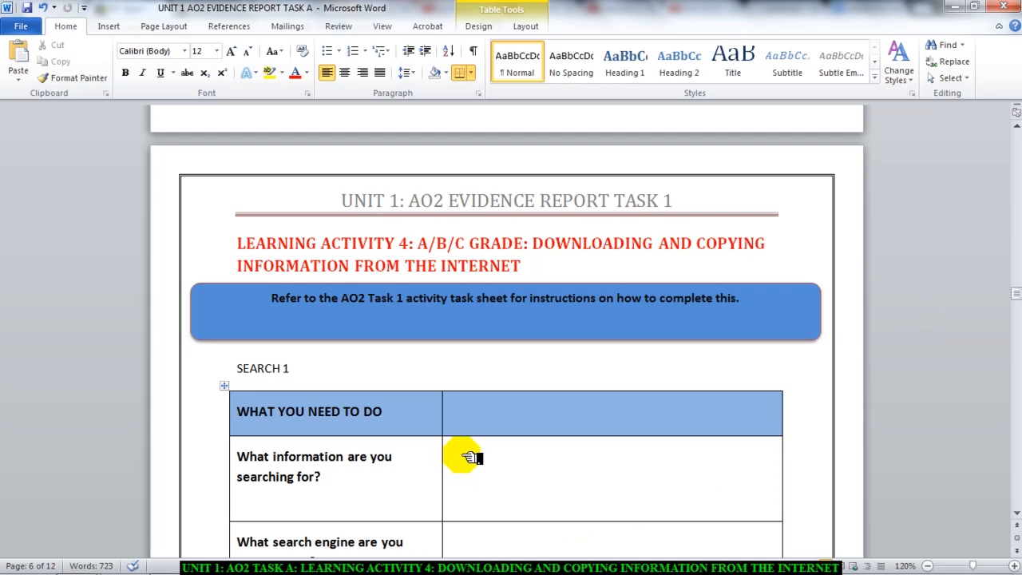
pyautogui.scroll(-3)
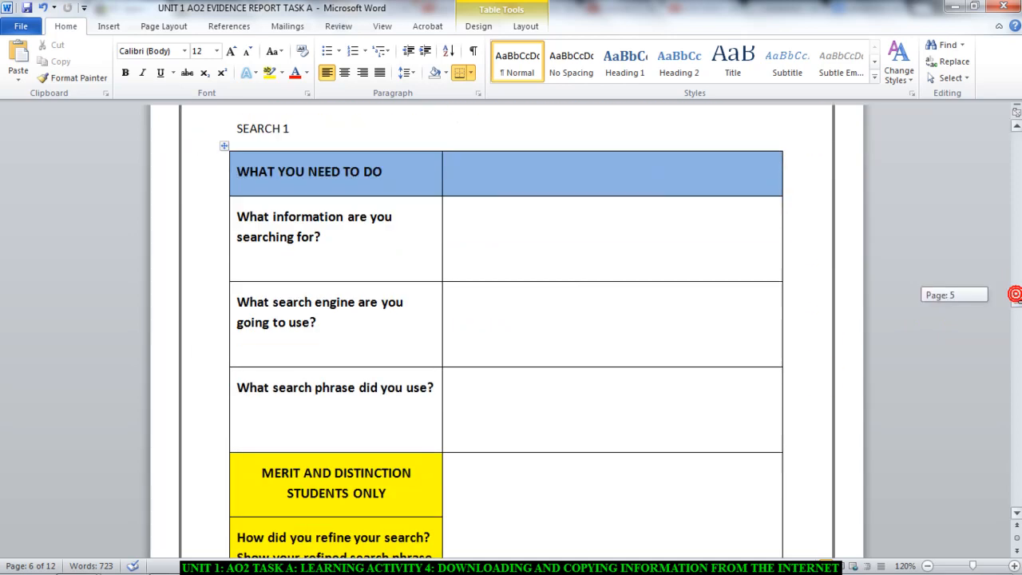
pyautogui.scroll(3)
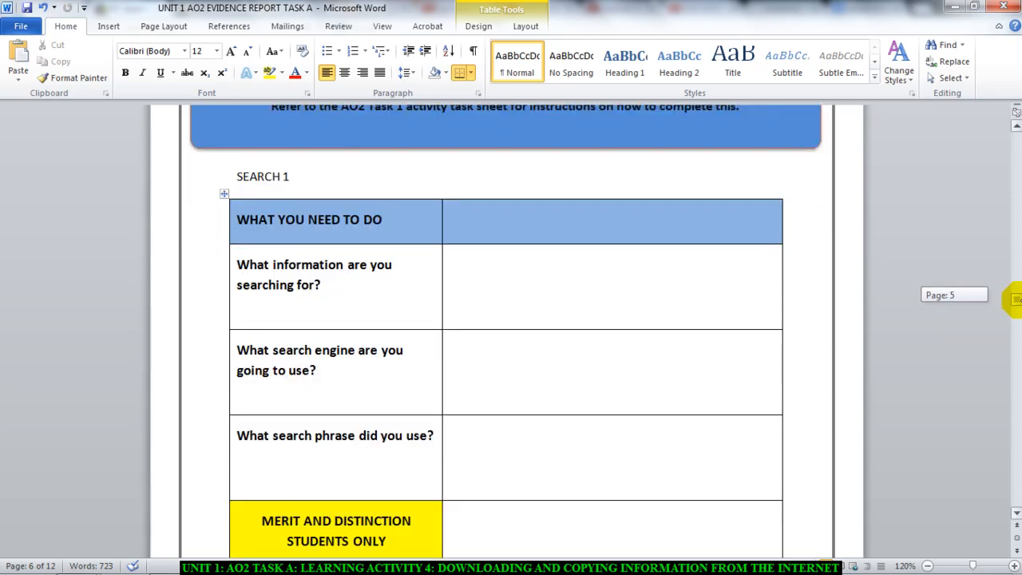
pyautogui.moveTo(859, 306)
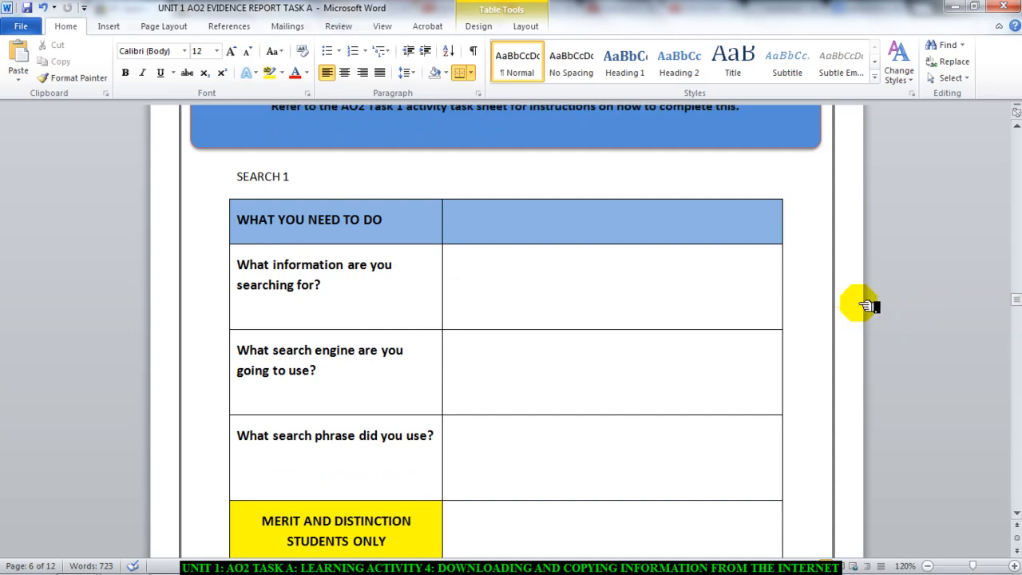
pyautogui.click(504, 270)
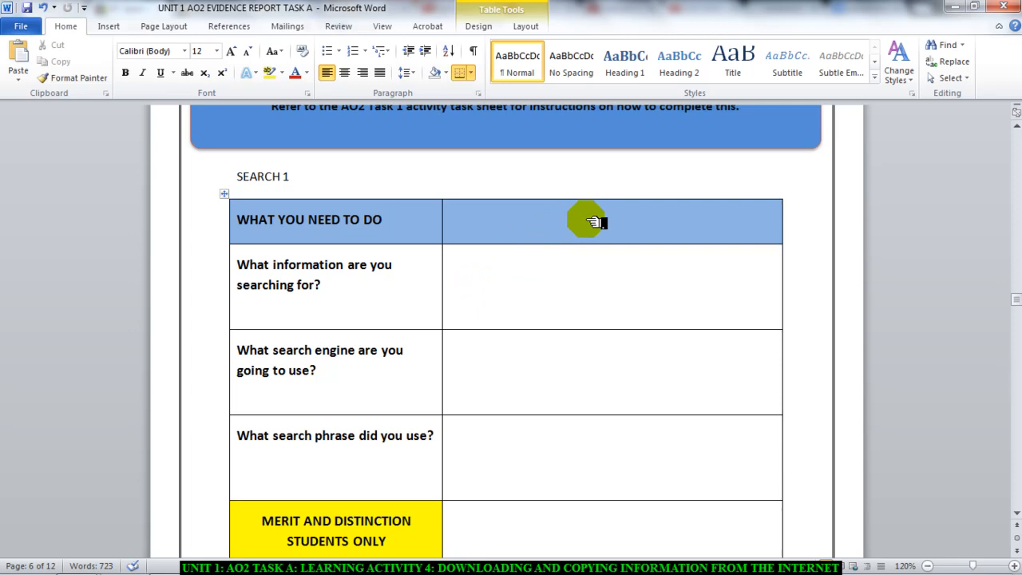
pyautogui.moveTo(583, 270)
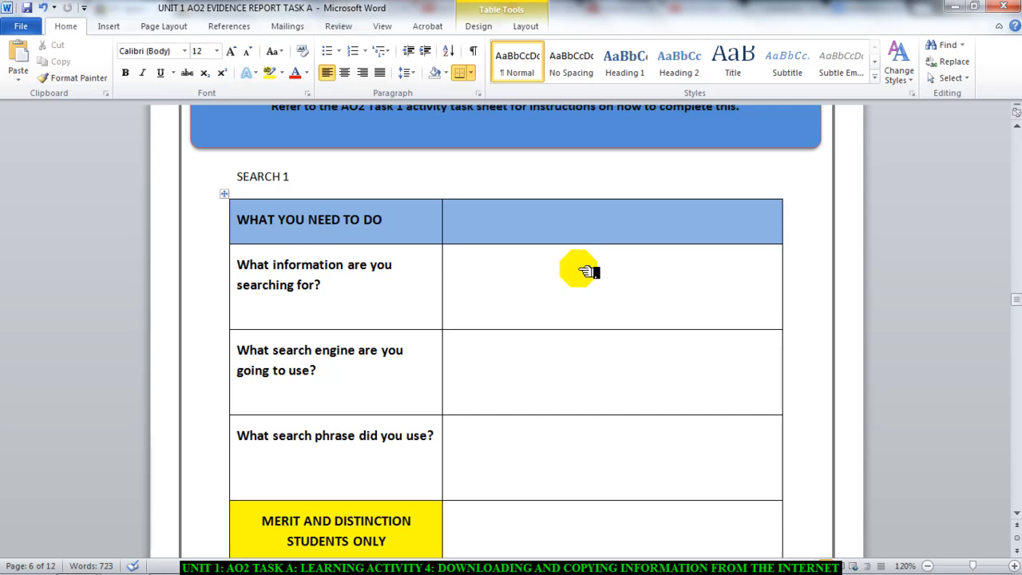
pyautogui.write('SAASF')
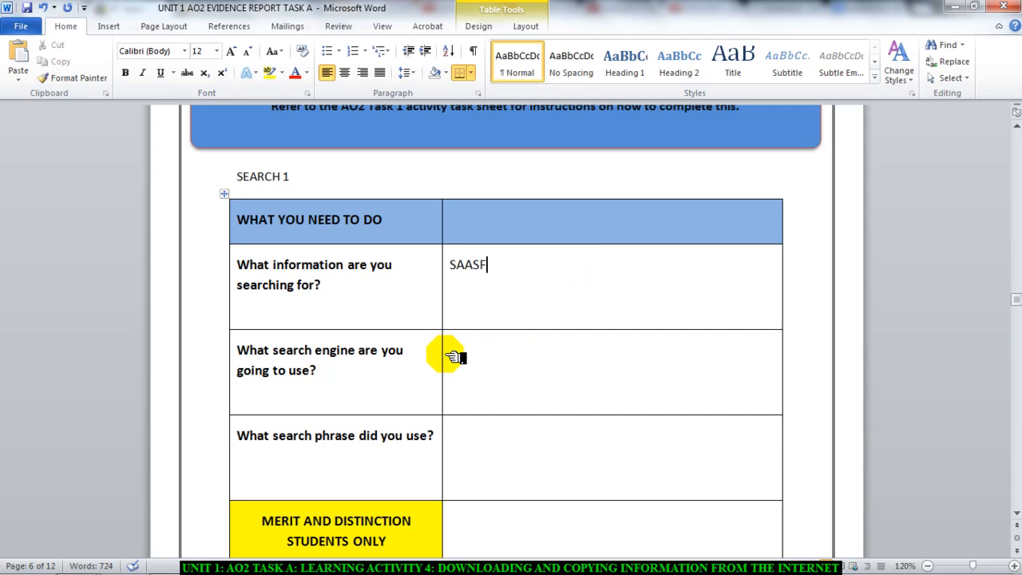
# - Enter GOOGLE as the search engine used and move on to the search phrase question
pyautogui.click(451, 350)
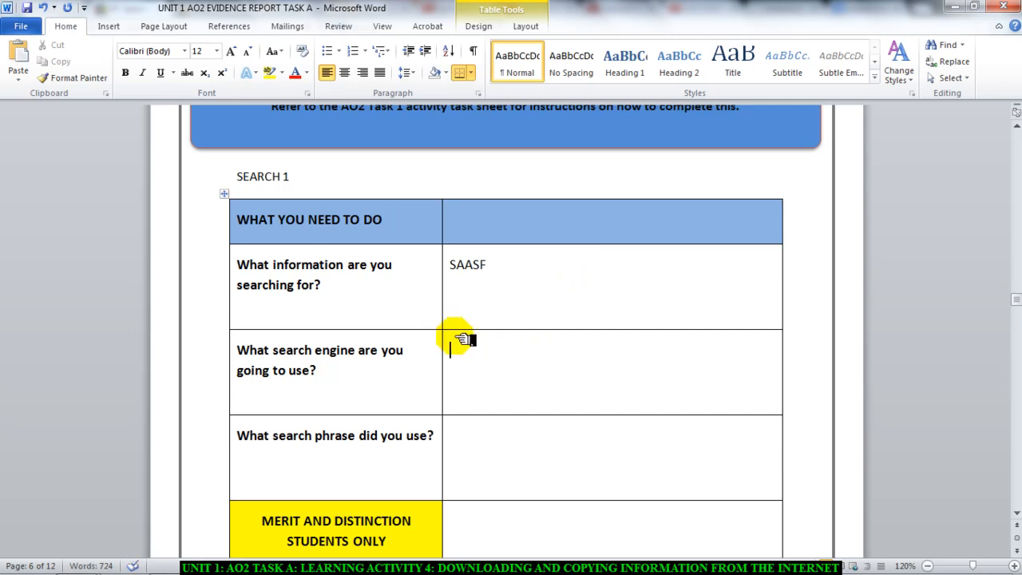
pyautogui.write('G')
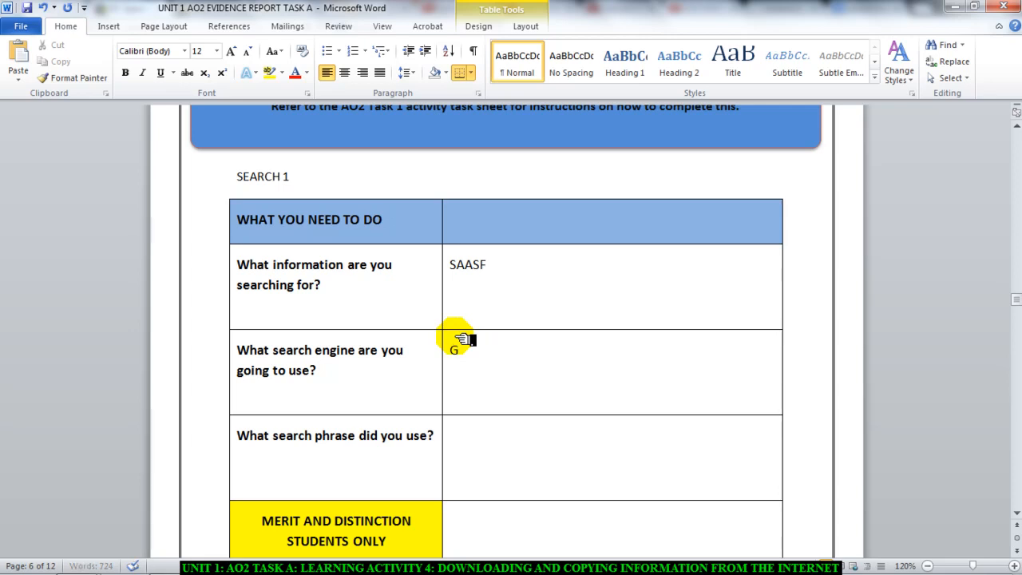
pyautogui.write('OOGLE')
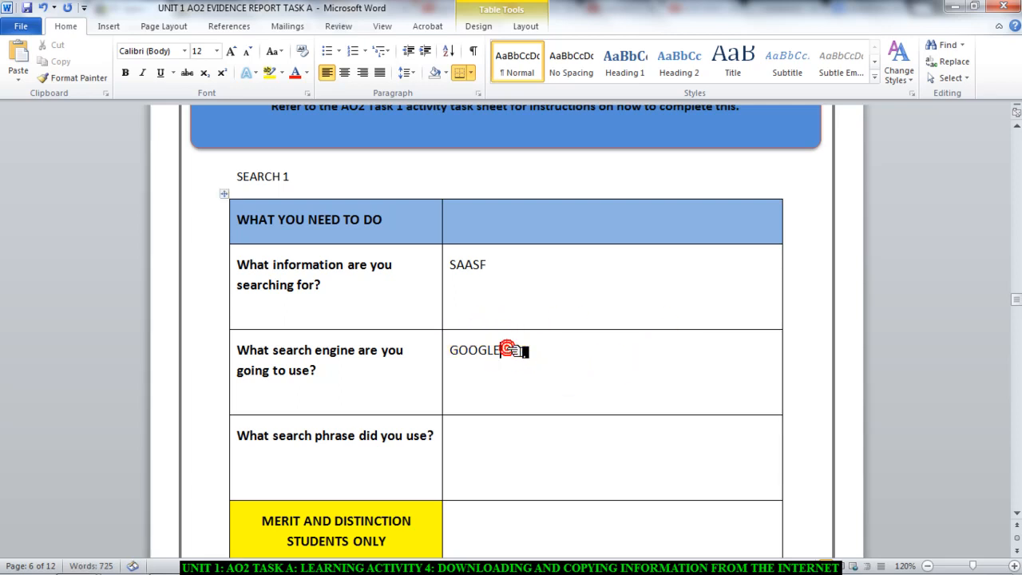
pyautogui.click(463, 439)
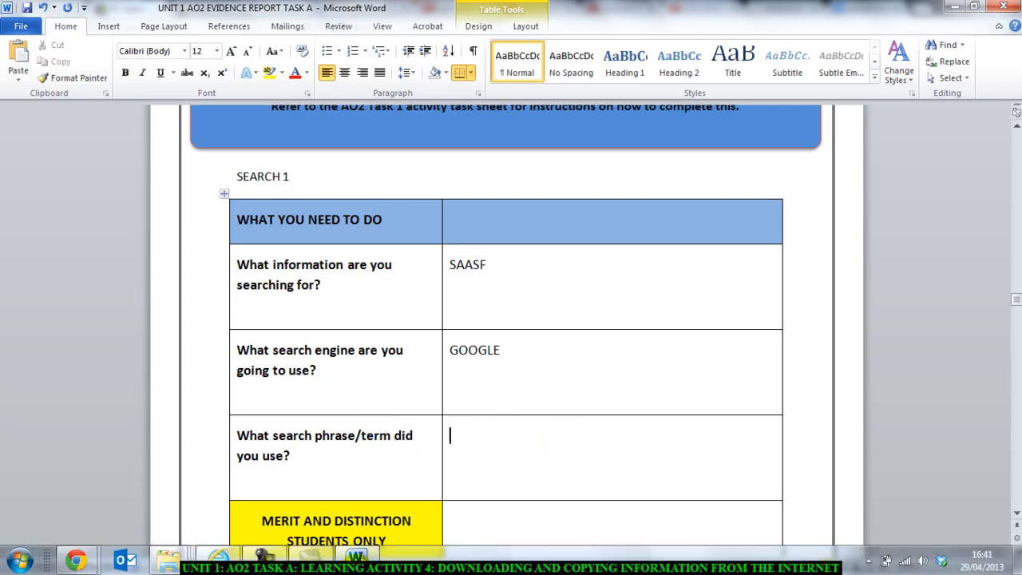
# - Run a Google search for the suggested query 'interesting places in canada'
pyautogui.click(217, 569)
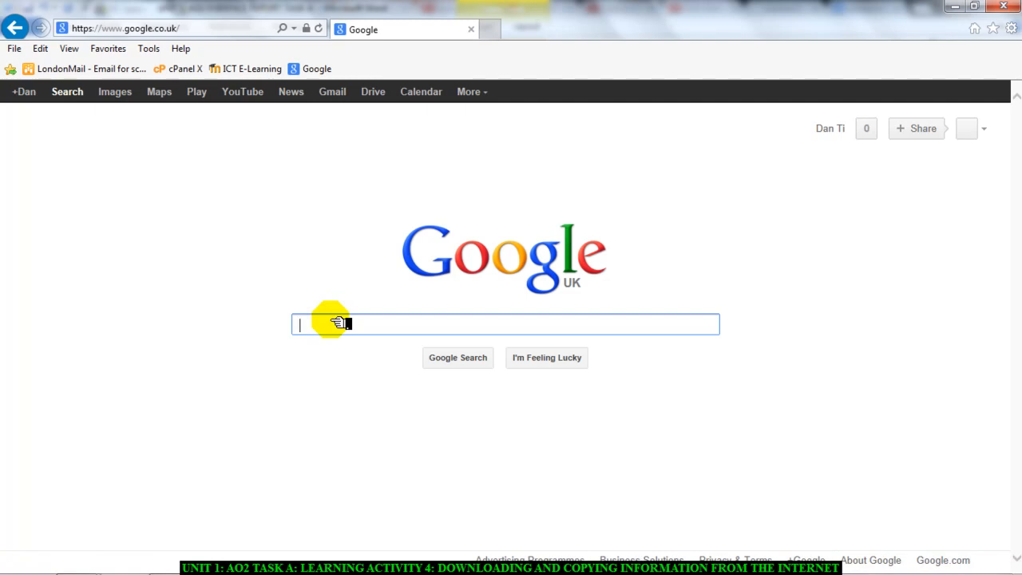
pyautogui.write('interesting pla')
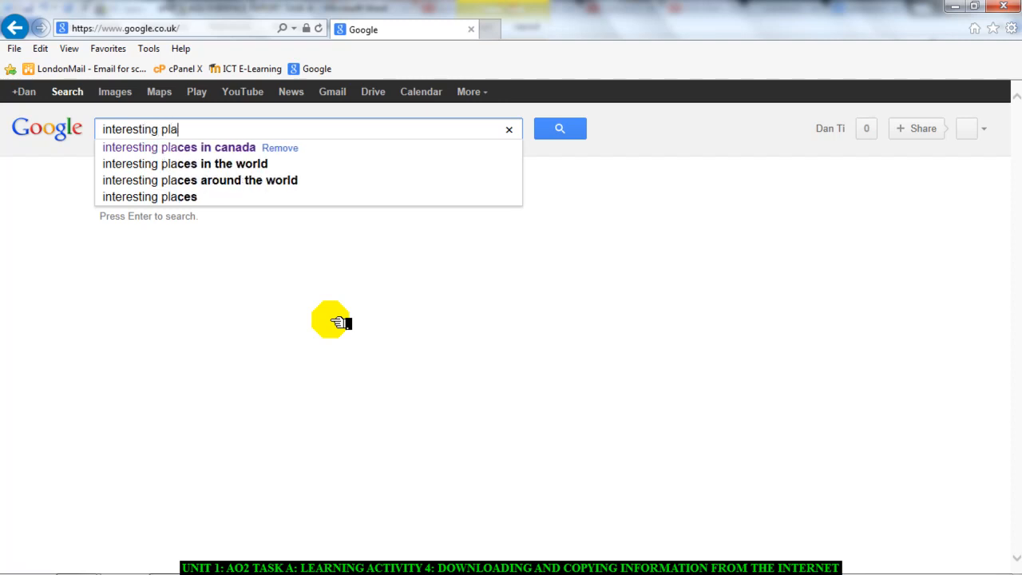
pyautogui.write('ces in ca')
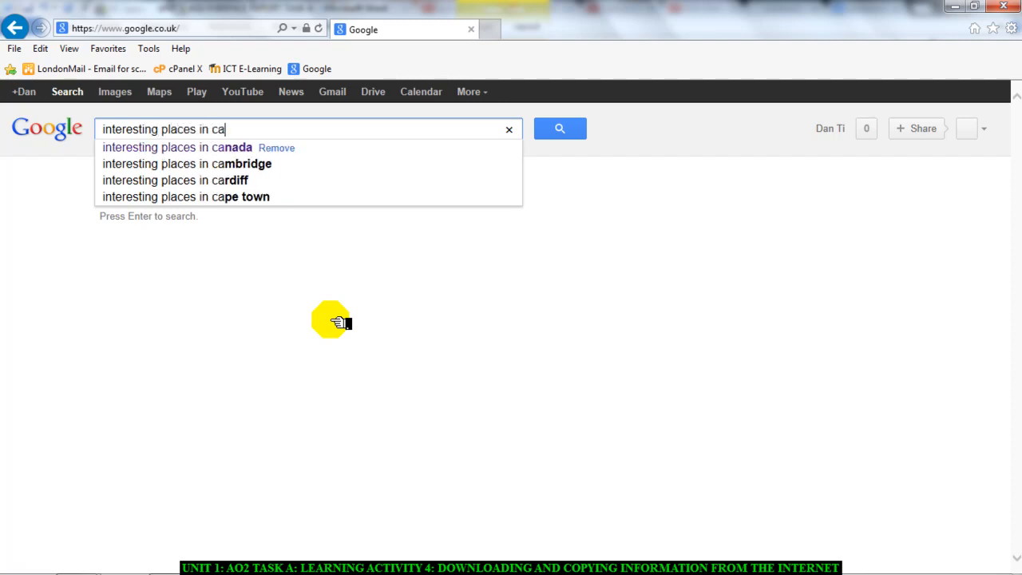
pyautogui.click(178, 147)
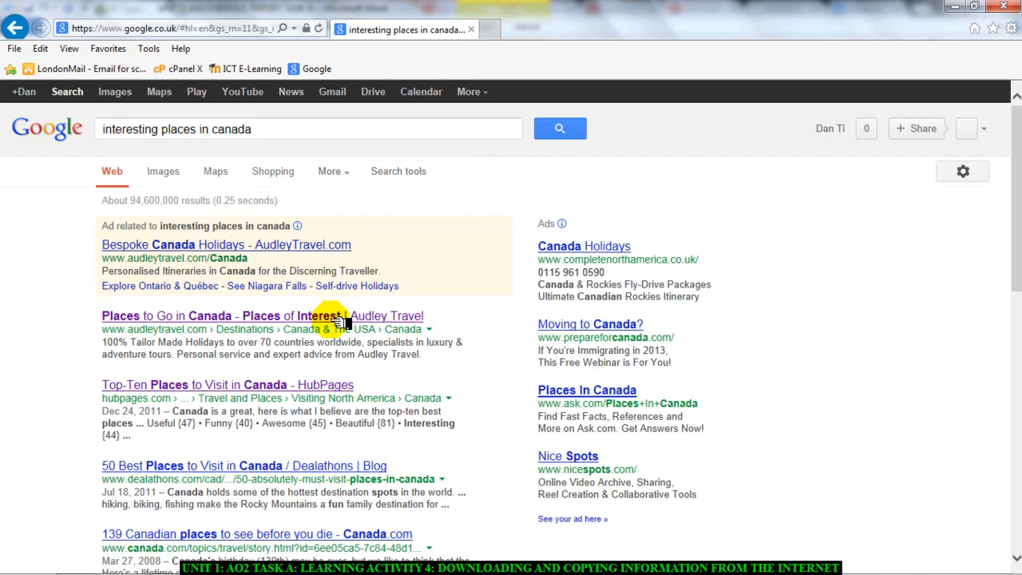
pyautogui.moveTo(257, 385)
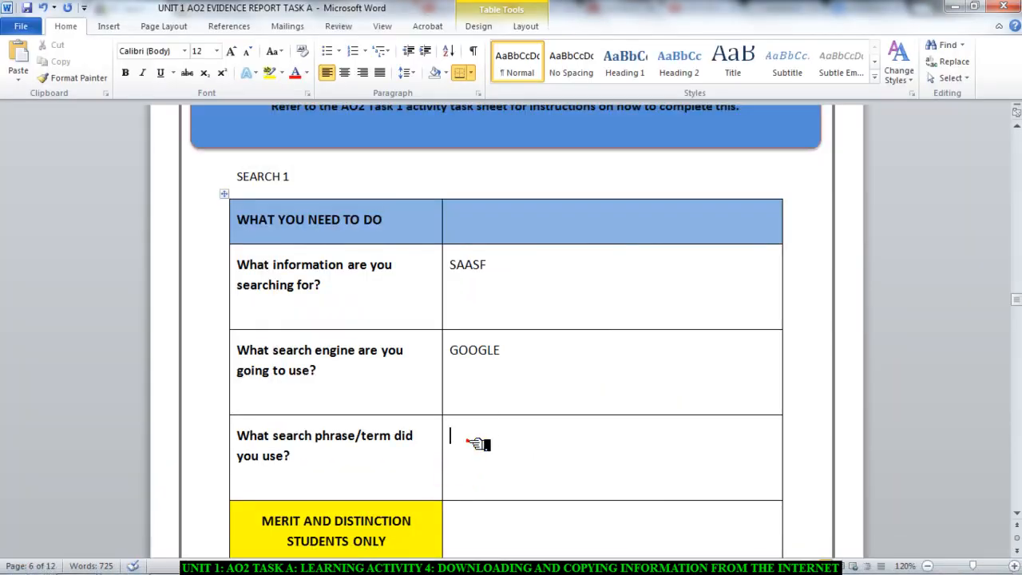
# - Enter 'Interesting places canada' as the search phrase and move to the refinement question
pyautogui.write('intere')
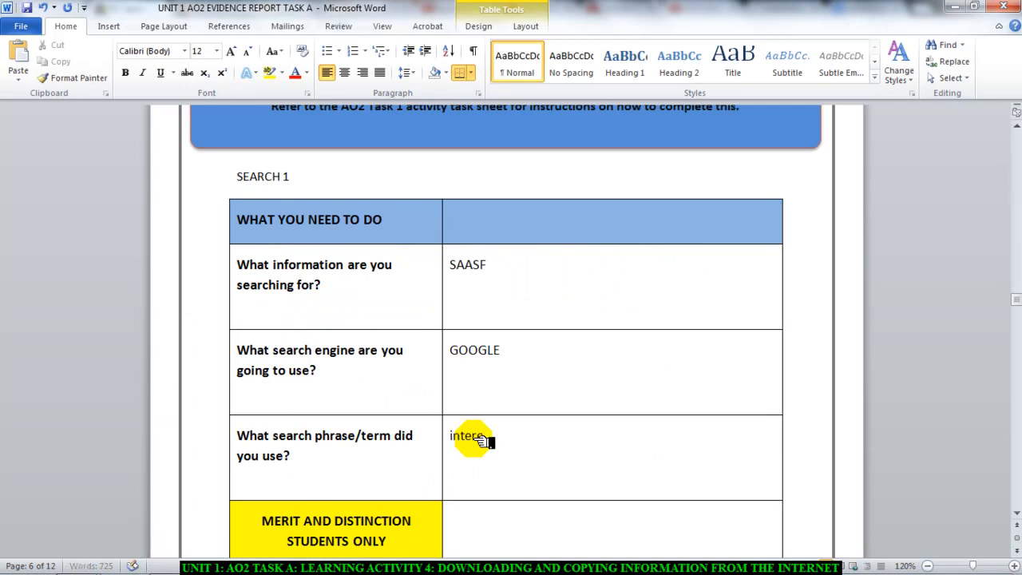
pyautogui.write('Interesting p')
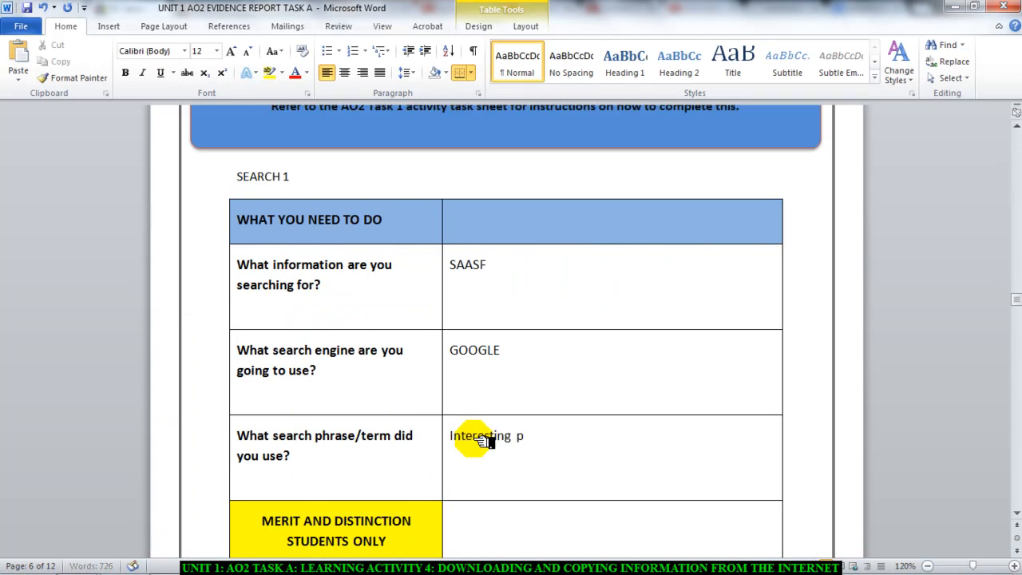
pyautogui.write('laces canada')
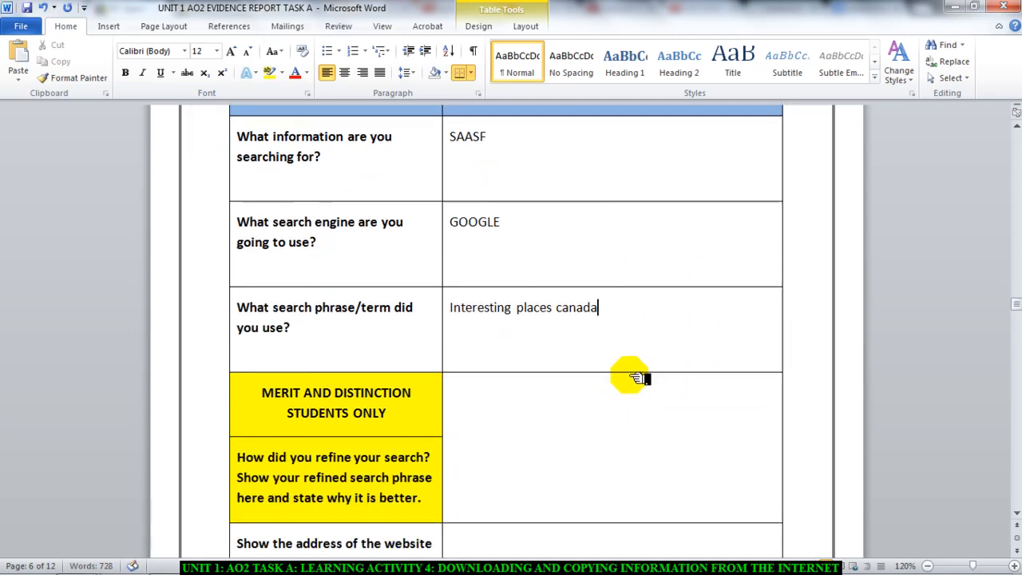
pyautogui.scroll(-3)
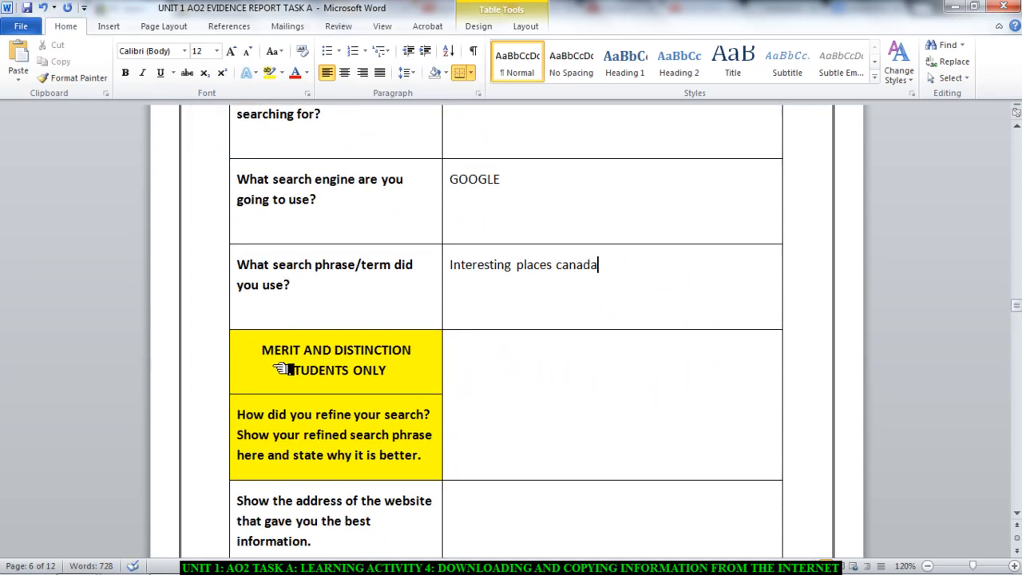
pyautogui.moveTo(573, 382)
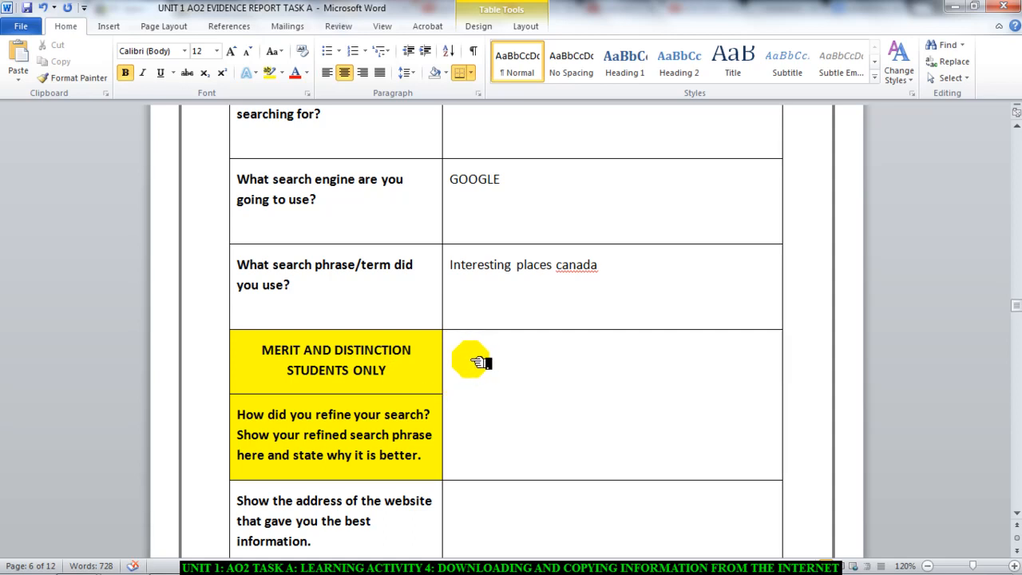
pyautogui.scroll(-3)
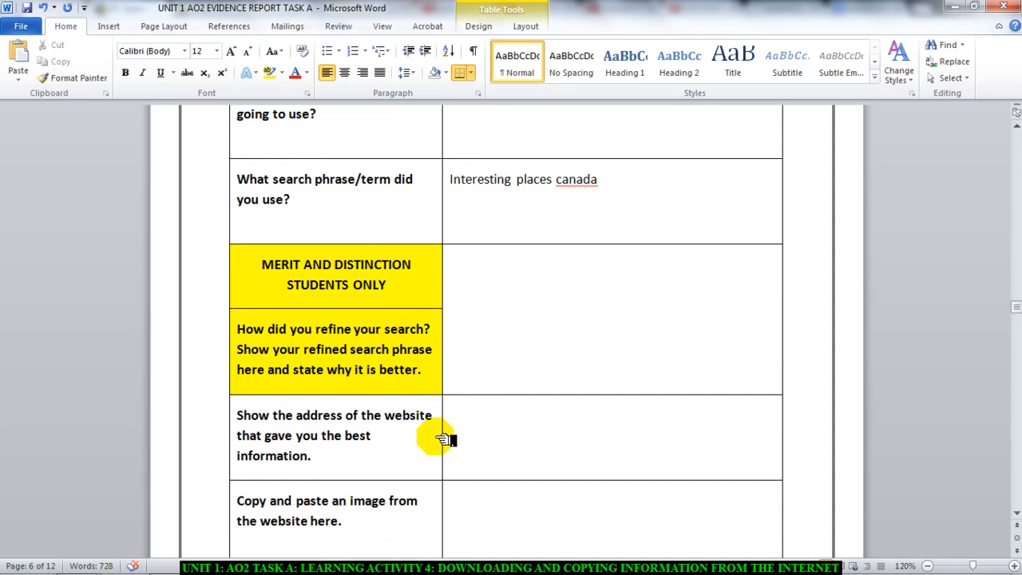
pyautogui.moveTo(466, 269)
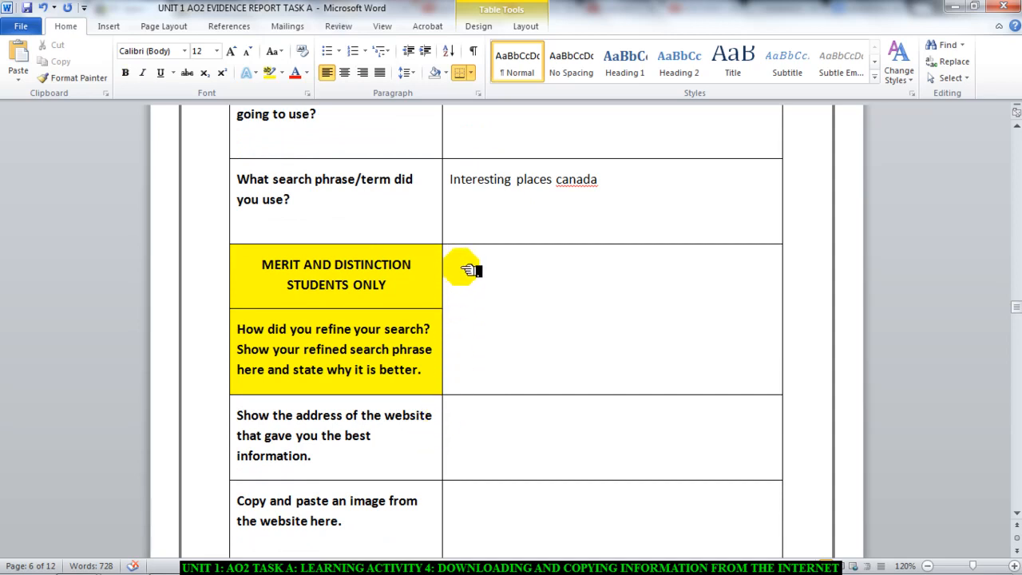
pyautogui.click(451, 263)
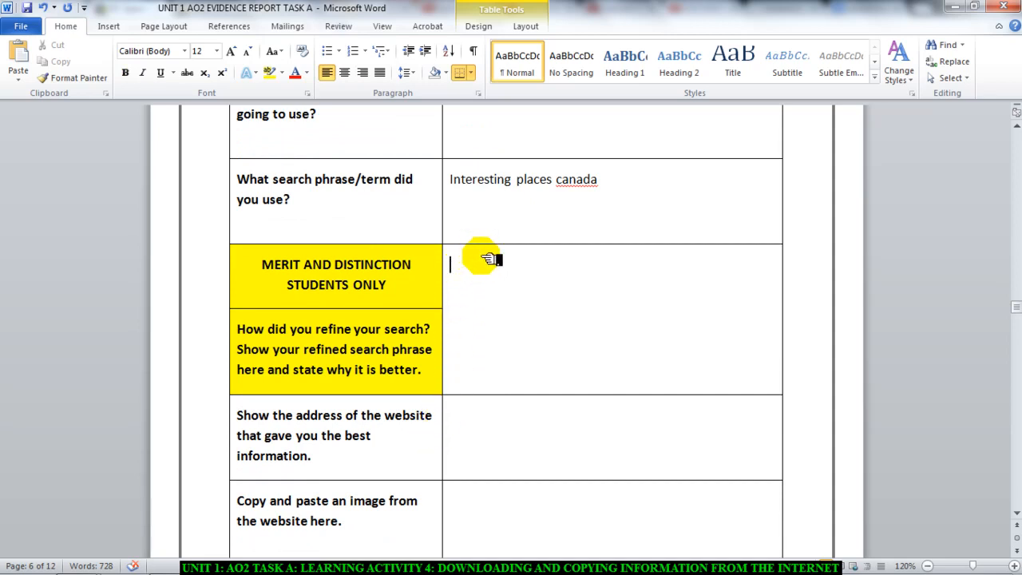
pyautogui.moveTo(498, 287)
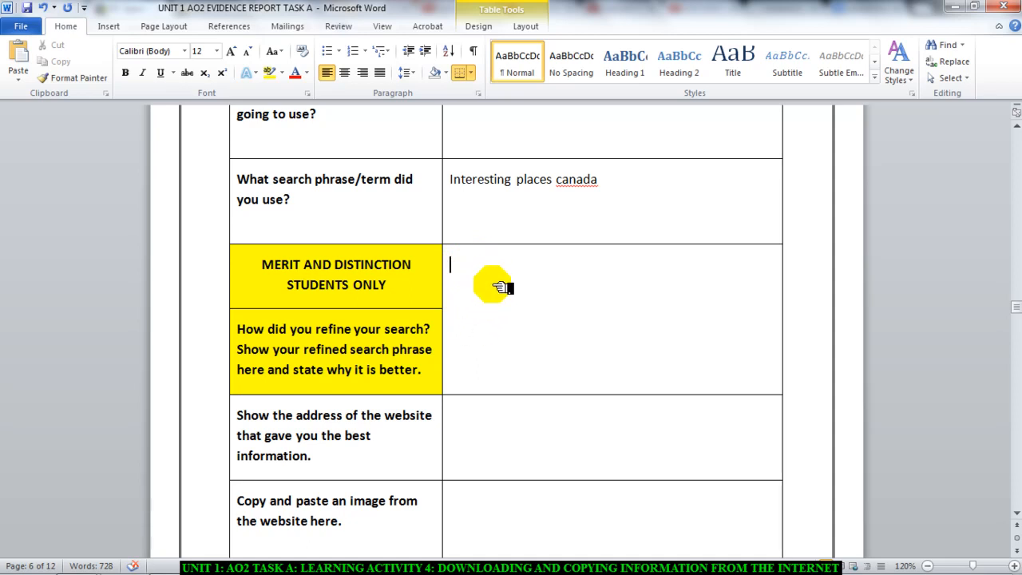
pyautogui.moveTo(572, 178)
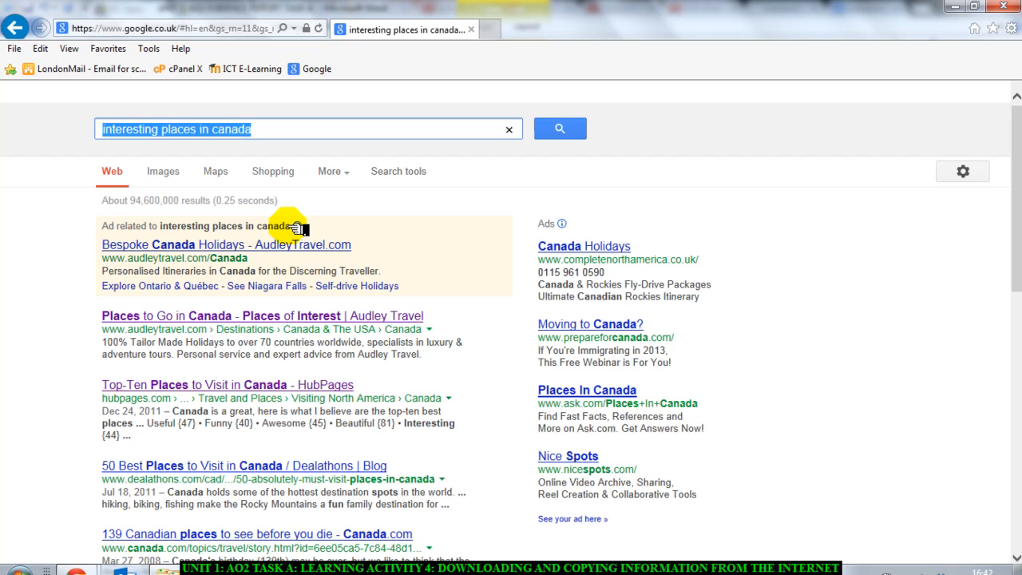
pyautogui.moveTo(198, 151)
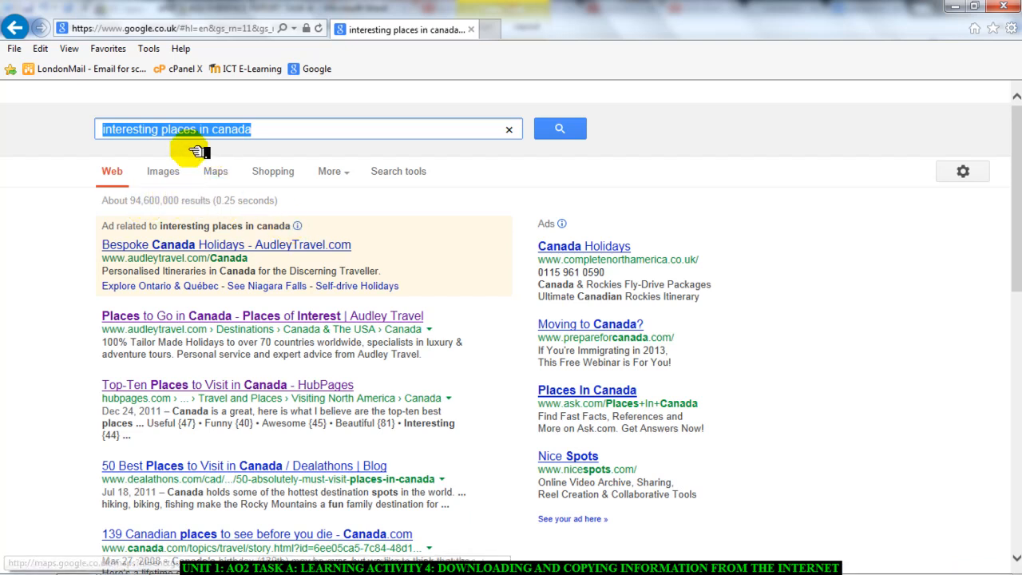
pyautogui.moveTo(255, 129)
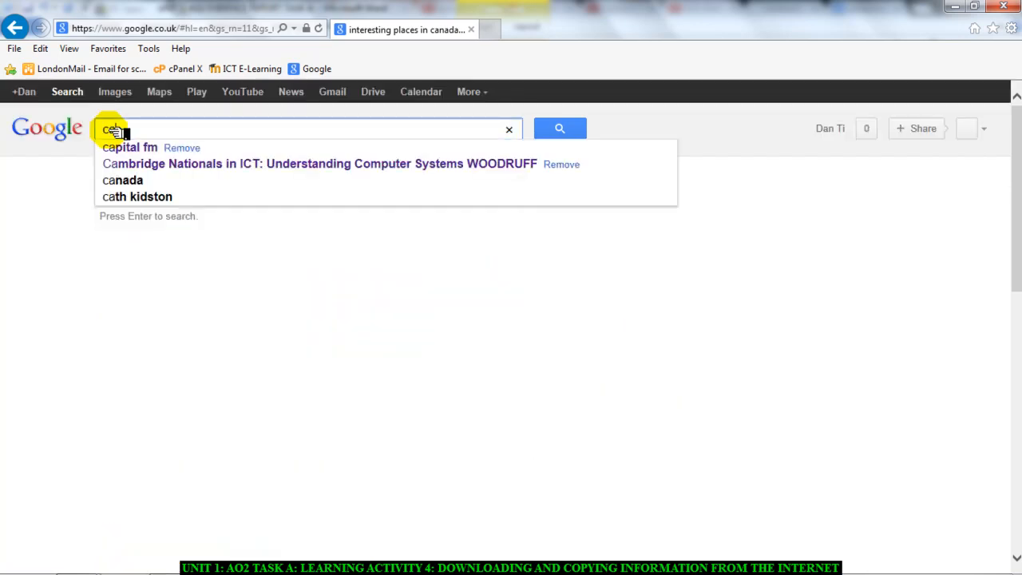
# - Run the suggested Google search 'canada tourism' and look through the results
pyautogui.write('canada tout')
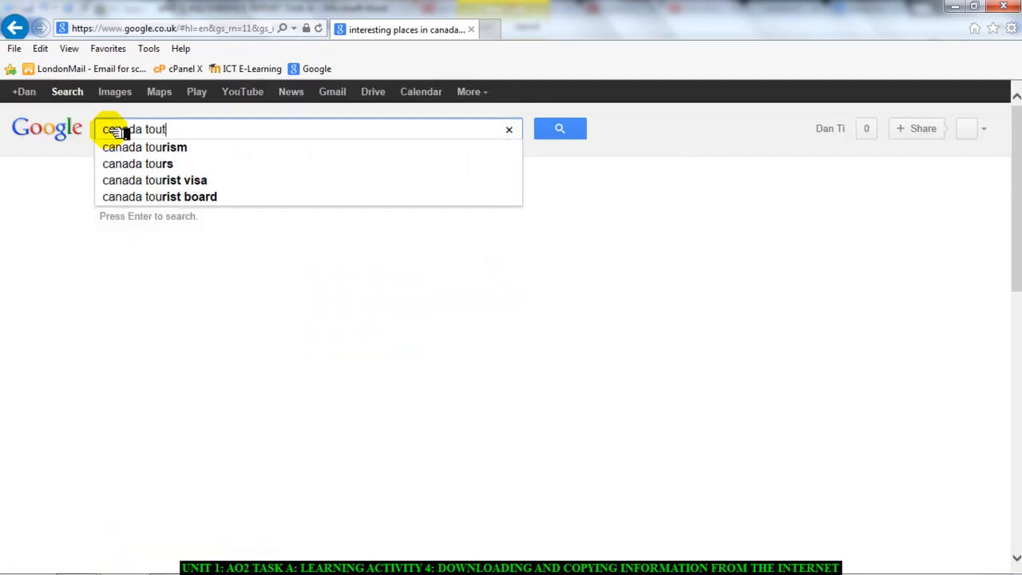
pyautogui.click(144, 147)
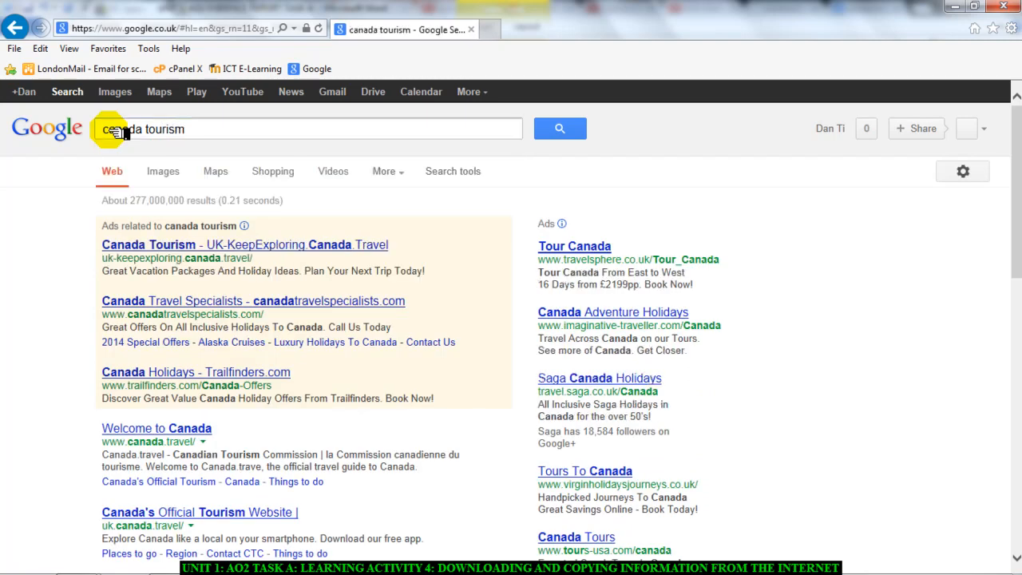
pyautogui.moveTo(147, 206)
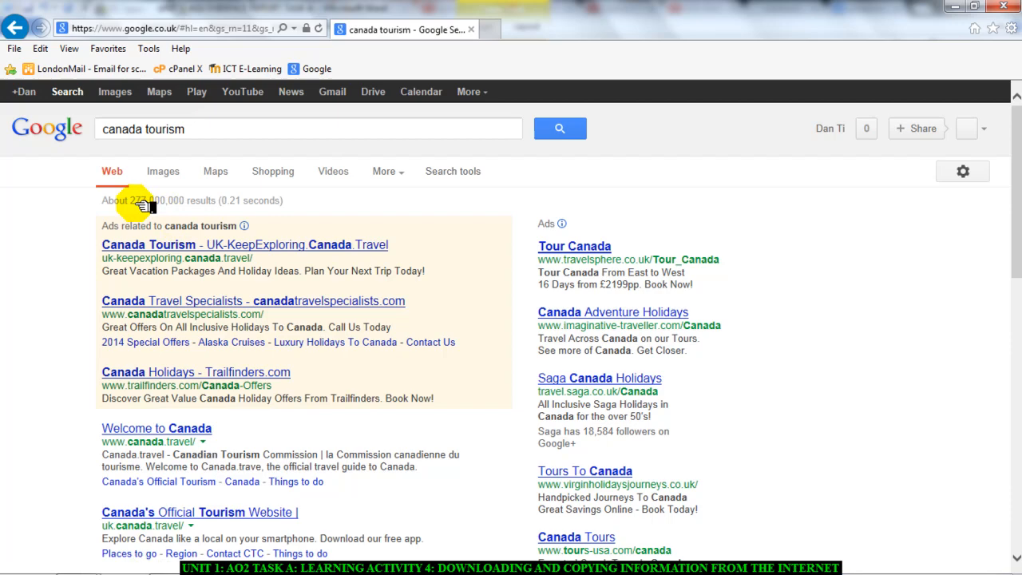
pyautogui.scroll(-3)
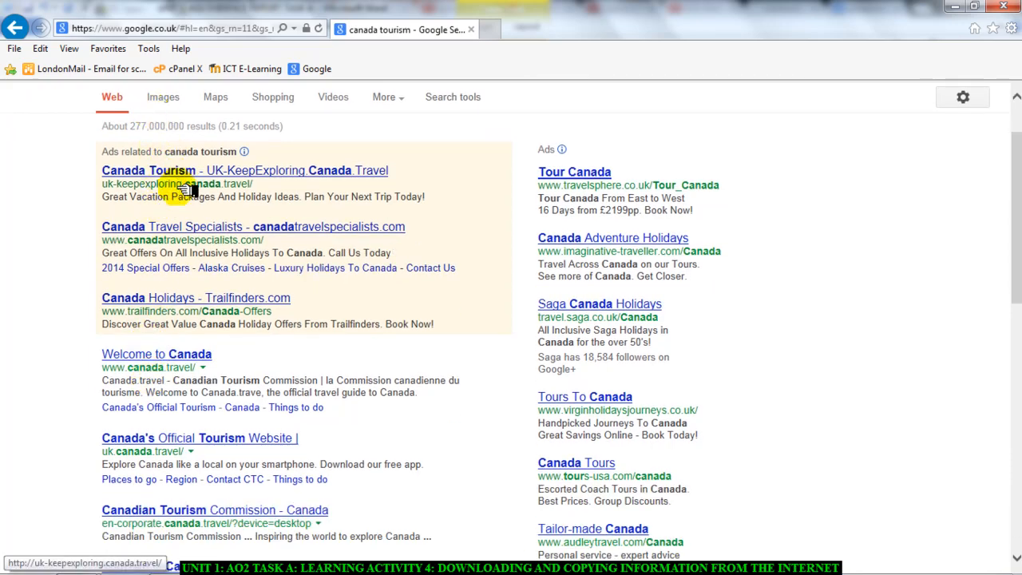
pyautogui.scroll(-3)
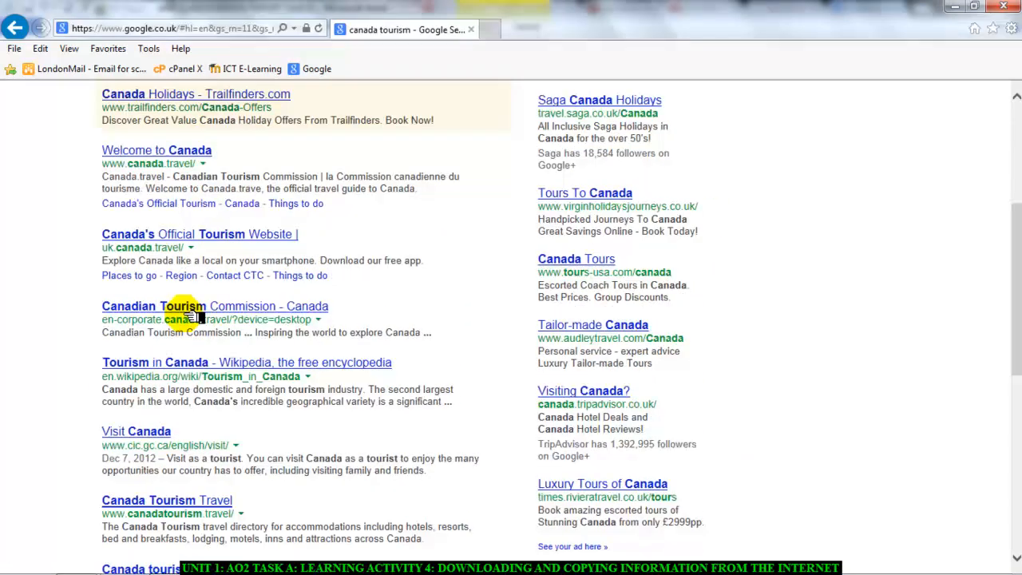
pyautogui.scroll(3)
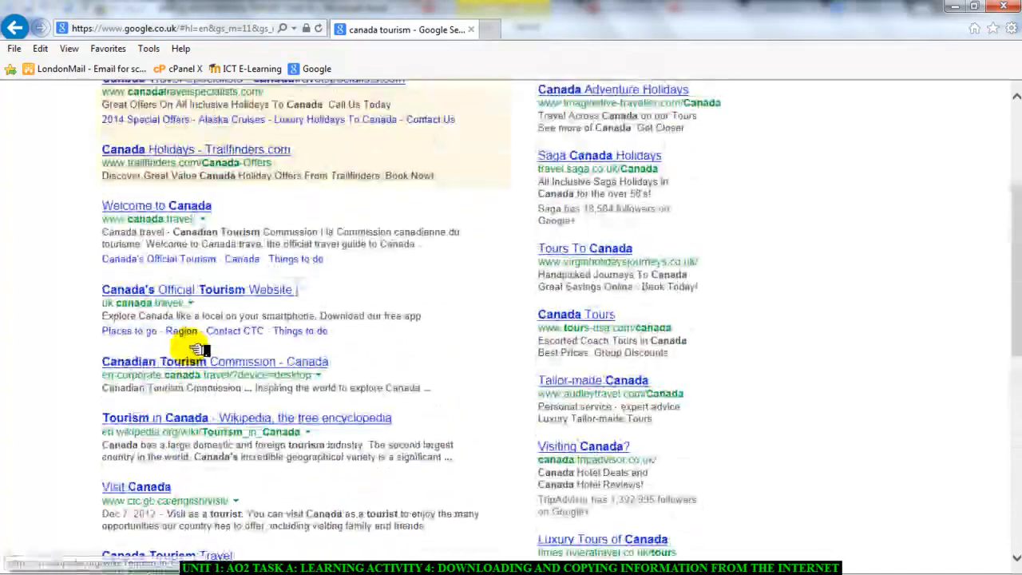
pyautogui.scroll(3)
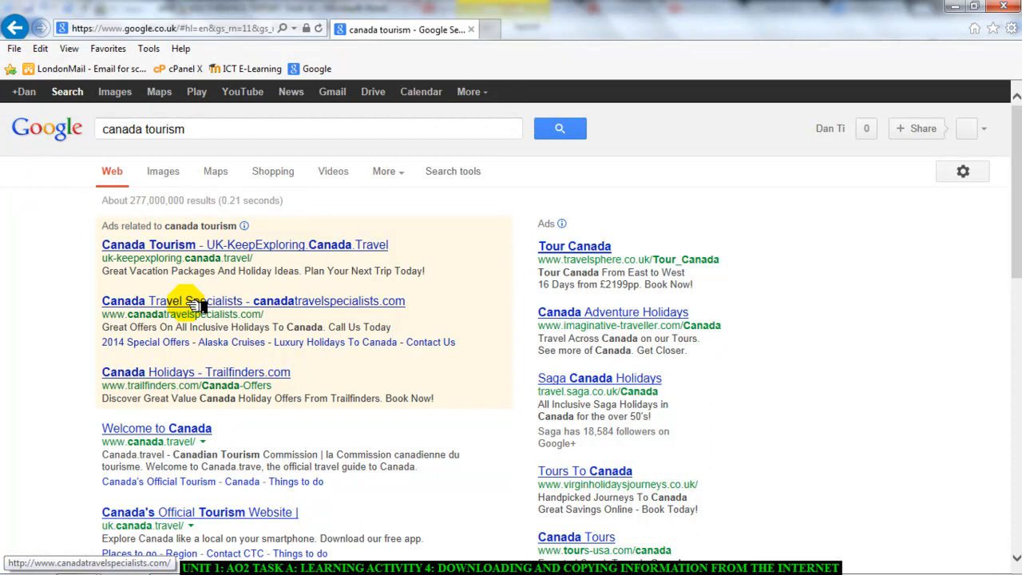
pyautogui.moveTo(211, 259)
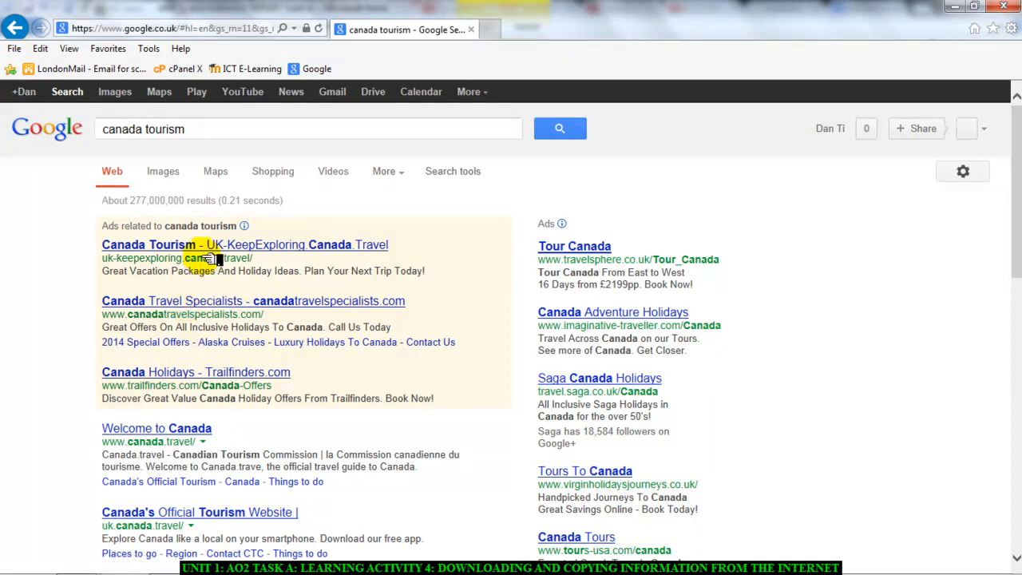
pyautogui.moveTo(455, 254)
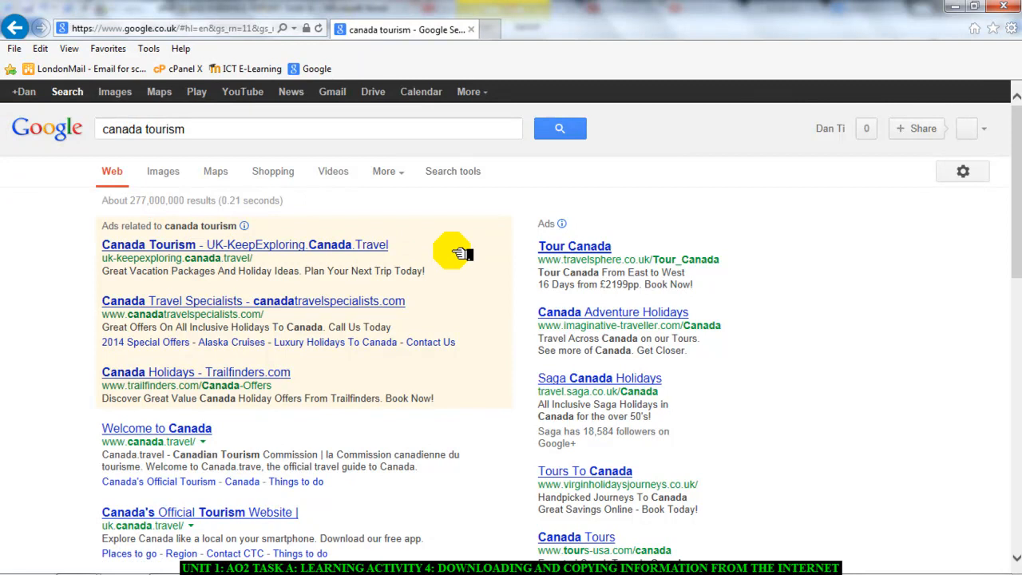
# - Use Advanced search to rerun the query as the exact phrase 'canada tourism' and review results
pyautogui.click(961, 171)
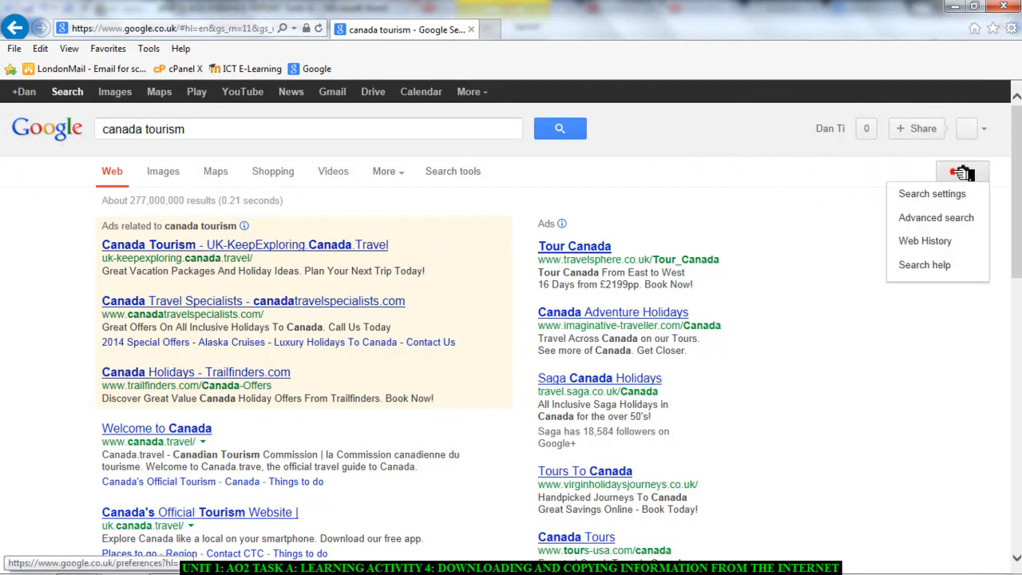
pyautogui.click(936, 218)
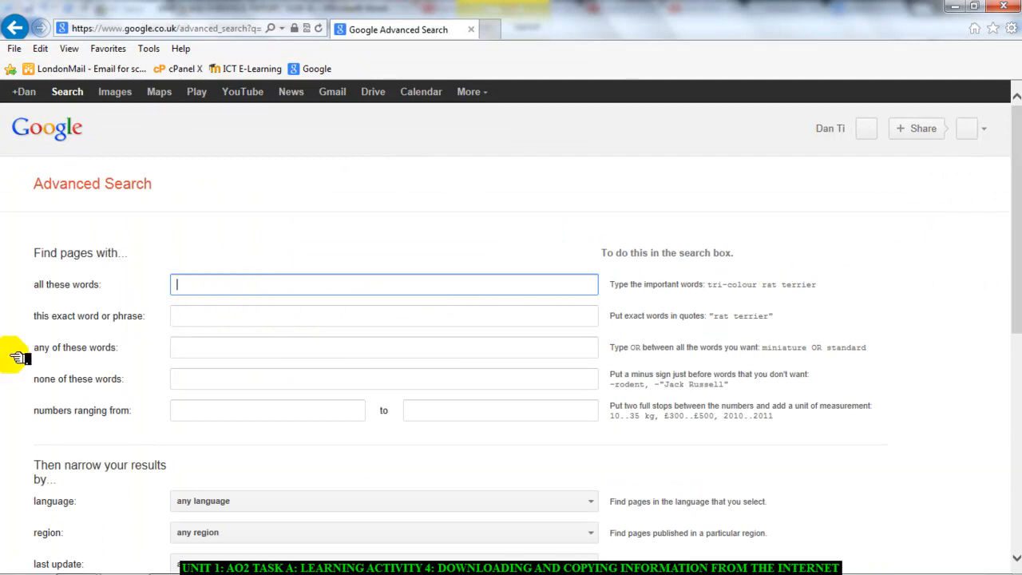
pyautogui.click(384, 316)
pyautogui.write('canada tourism')
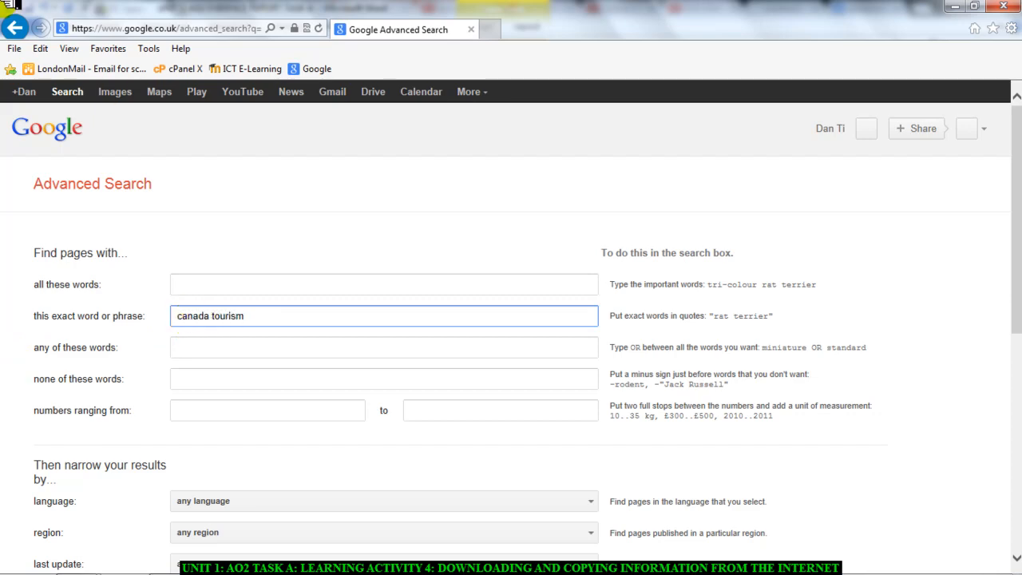
pyautogui.scroll(-3)
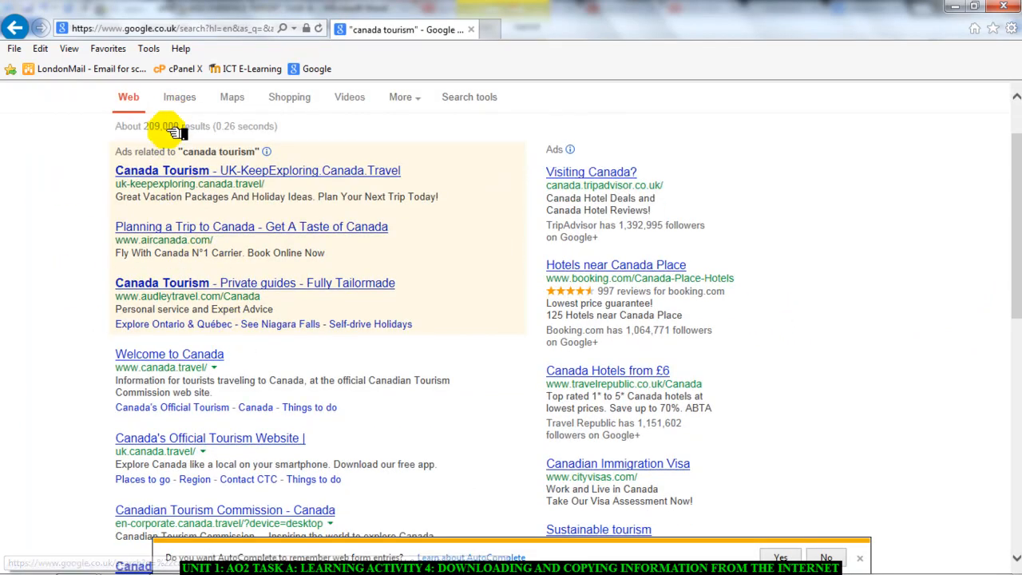
pyautogui.scroll(-3)
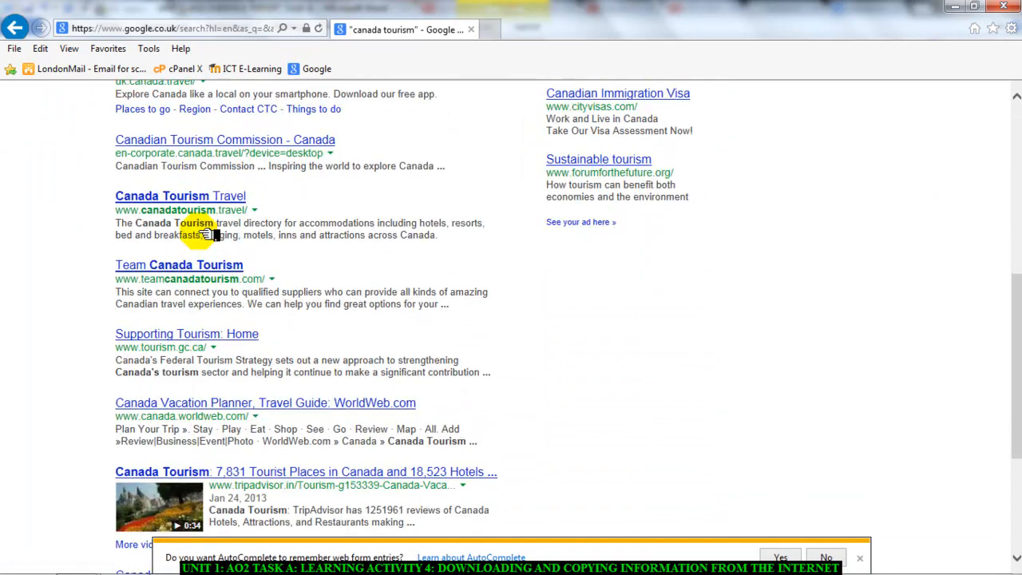
pyautogui.scroll(-3)
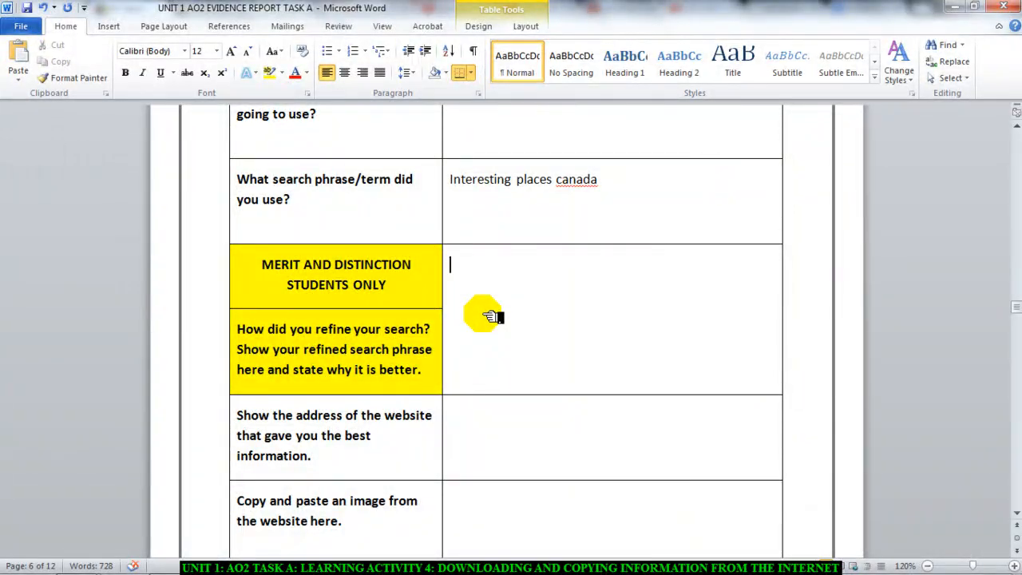
# - Enter 'Canada tourism: explain' as the answer to how the search was refined
pyautogui.write('Canada to')
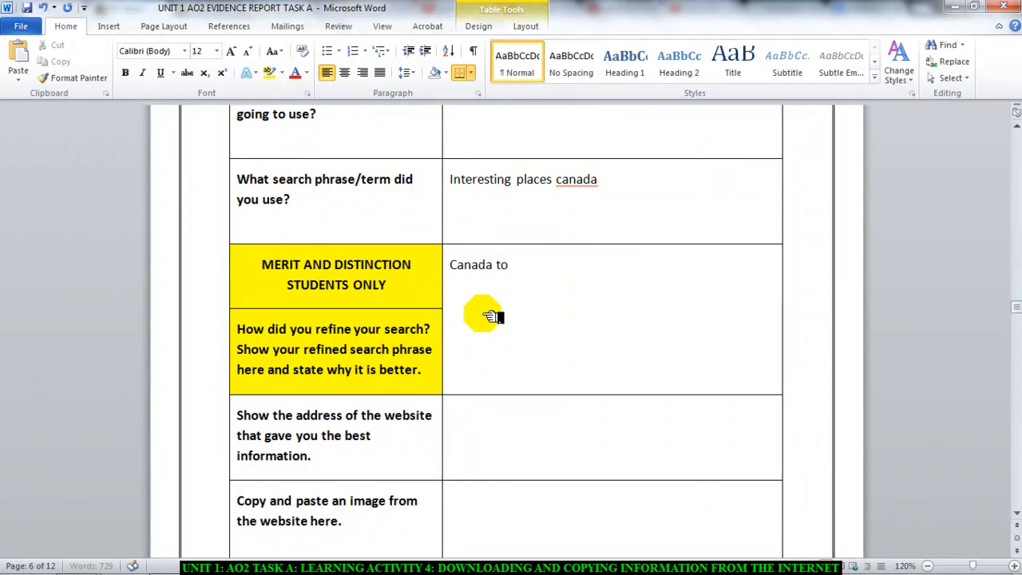
pyautogui.write('urism')
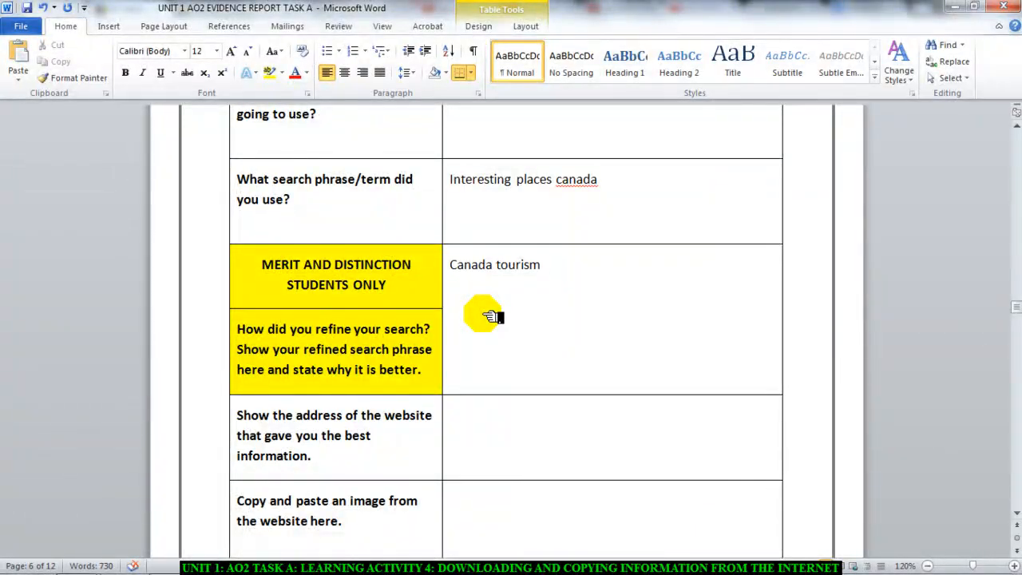
pyautogui.write(': explain')
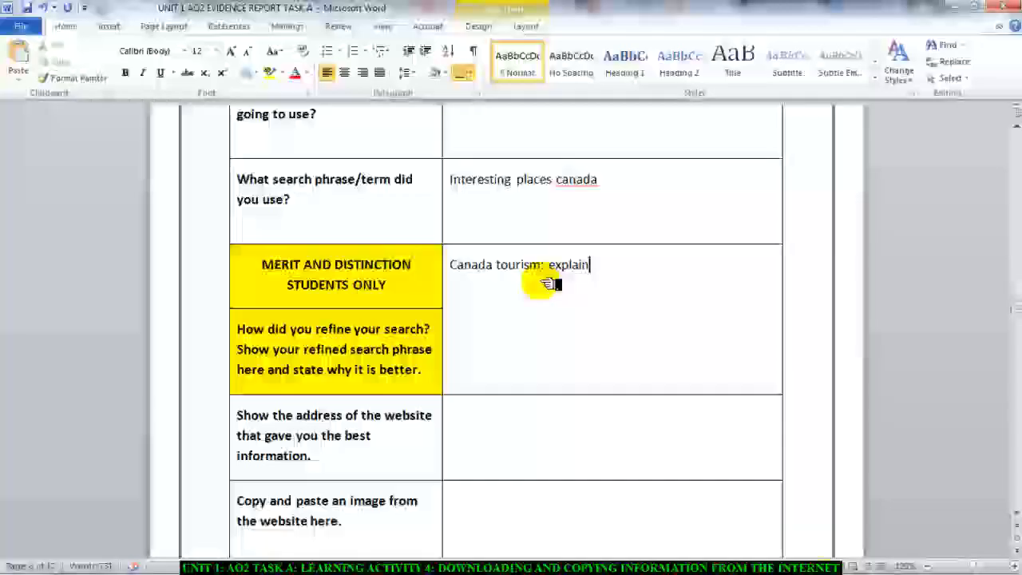
pyautogui.moveTo(549, 178)
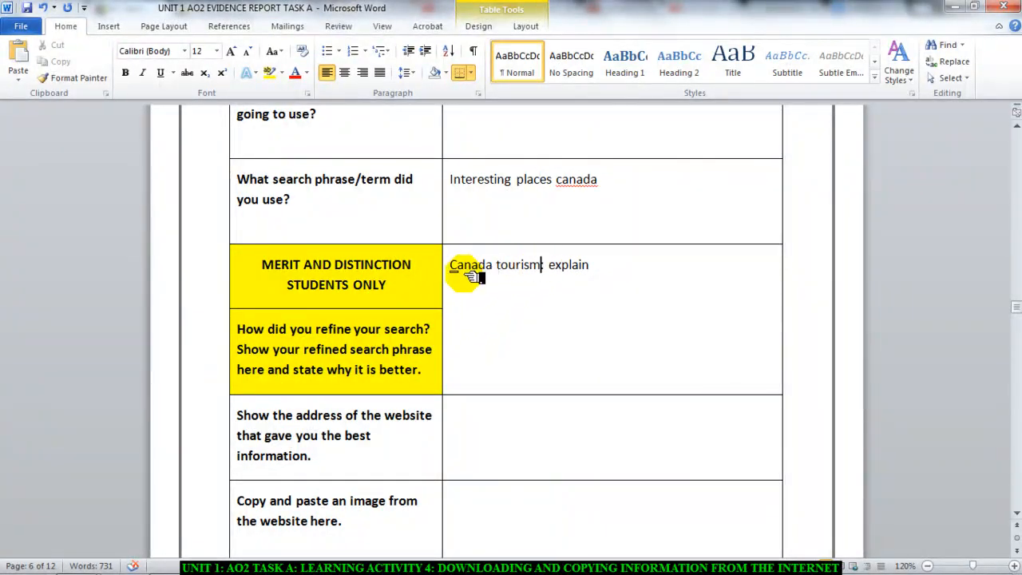
pyautogui.write(':')
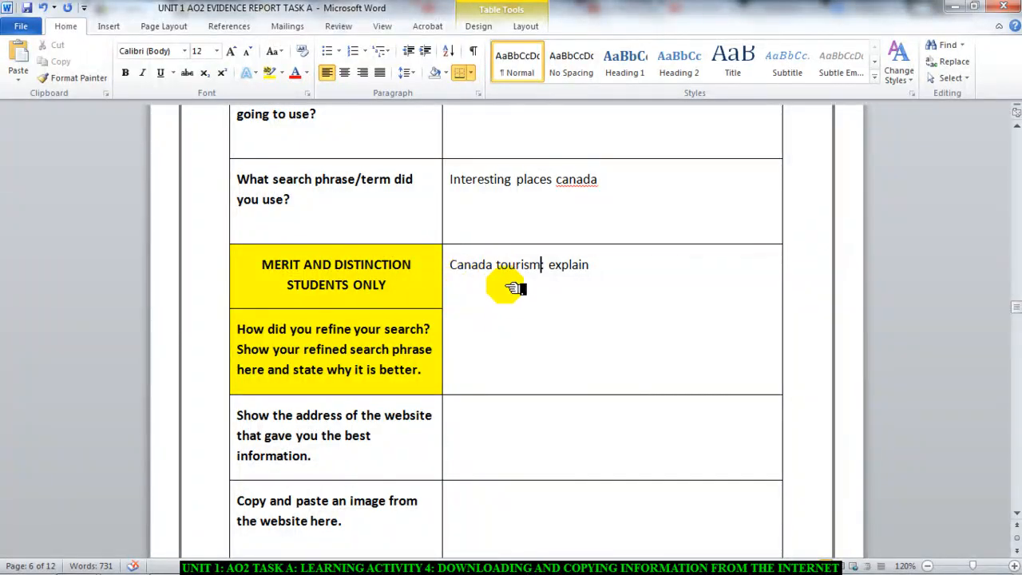
pyautogui.scroll(-3)
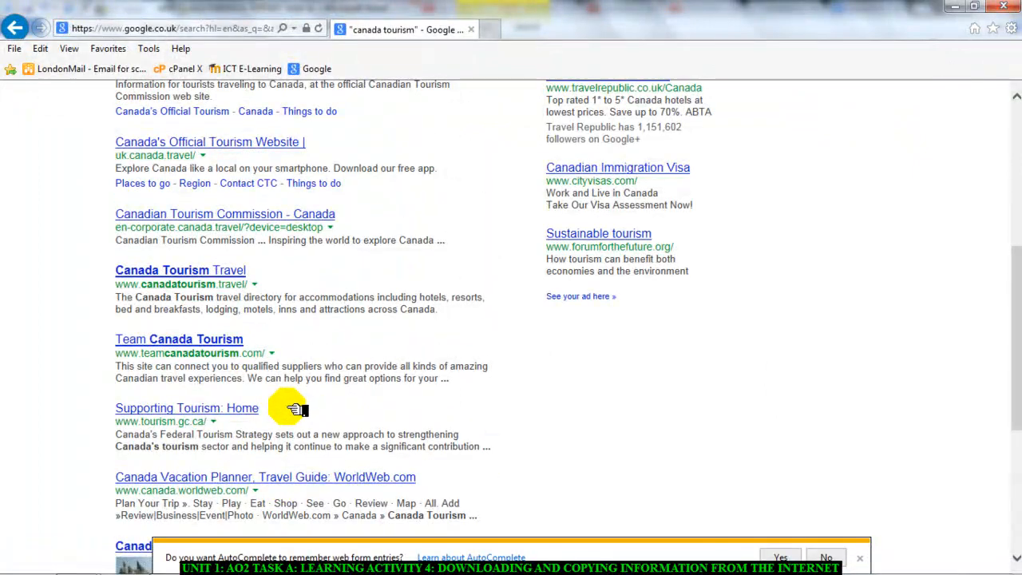
pyautogui.moveTo(216, 319)
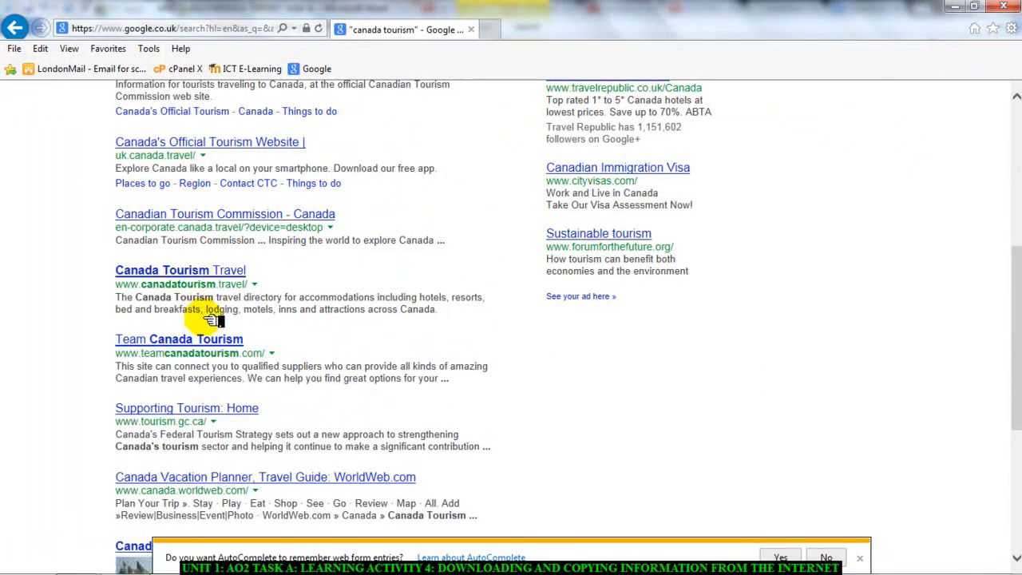
pyautogui.moveTo(216, 339)
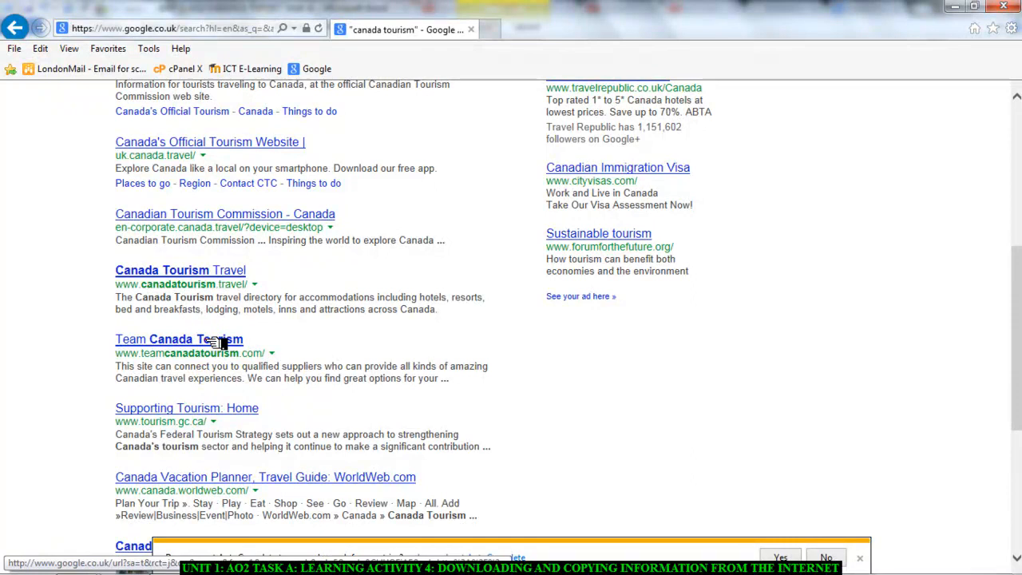
# - Open the Team Canada Tourism result and browse to its Northwest Territories Visit Canada page
pyautogui.click(179, 338)
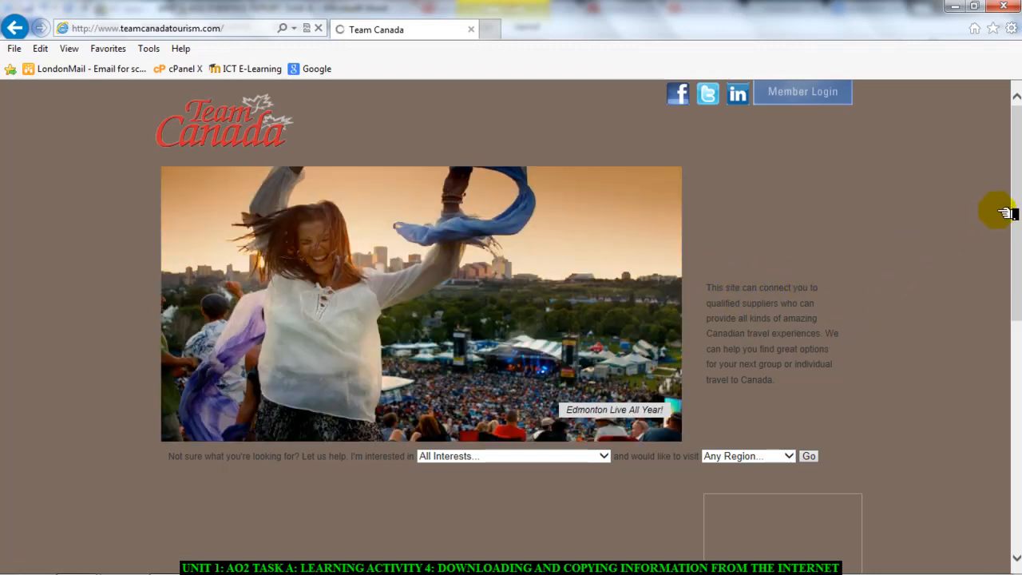
pyautogui.scroll(-3)
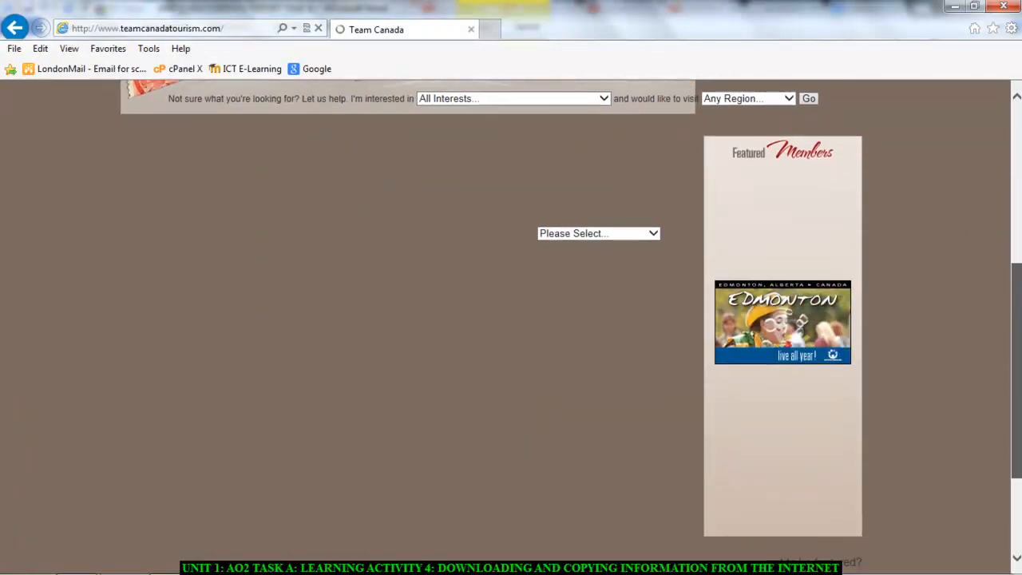
pyautogui.scroll(3)
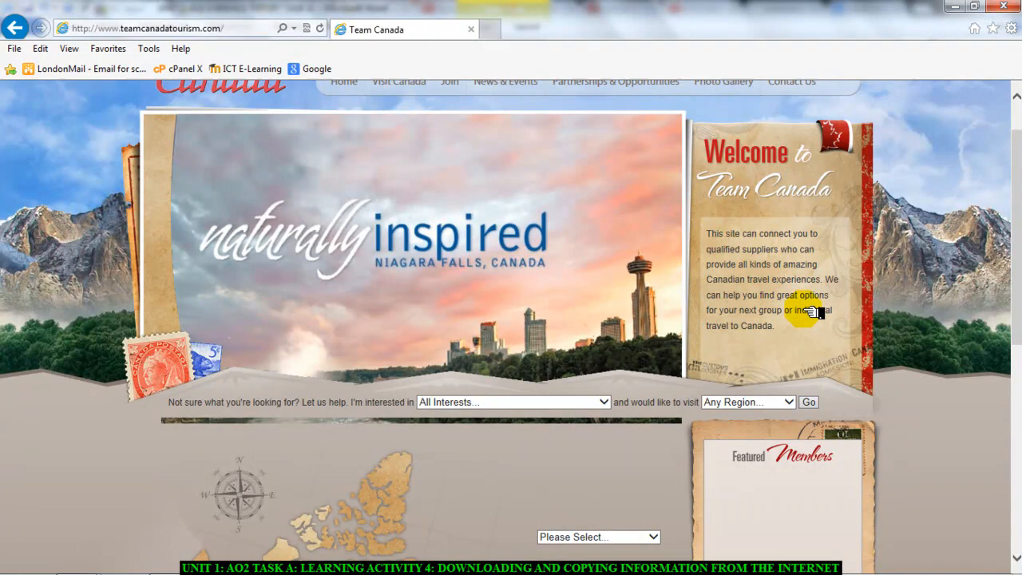
pyautogui.scroll(-3)
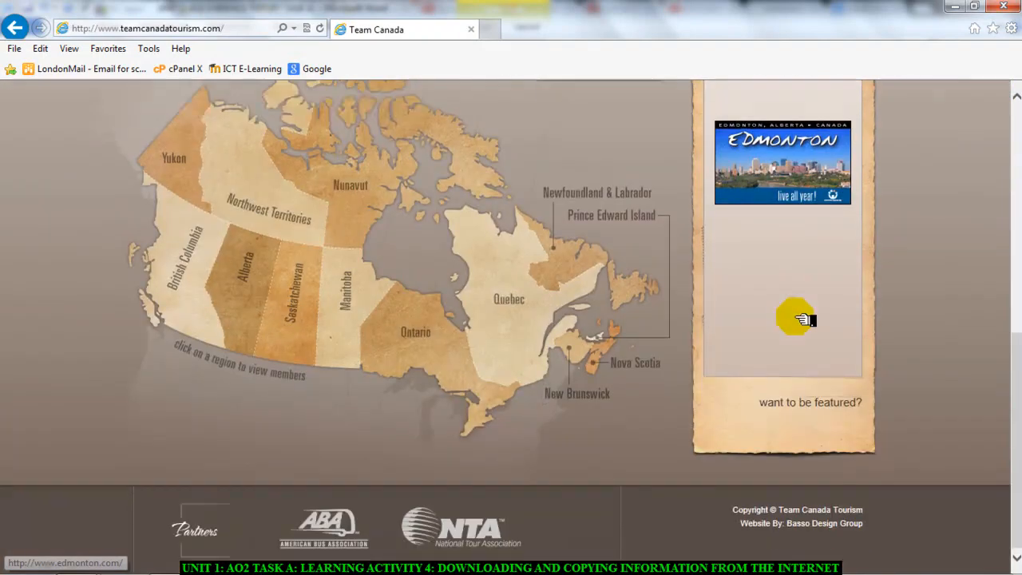
pyautogui.scroll(3)
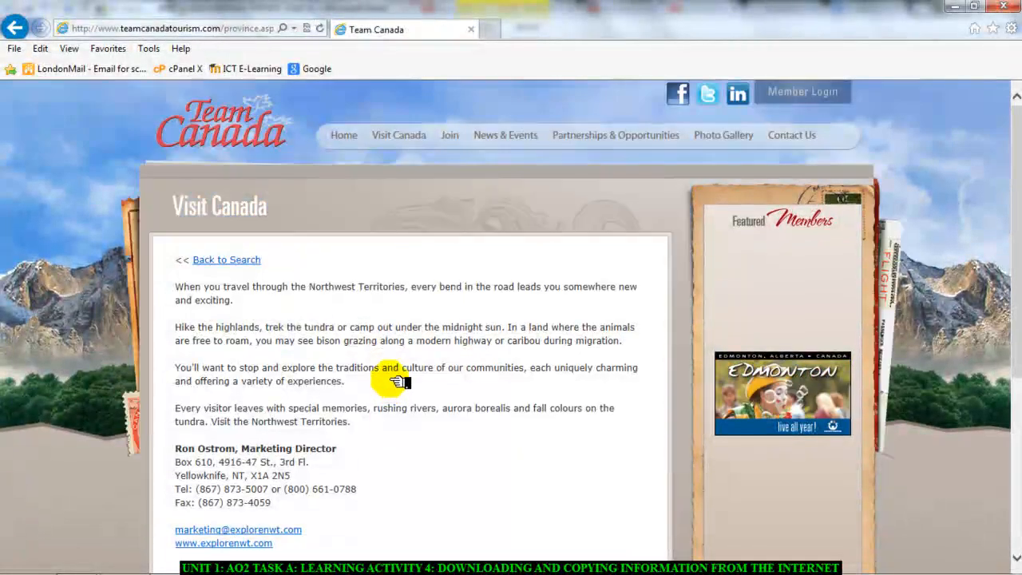
pyautogui.scroll(-3)
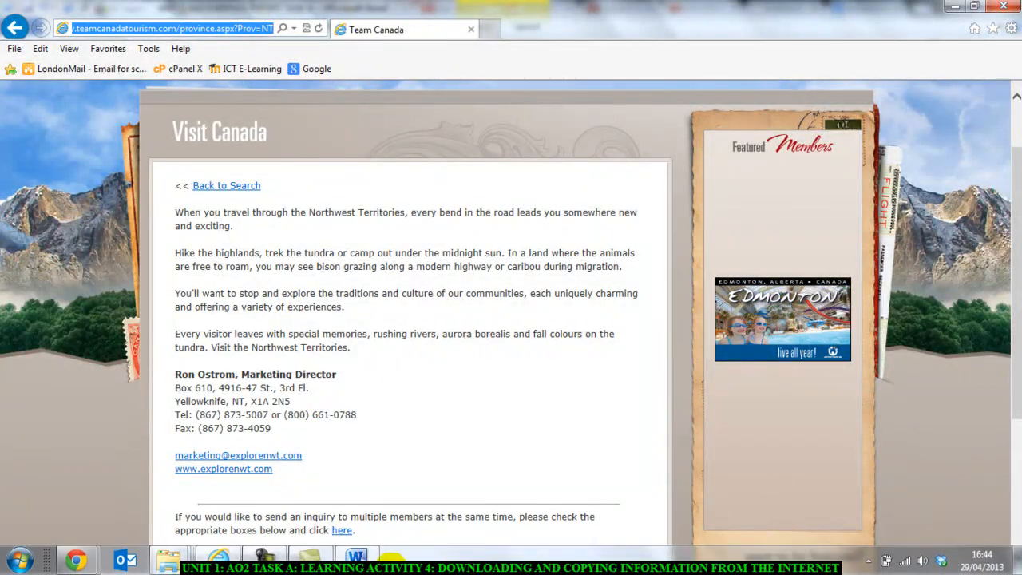
pyautogui.click(354, 559)
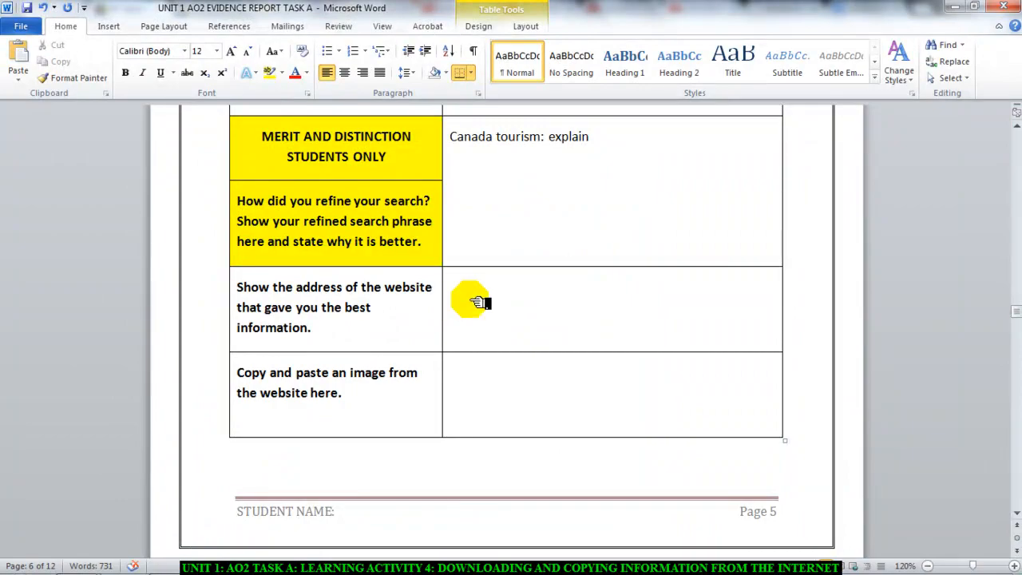
pyautogui.write('http://www.teamcanadatourism.com/province.aspx?Prov=NT')
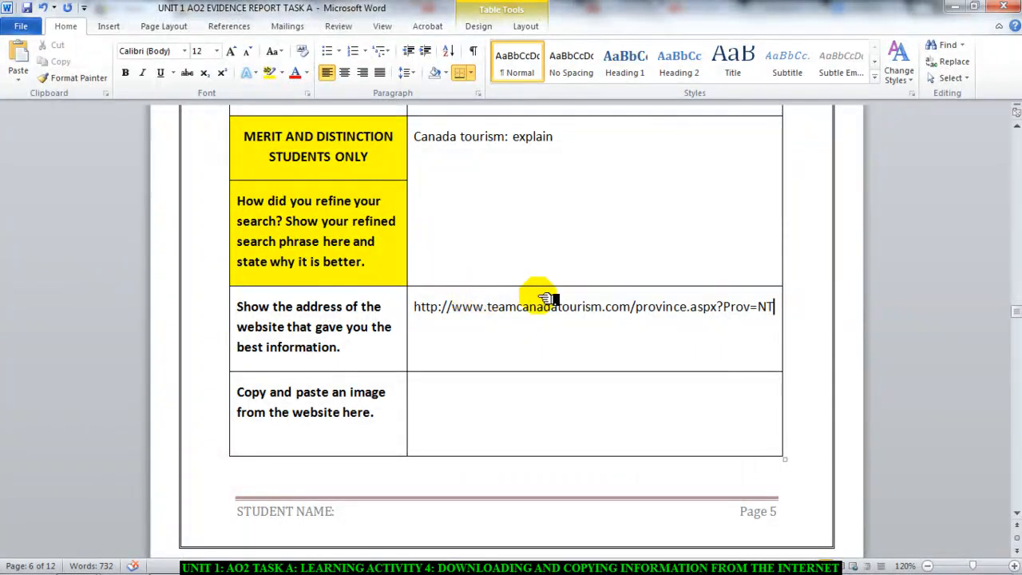
pyautogui.moveTo(642, 319)
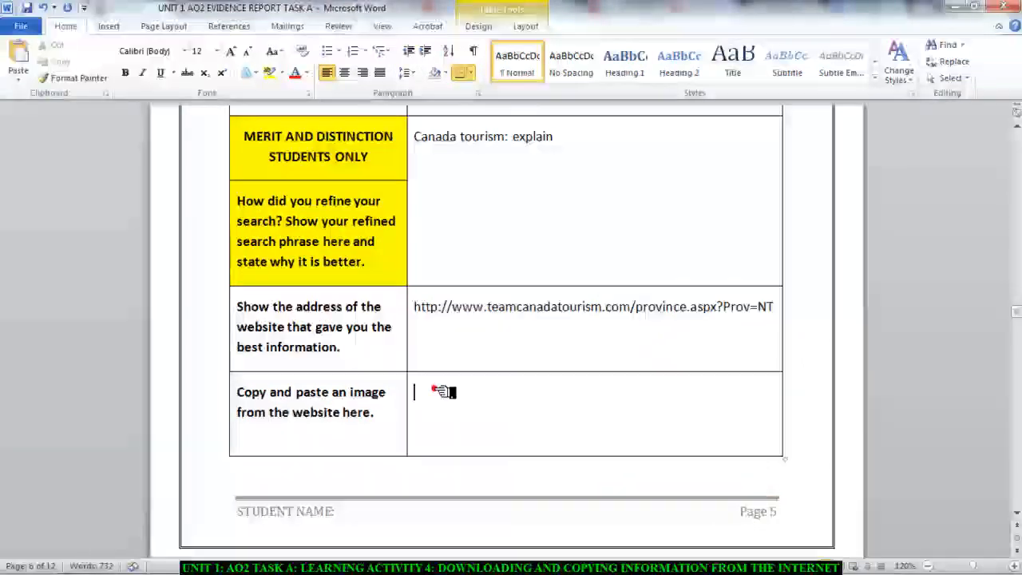
pyautogui.moveTo(546, 400)
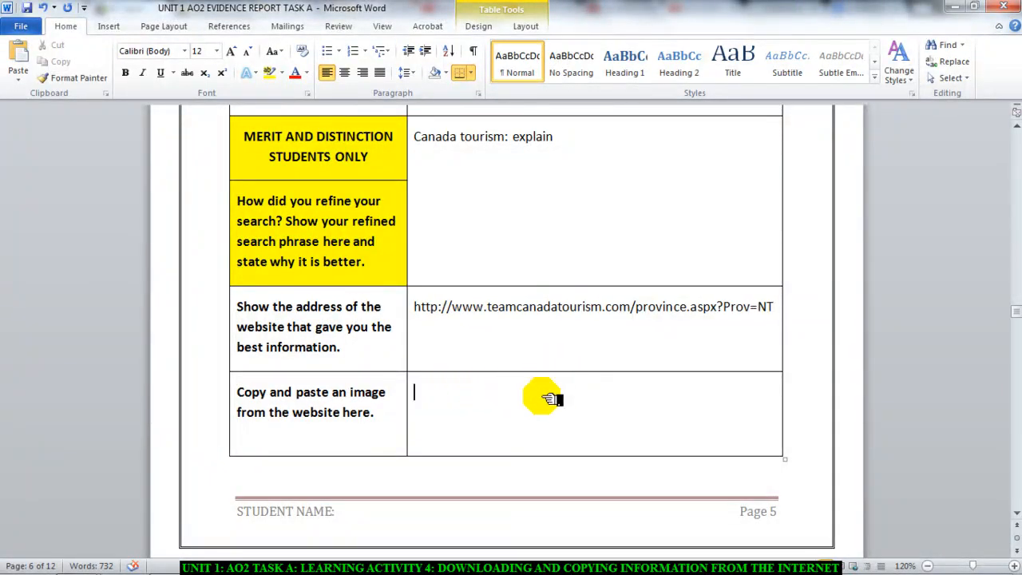
pyautogui.click(220, 556)
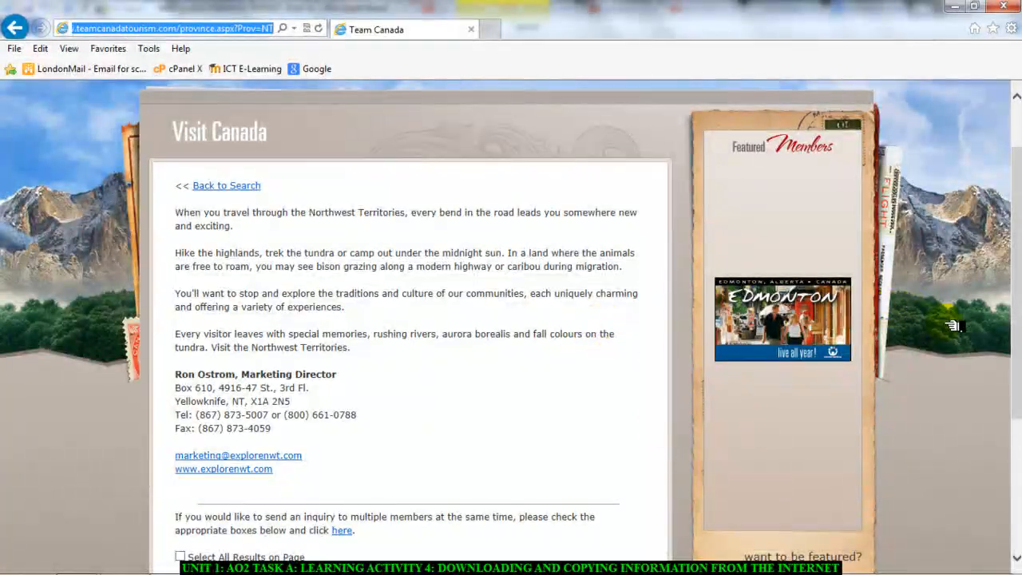
# - Paste the copied Edmonton banner image into the report's image evidence cell
pyautogui.scroll(-3)
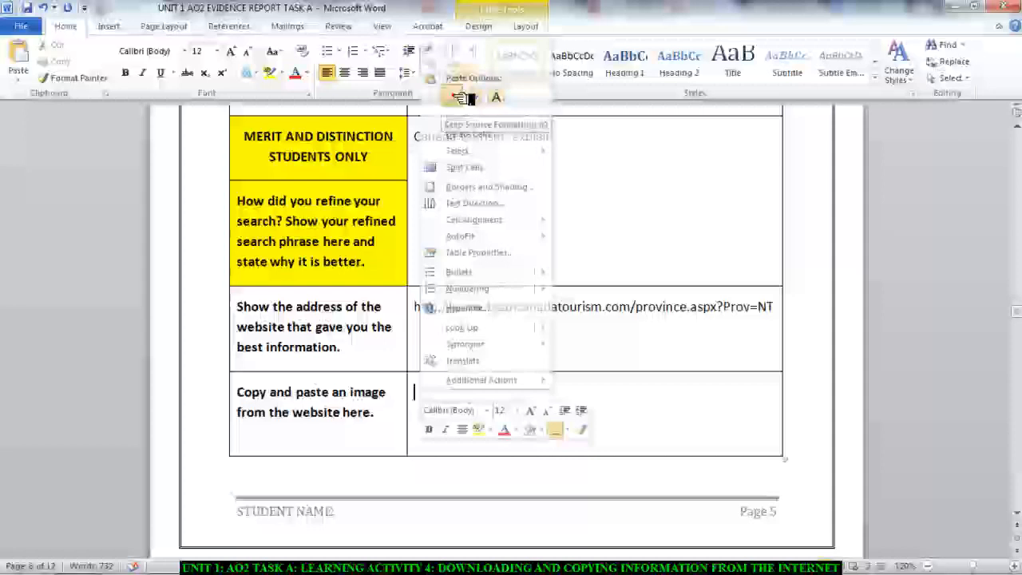
pyautogui.click(464, 98)
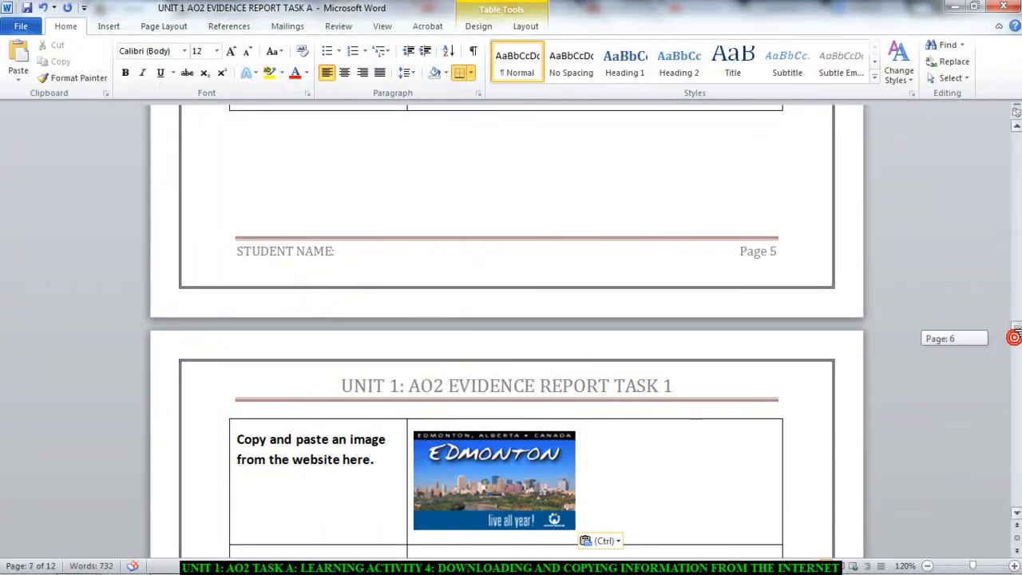
pyautogui.scroll(-3)
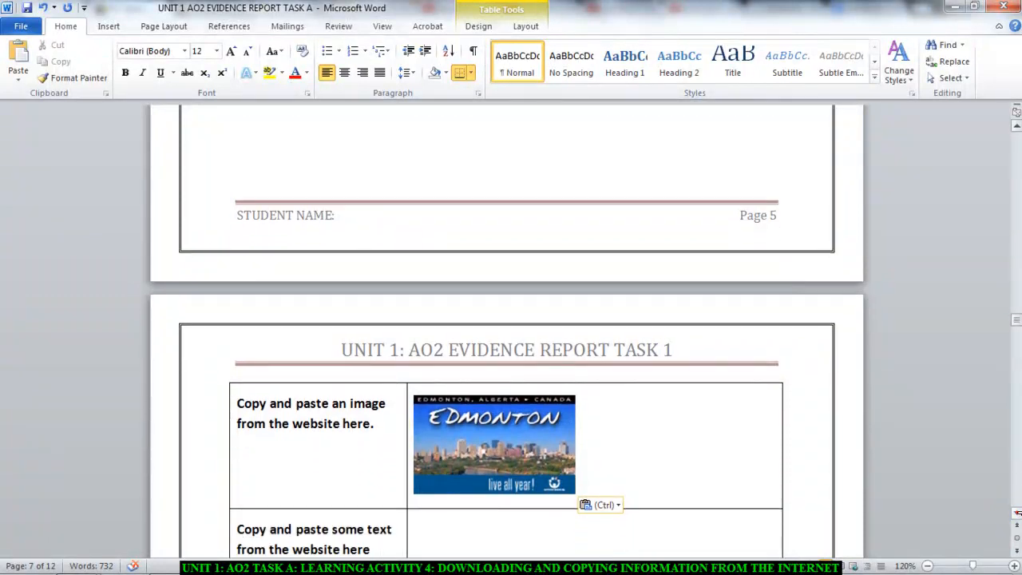
pyautogui.scroll(3)
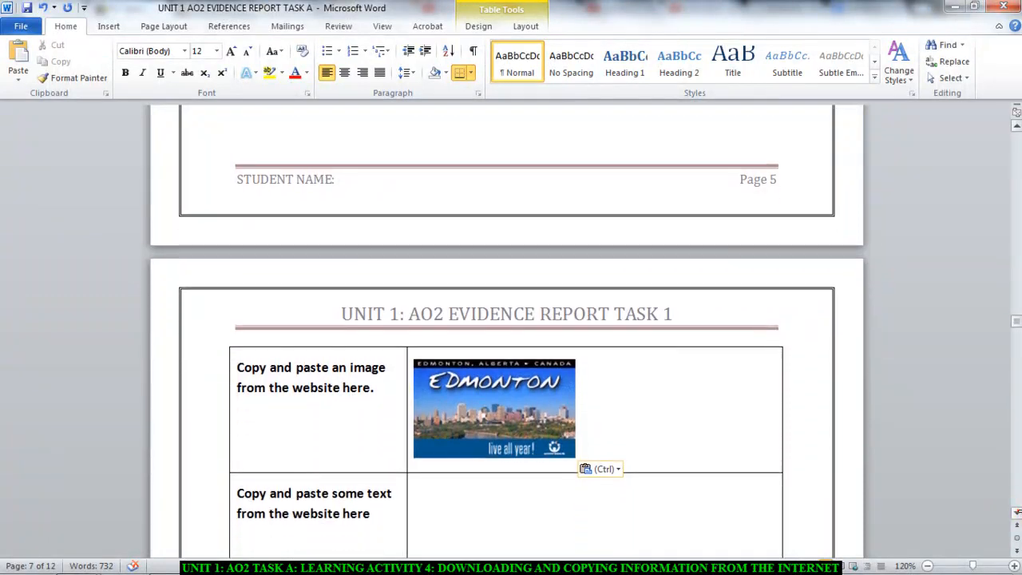
pyautogui.scroll(-3)
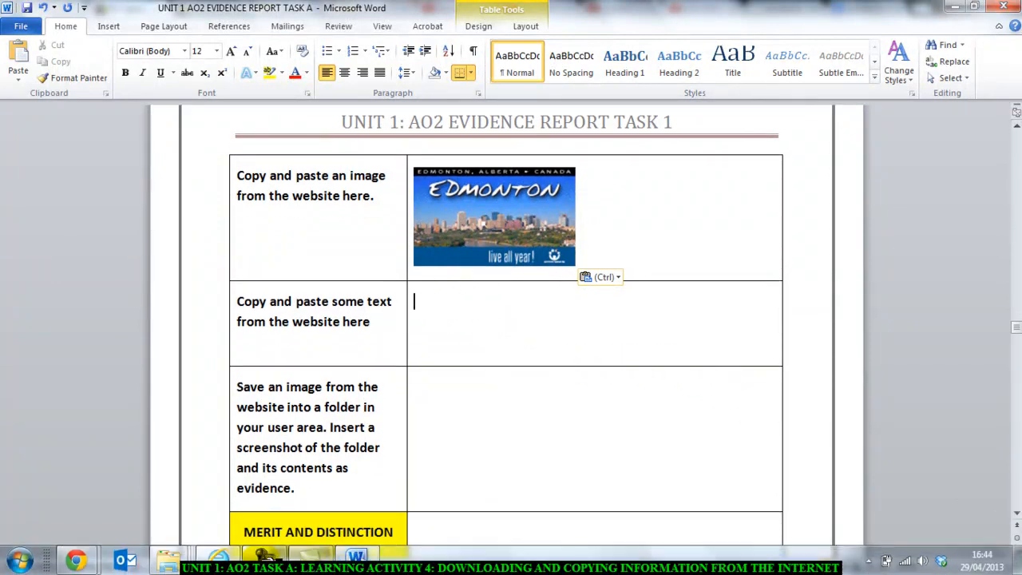
# - Copy the first two Northwest Territories paragraphs and paste them as text only into the text cell
pyautogui.click(217, 559)
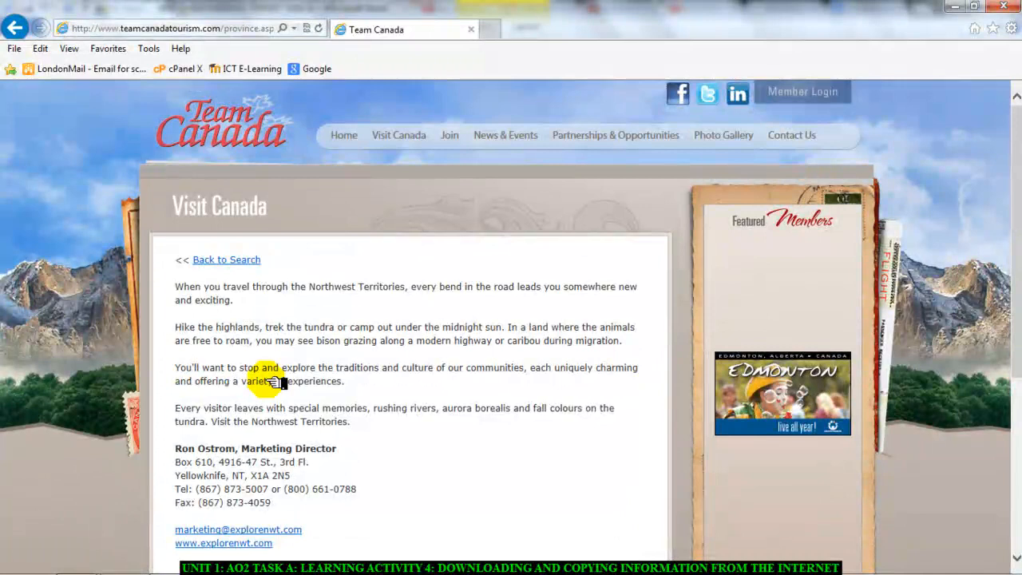
pyautogui.moveTo(176, 288); pyautogui.dragTo(345, 380)
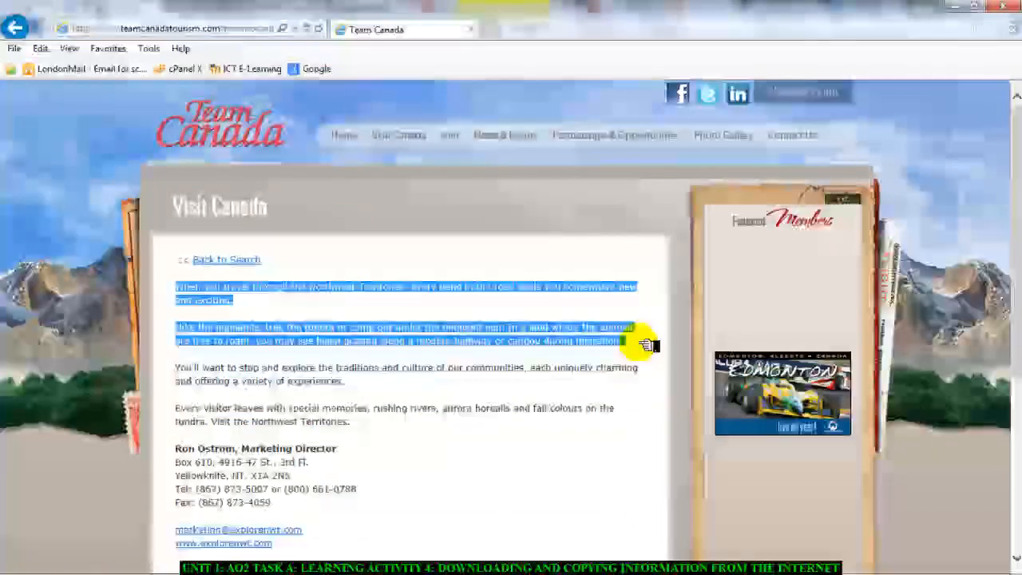
pyautogui.rightClick(447, 291)
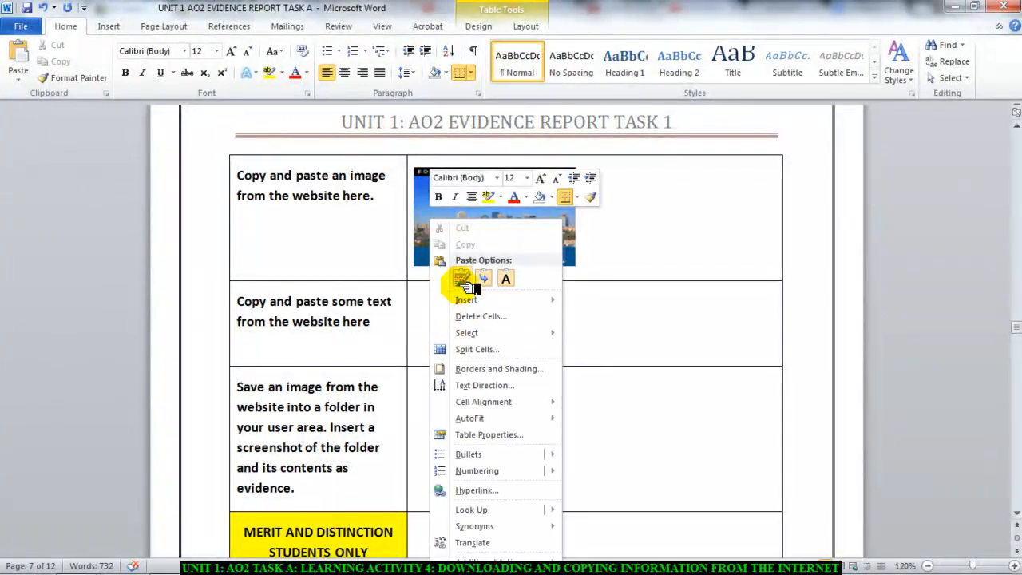
pyautogui.click(460, 278)
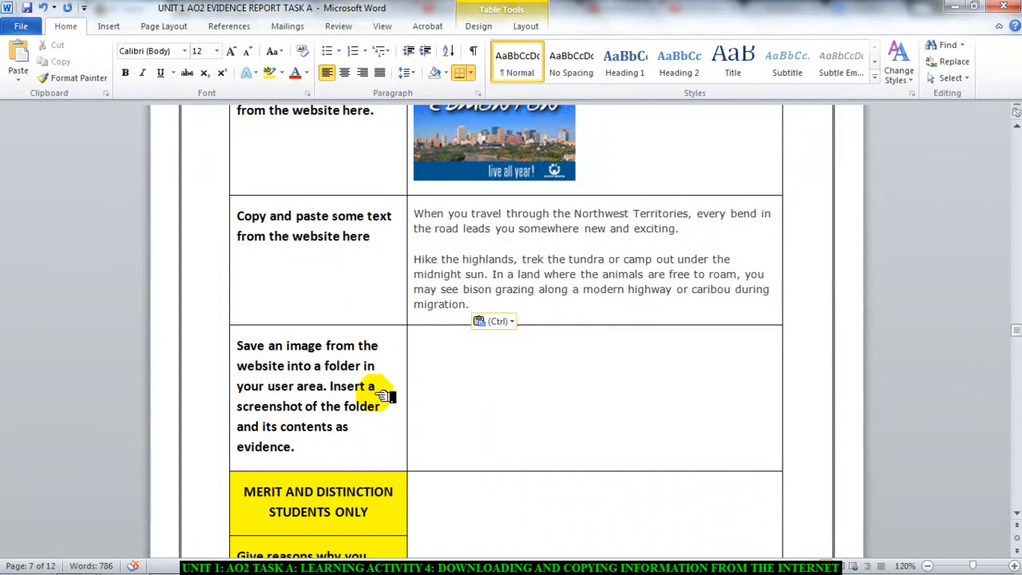
pyautogui.moveTo(380, 415)
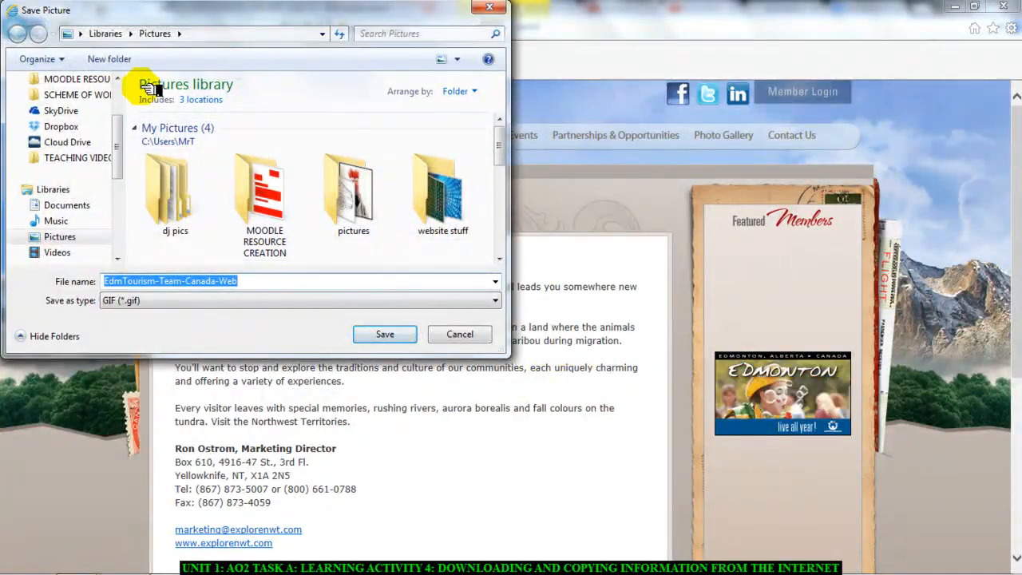
# - Save the Edmonton image into a new Desktop folder named ao2
pyautogui.click(61, 102)
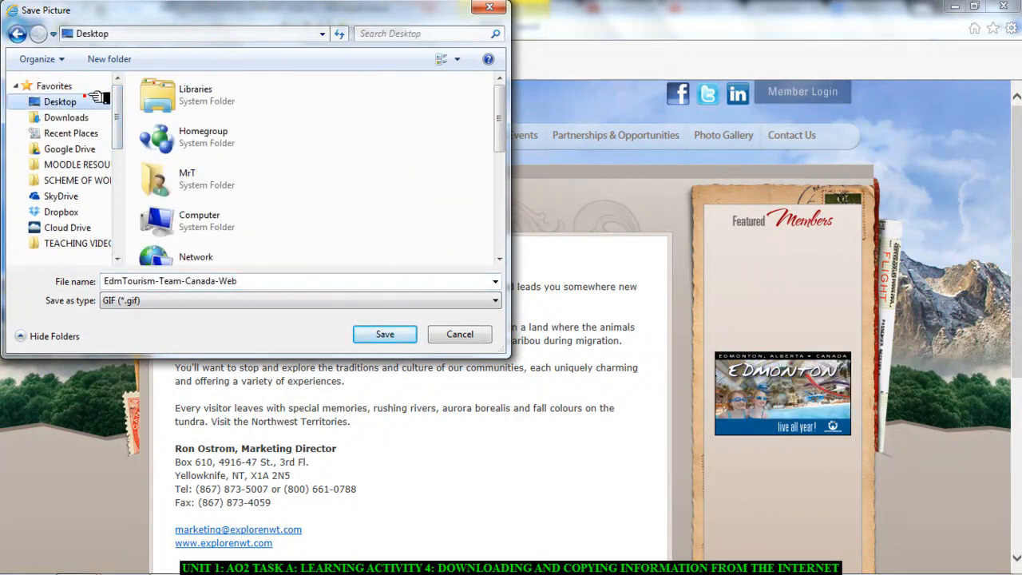
pyautogui.moveTo(403, 150)
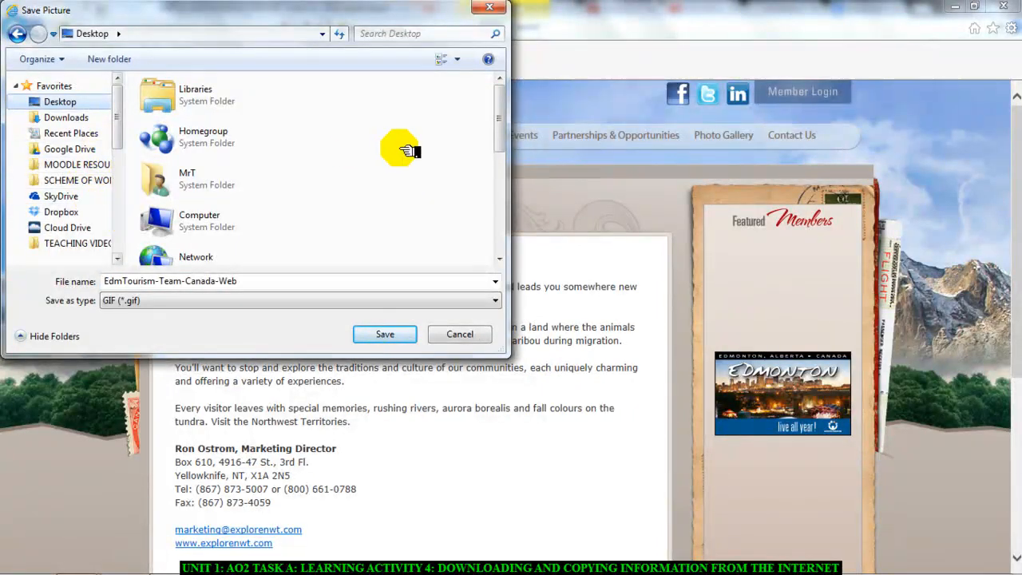
pyautogui.scroll(-3)
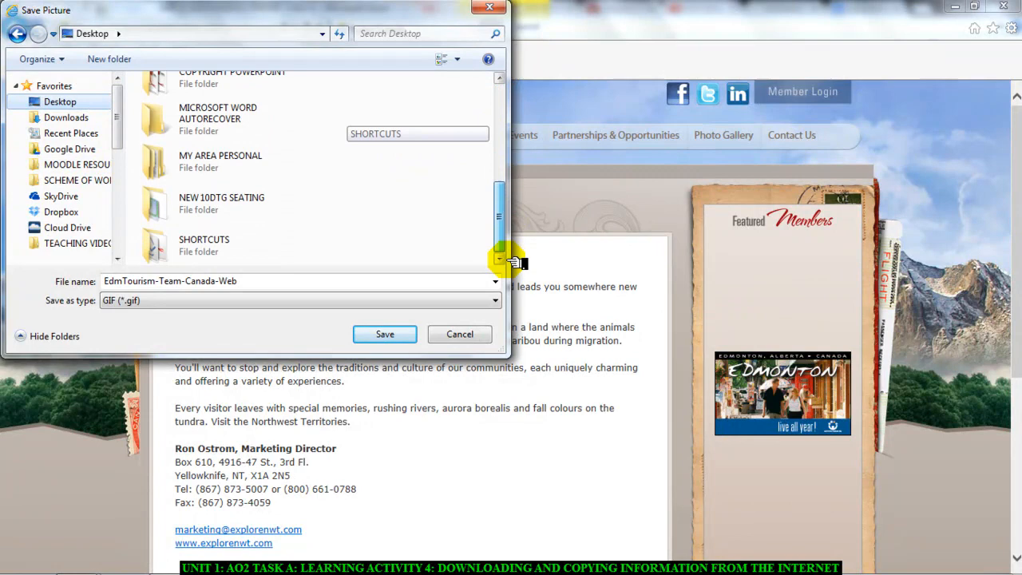
pyautogui.click(109, 58)
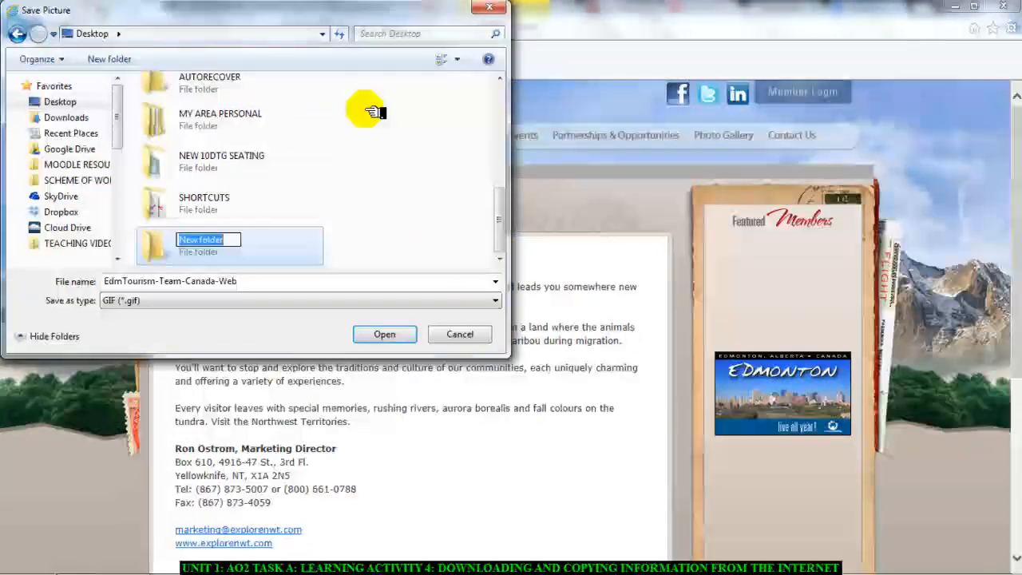
pyautogui.write('ao2')
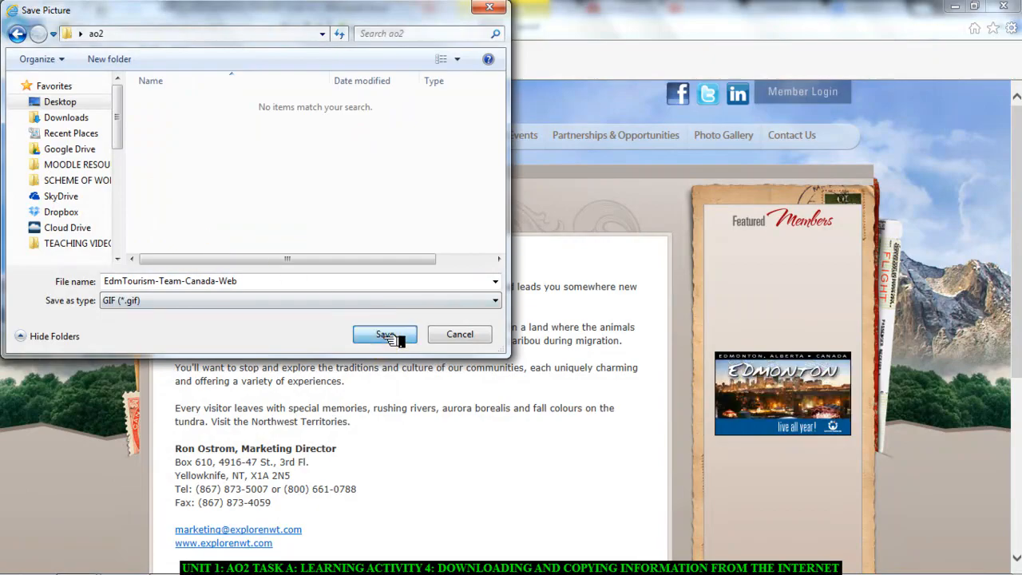
pyautogui.click(383, 334)
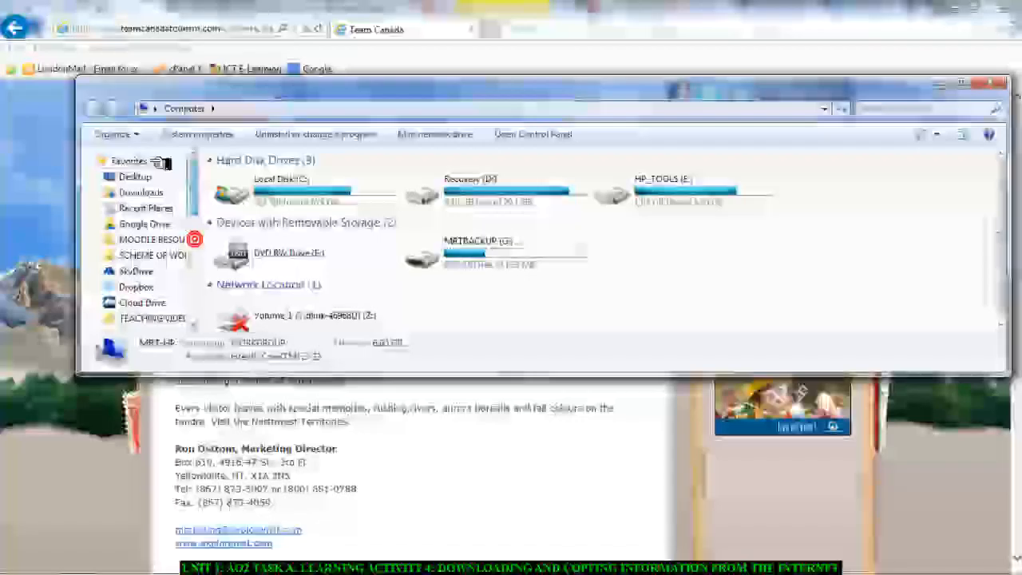
# - Show the ao2 folder with the saved Edmonton image in Explorer, then return to the Word report
pyautogui.click(135, 175)
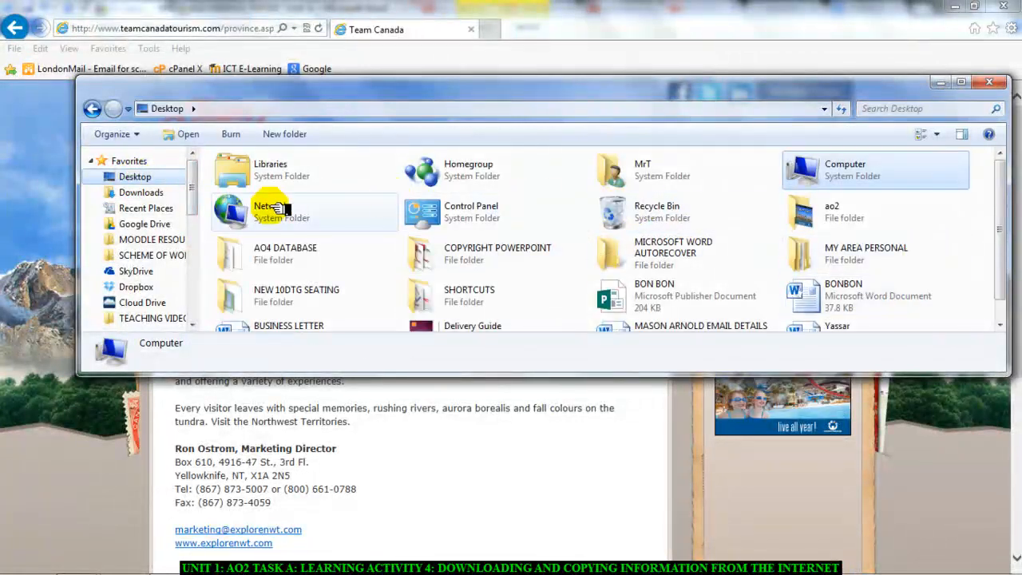
pyautogui.scroll(-3)
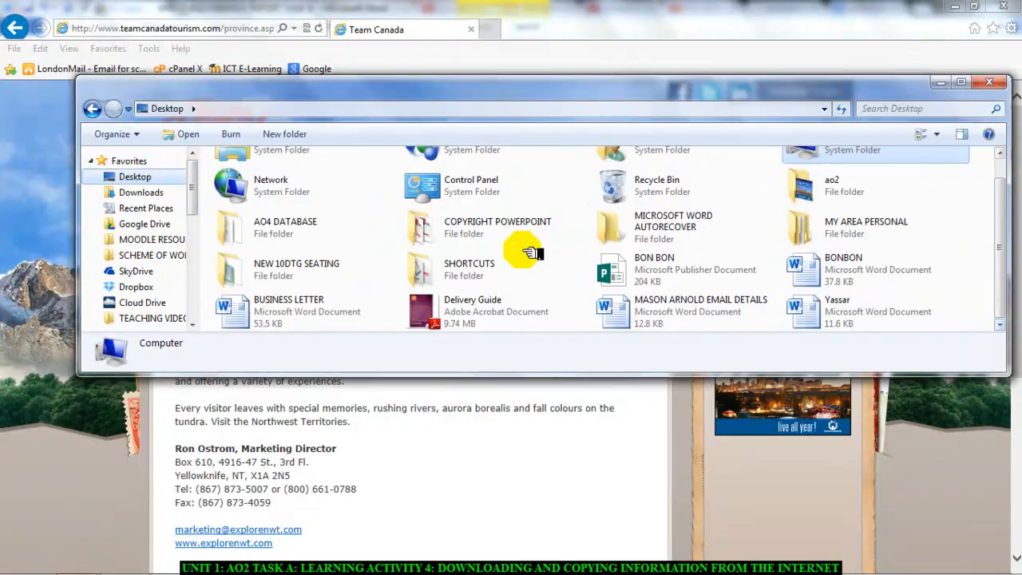
pyautogui.doubleClick(830, 185)
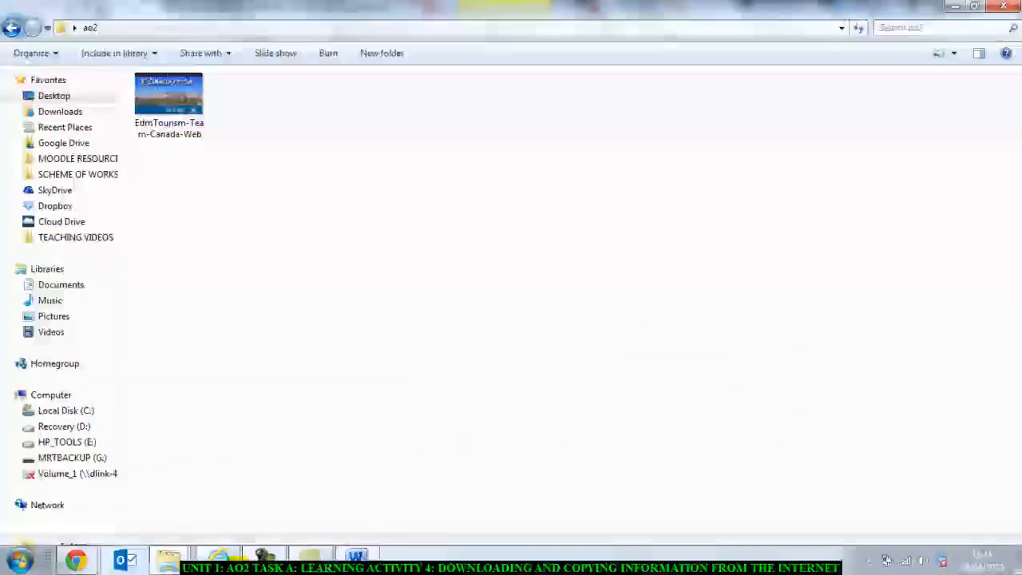
pyautogui.click(357, 560)
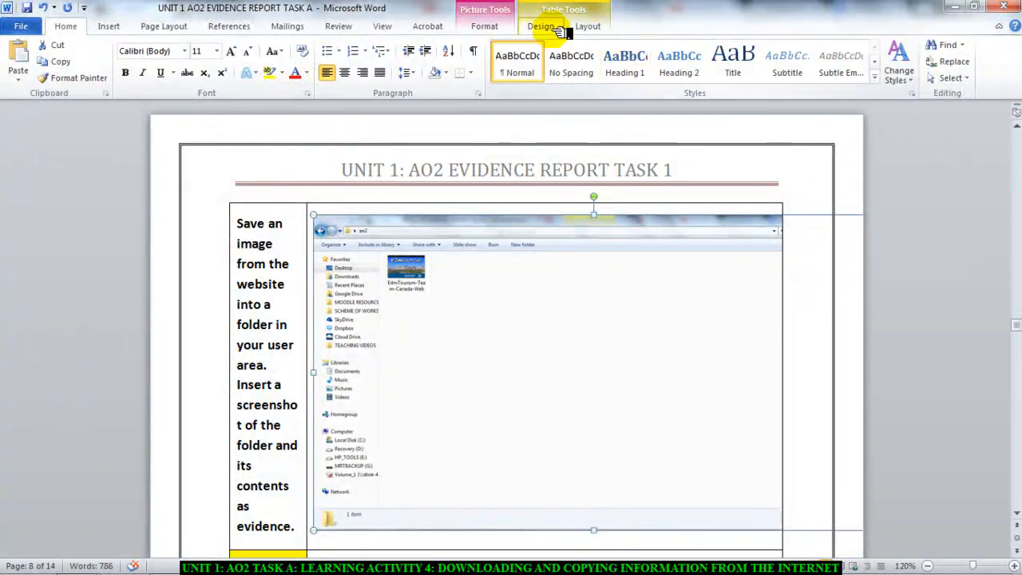
pyautogui.moveTo(595, 276)
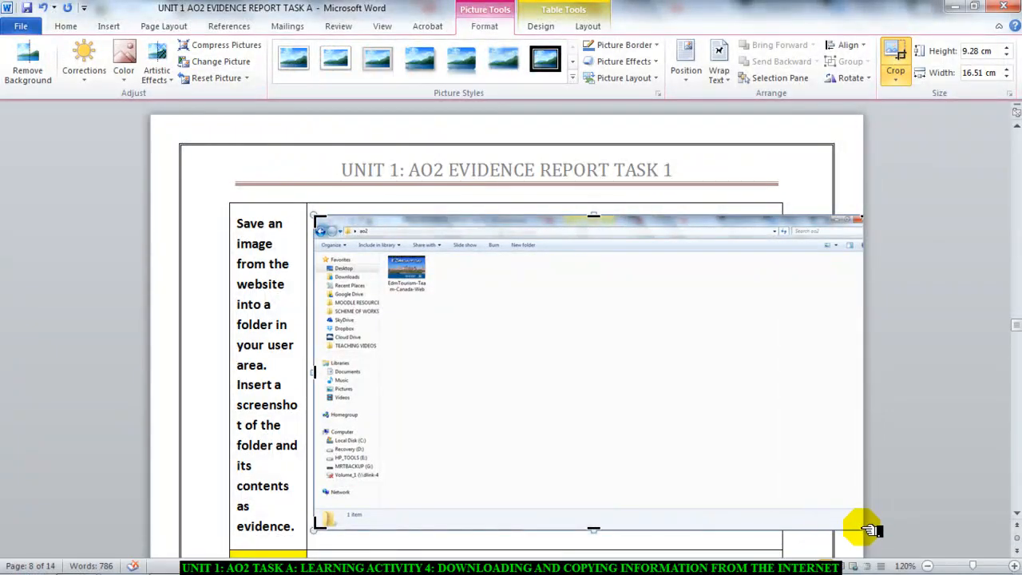
# - Shrink the ao2 folder screenshot to fit the folder evidence cell
pyautogui.moveTo(869, 531); pyautogui.dragTo(524, 335)
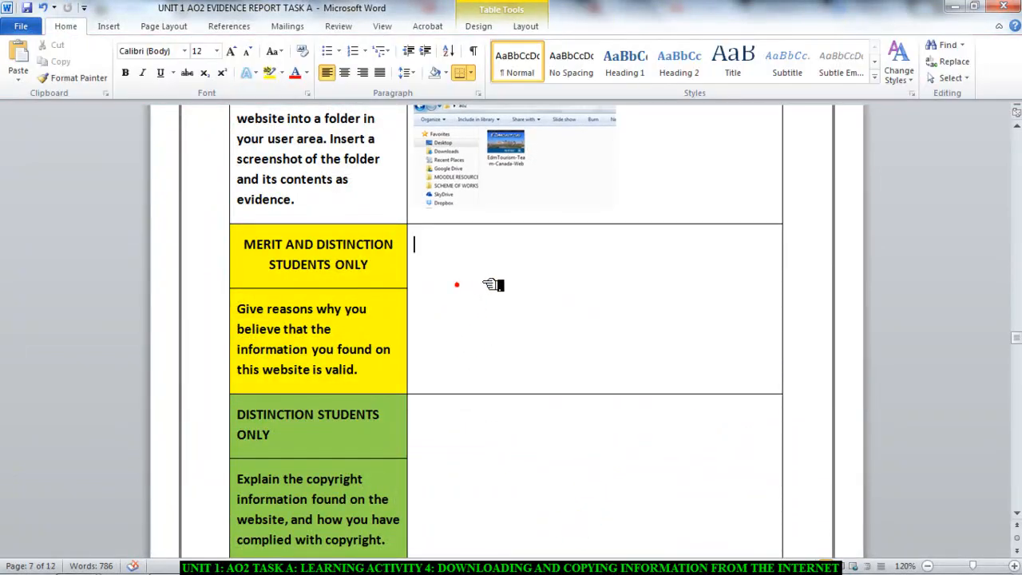
pyautogui.moveTo(396, 330)
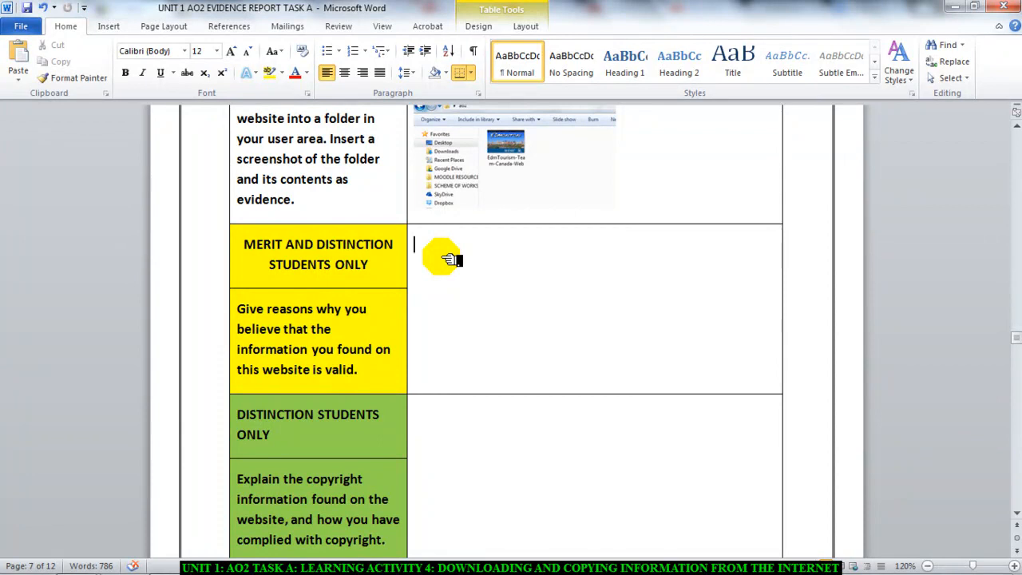
# - Write validity notes: 'Is there a contact address', 'whois.com' and 'When was the website updated'
pyautogui.write('Is there')
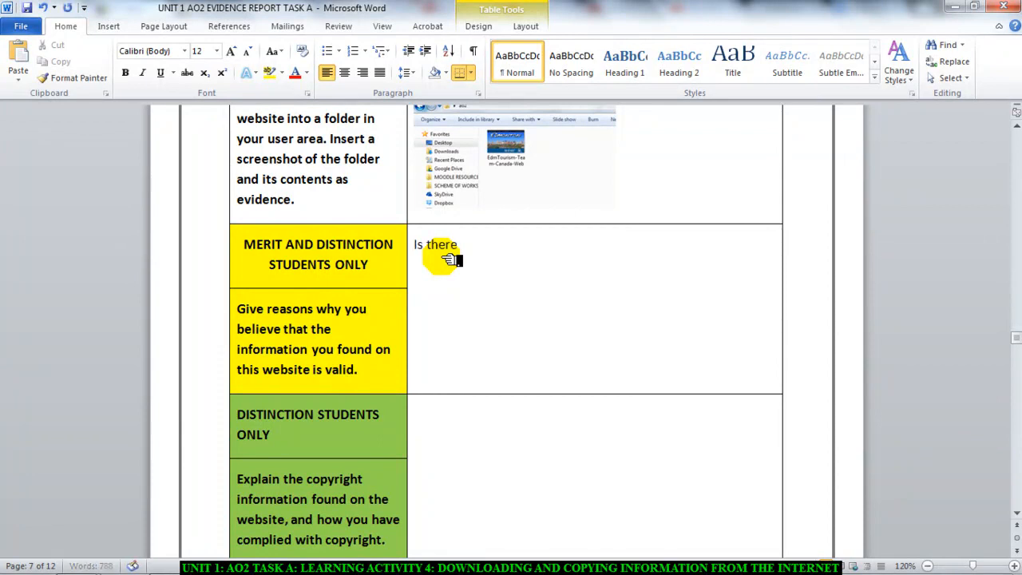
pyautogui.write('a contact a')
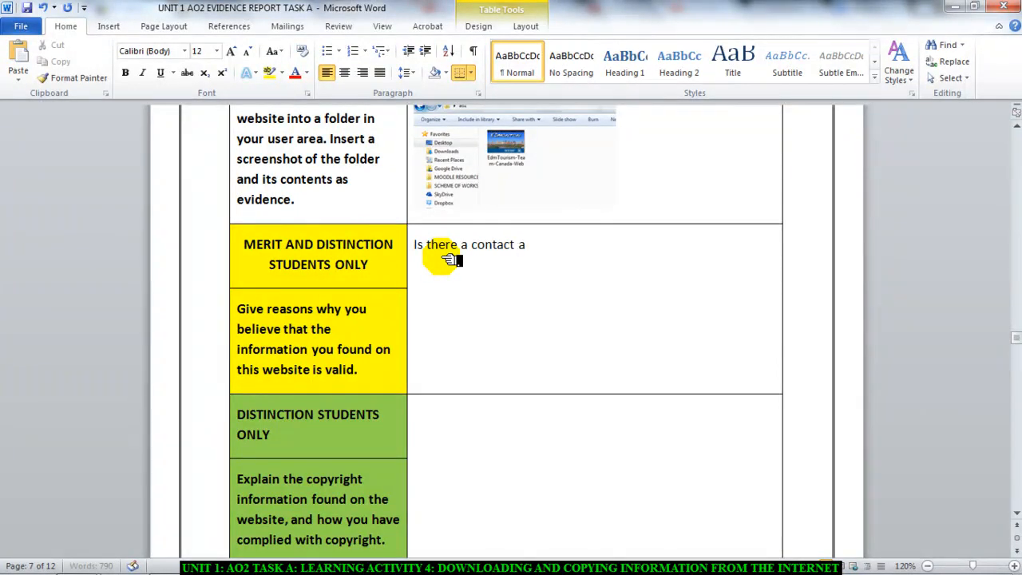
pyautogui.write('ddress')
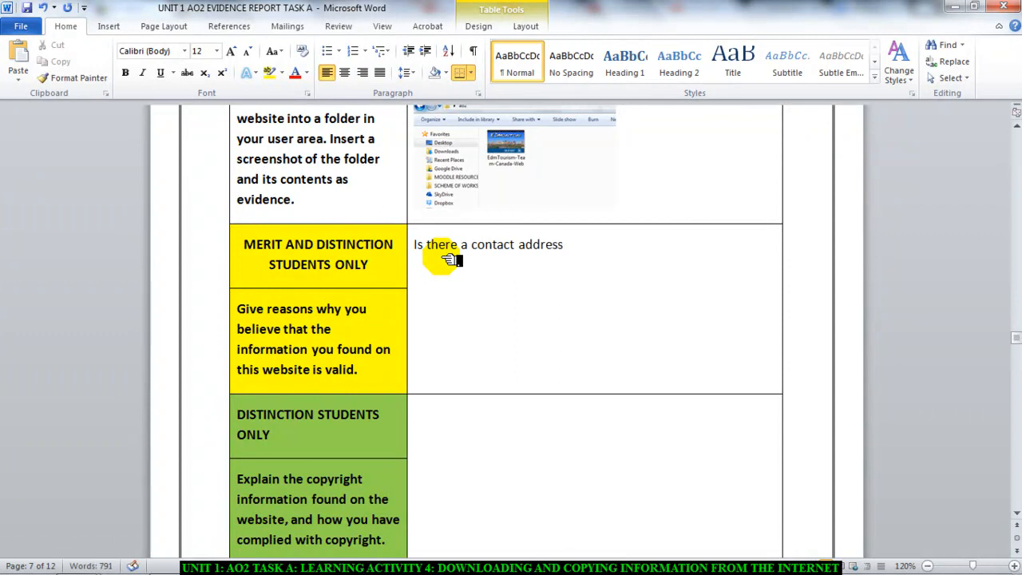
pyautogui.write('whois')
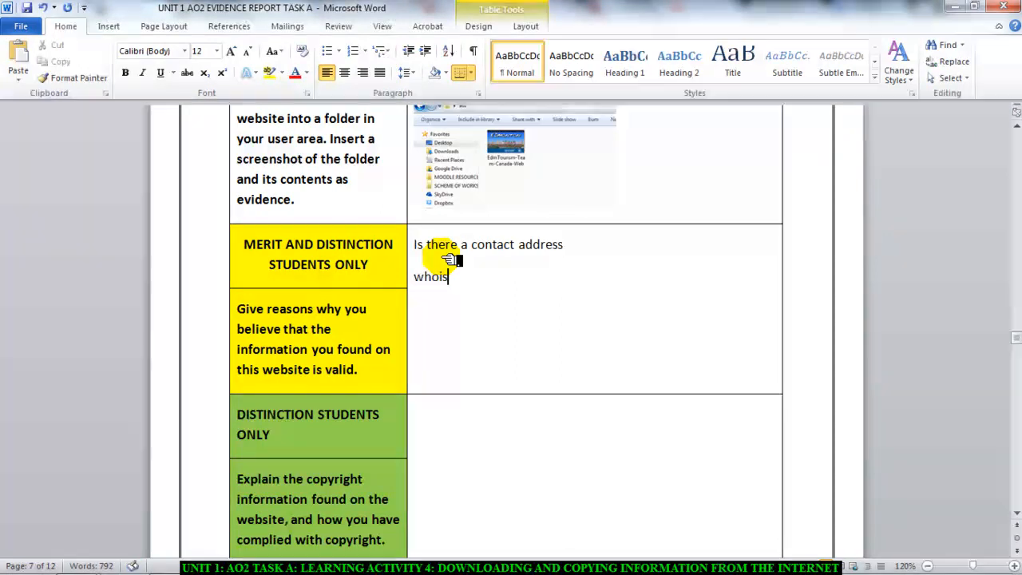
pyautogui.write('.com')
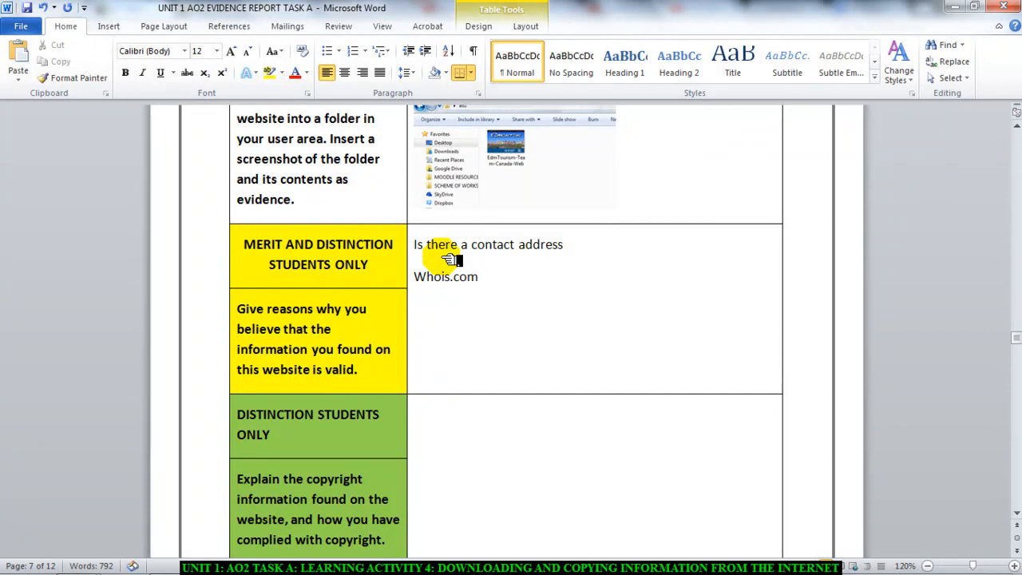
pyautogui.write('When was the')
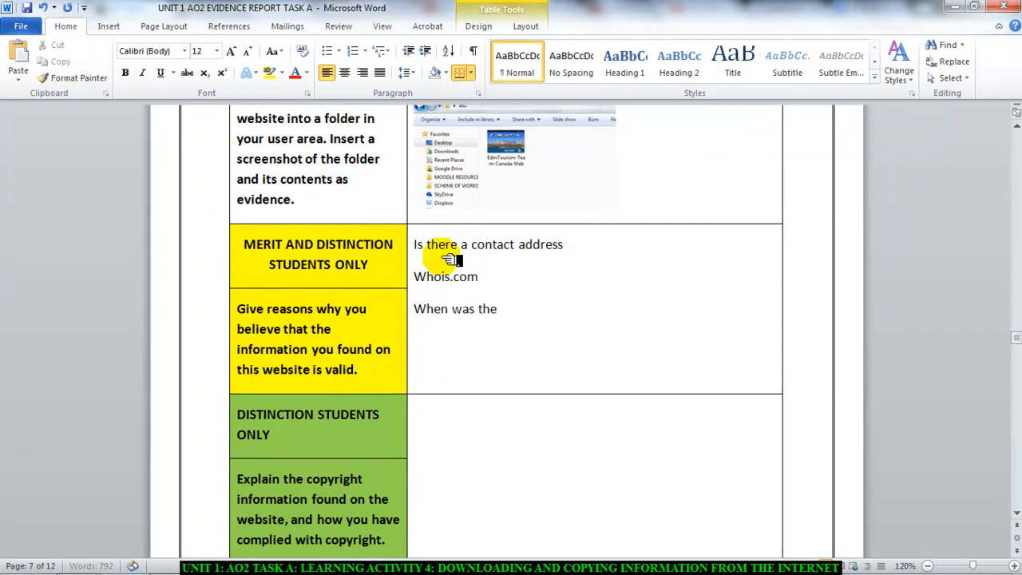
pyautogui.write('up')
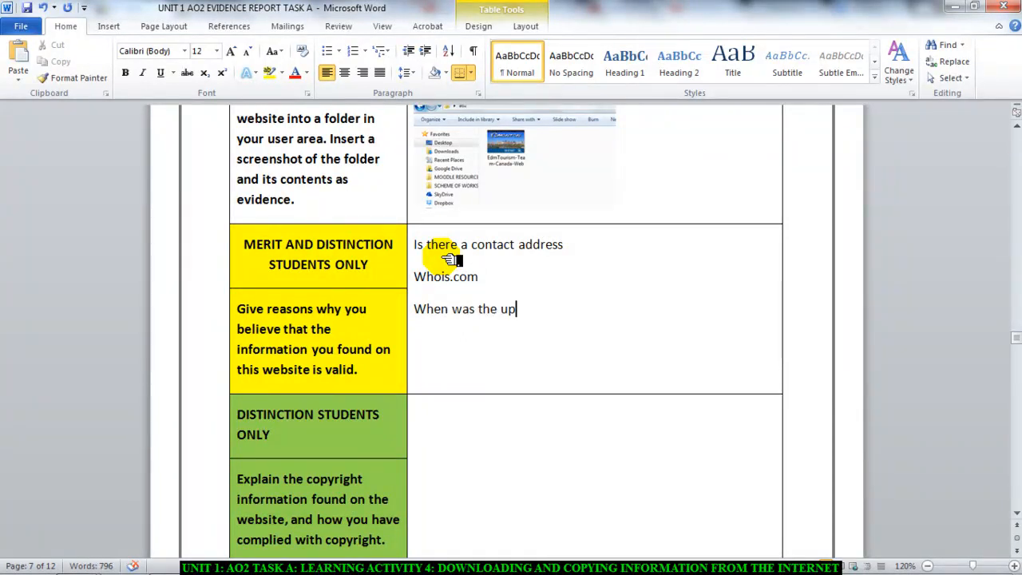
pyautogui.write('ebsite update')
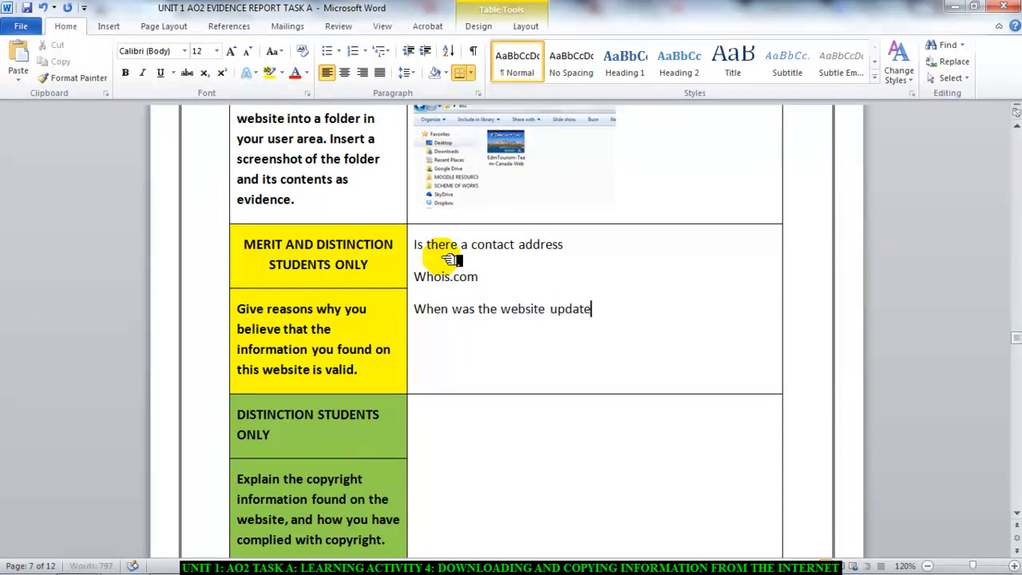
pyautogui.write('d')
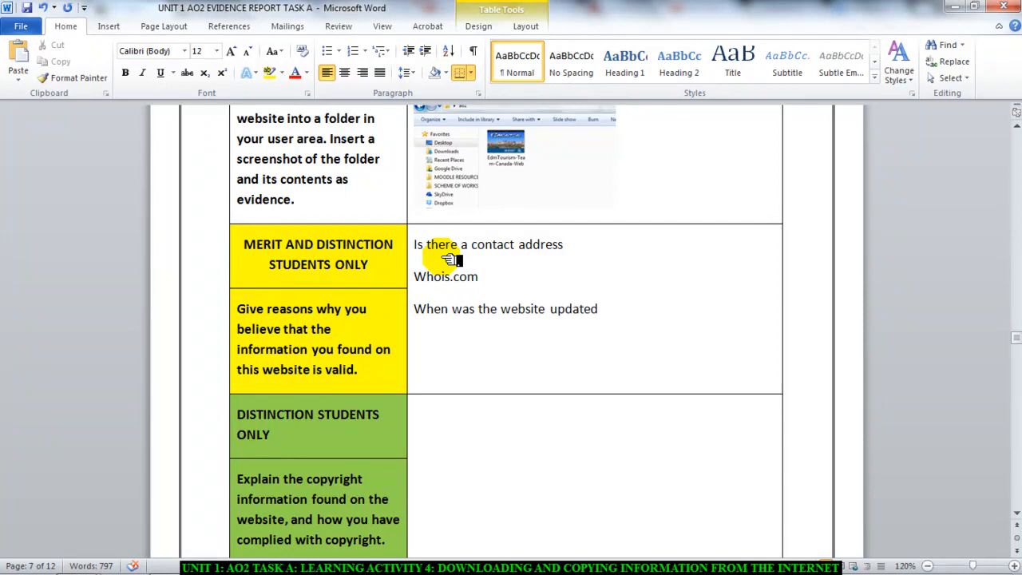
pyautogui.click(597, 310)
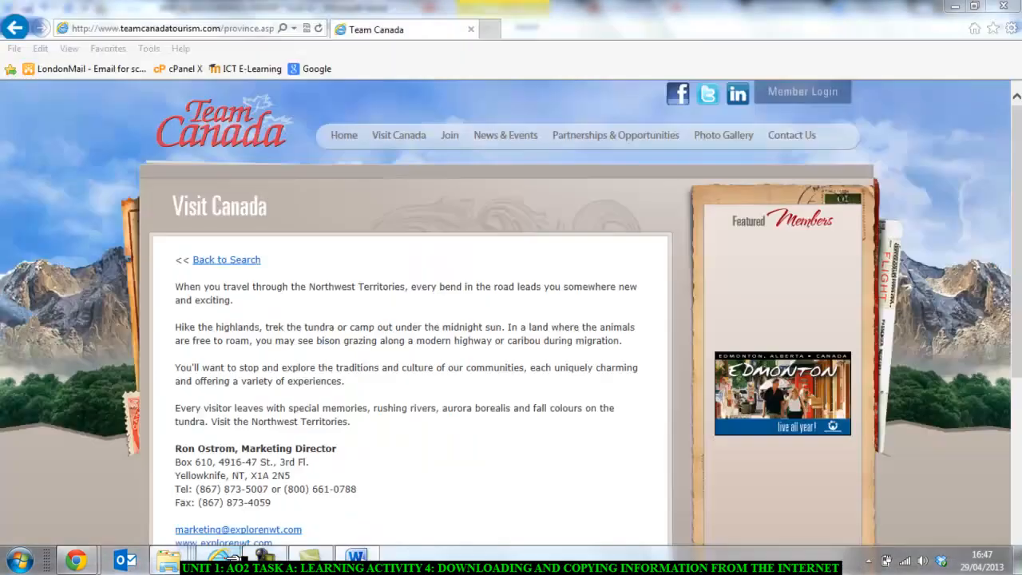
pyautogui.scroll(-3)
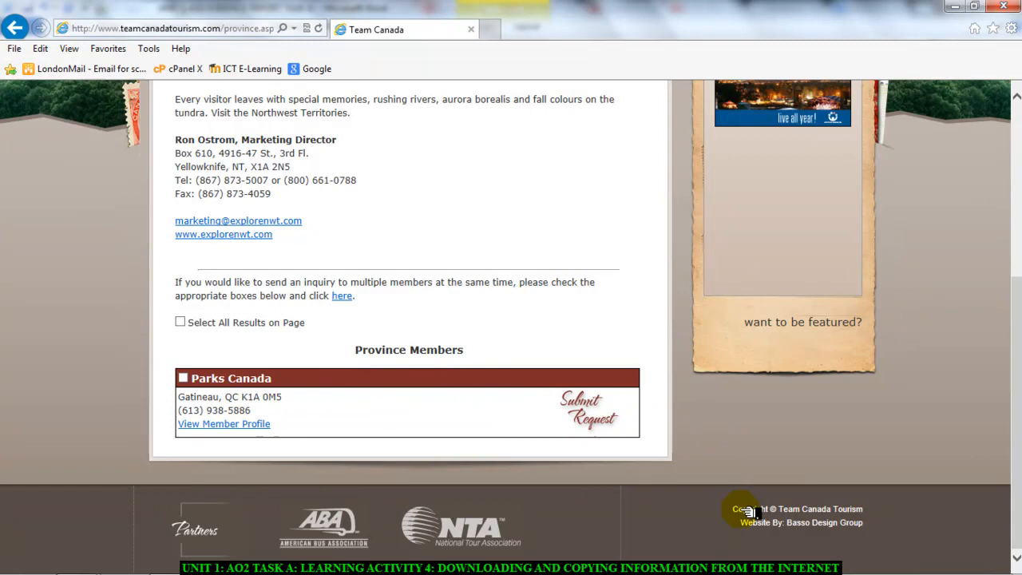
pyautogui.moveTo(809, 522)
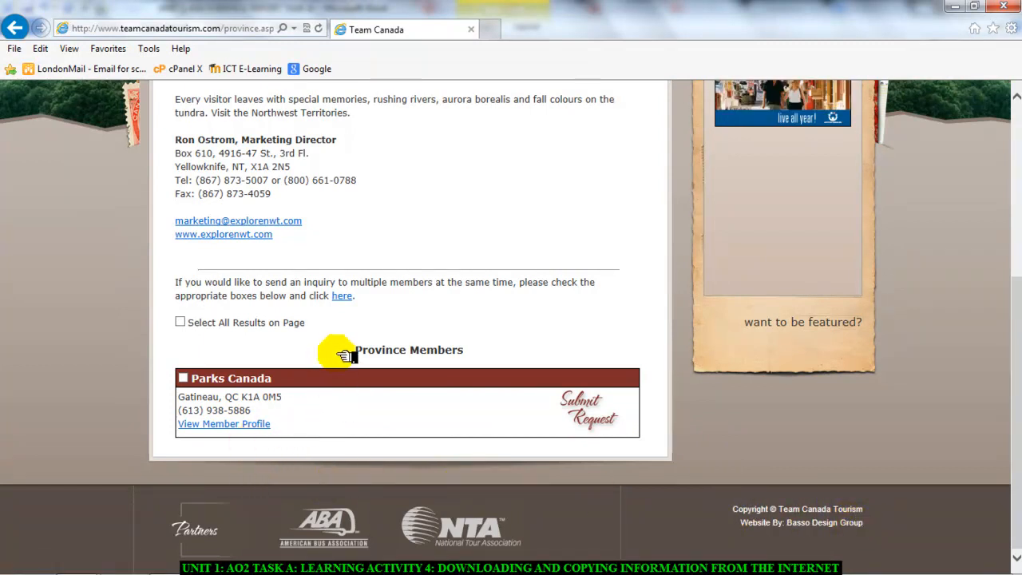
pyautogui.moveTo(396, 377)
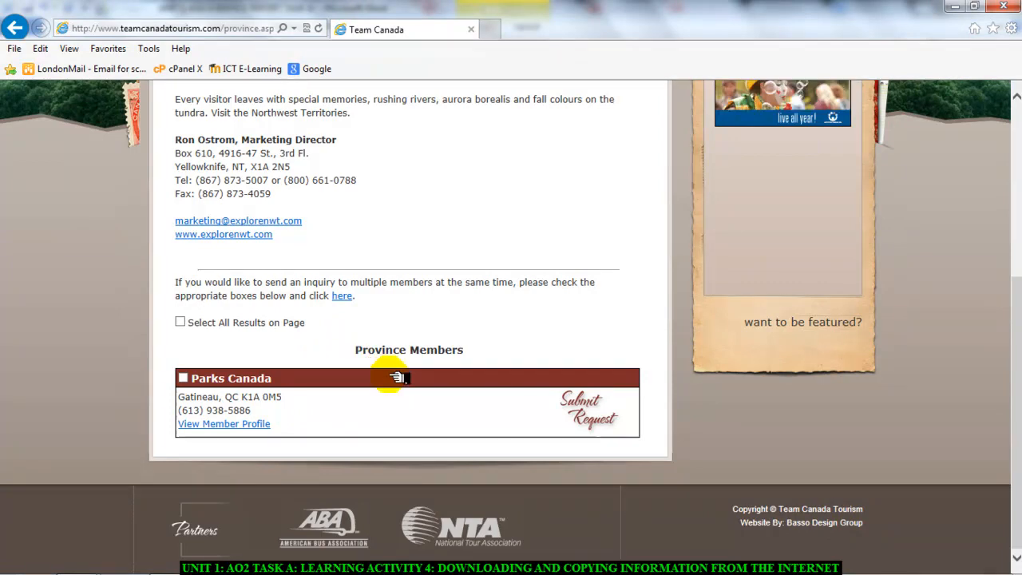
pyautogui.moveTo(977, 556)
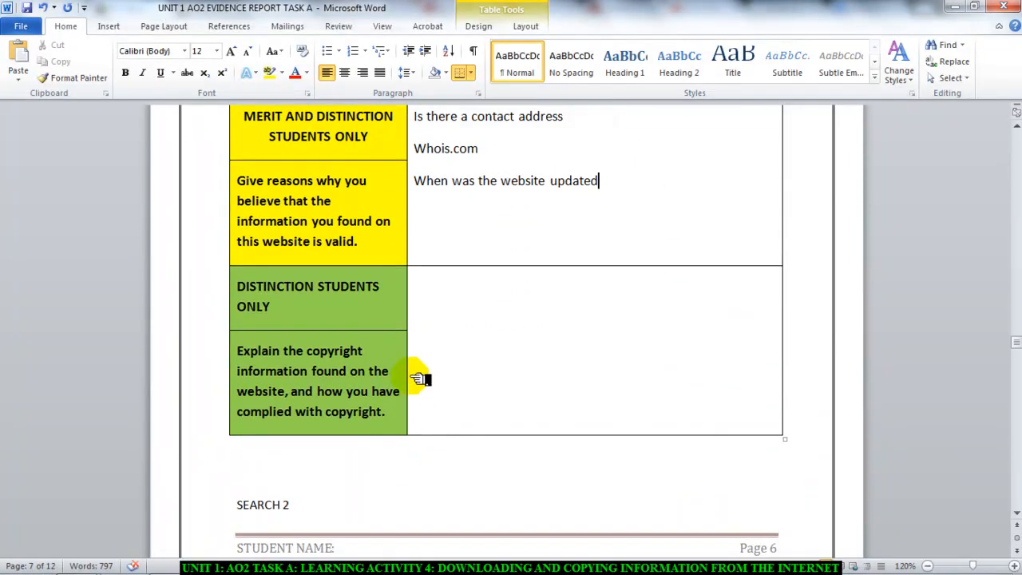
pyautogui.moveTo(430, 326)
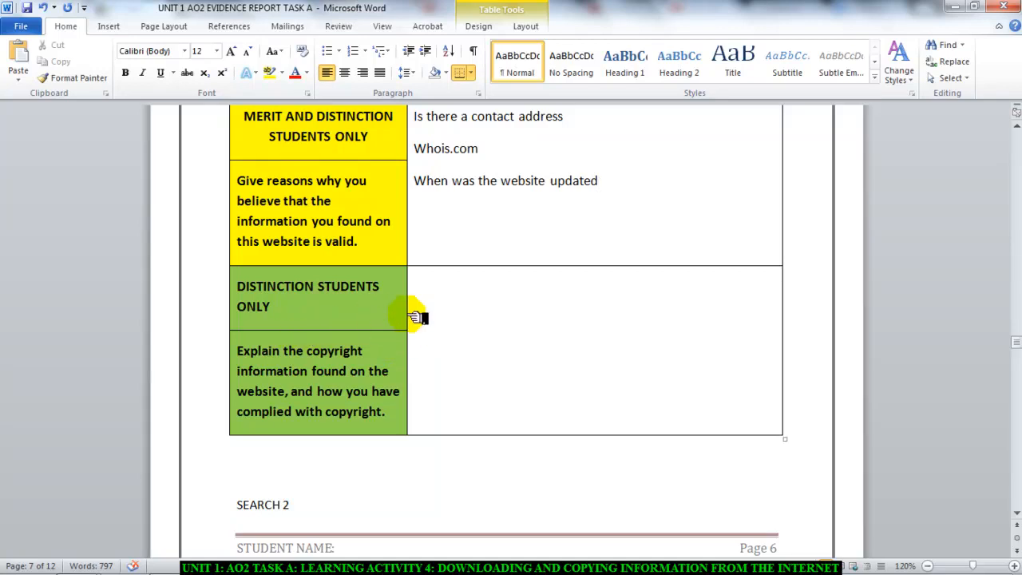
pyautogui.moveTo(479, 331)
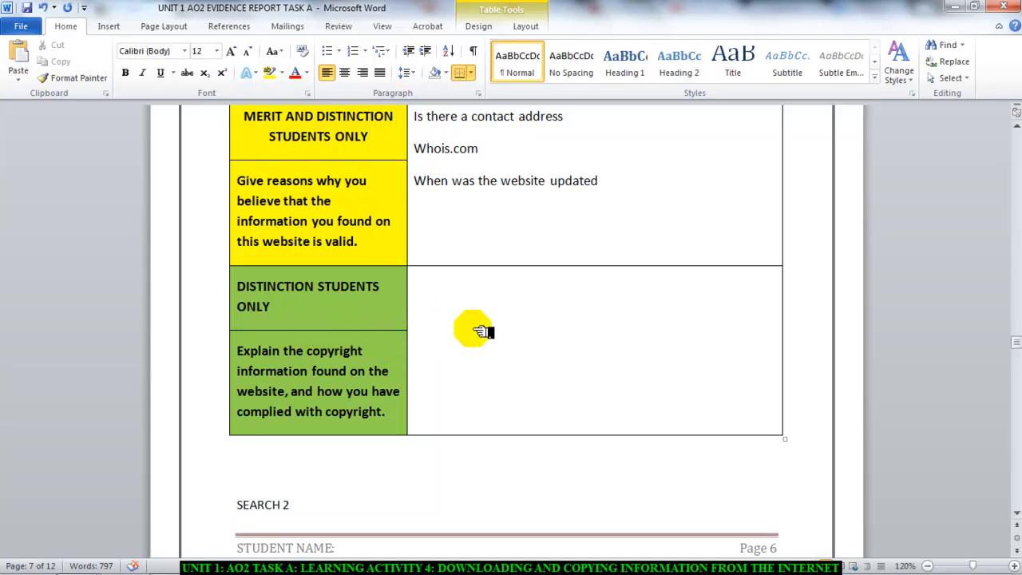
pyautogui.click(431, 294)
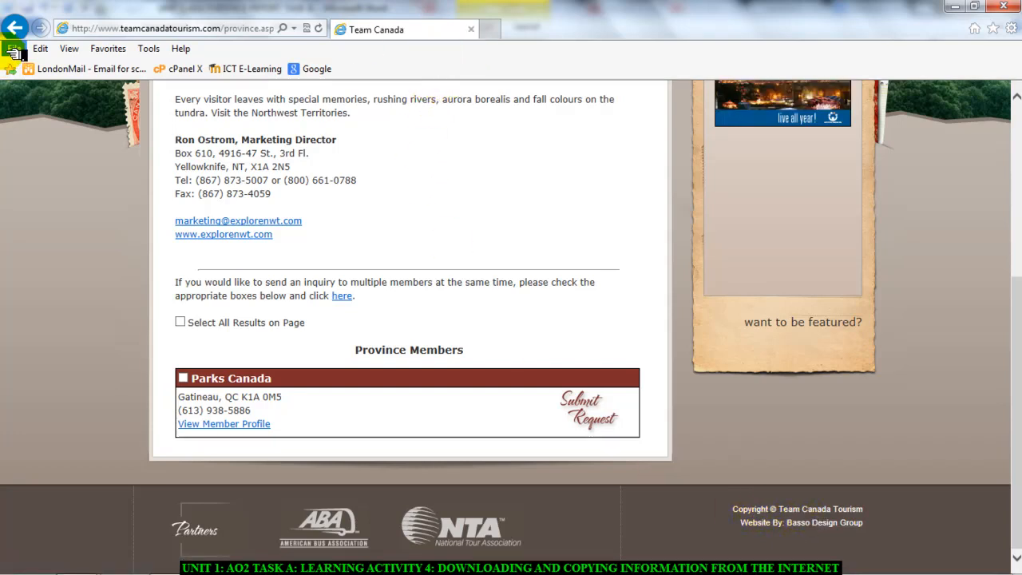
# - Rerun the "canada tourism" advanced search limited to results free to use, share or modify
pyautogui.click(16, 27)
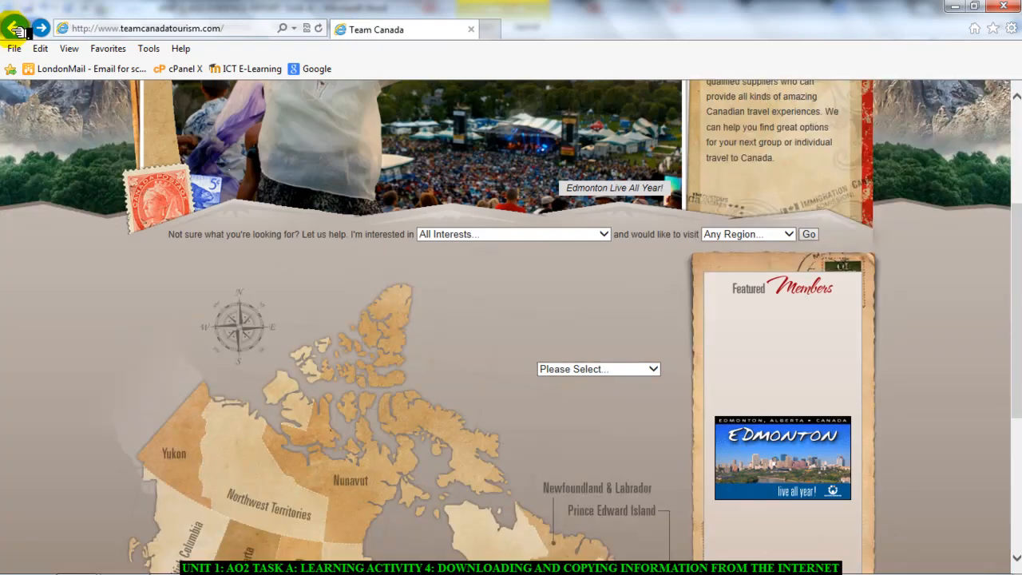
pyautogui.click(15, 29)
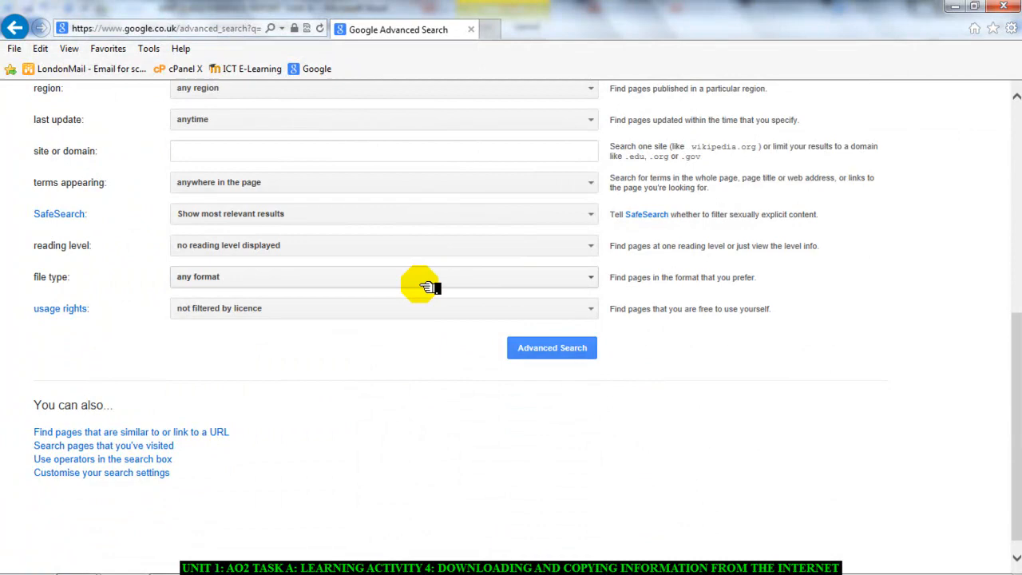
pyautogui.click(384, 307)
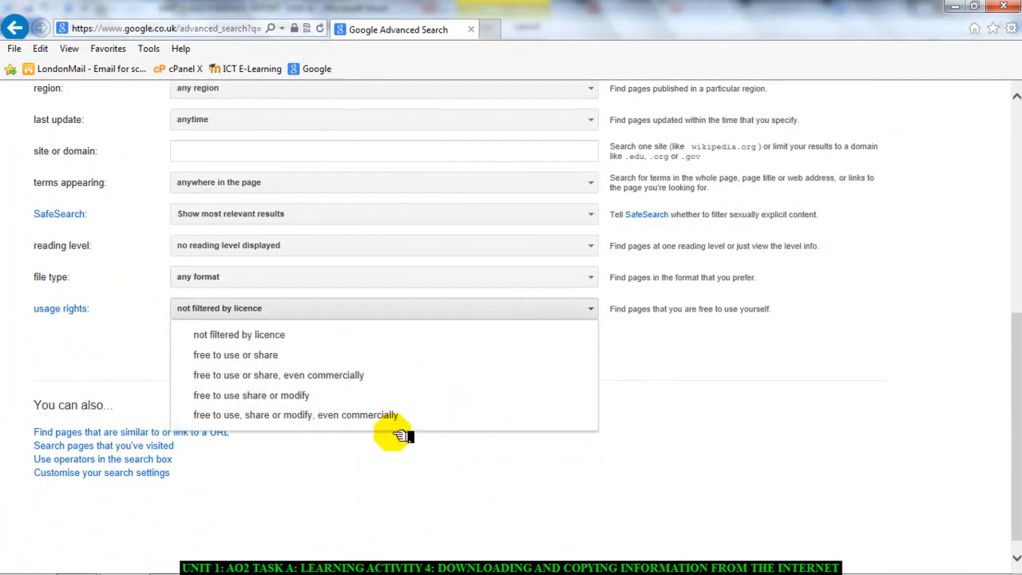
pyautogui.click(251, 395)
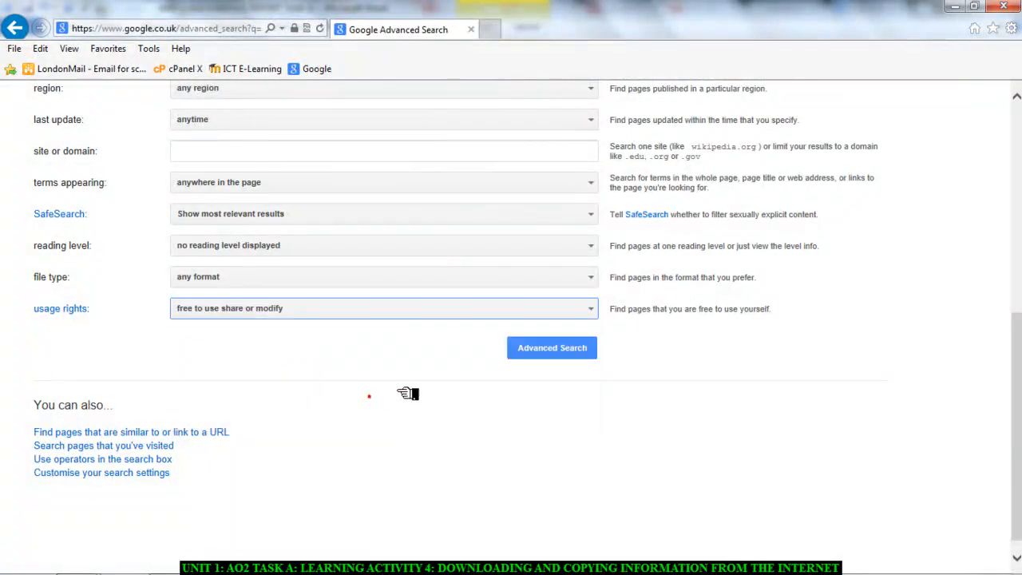
pyautogui.click(552, 348)
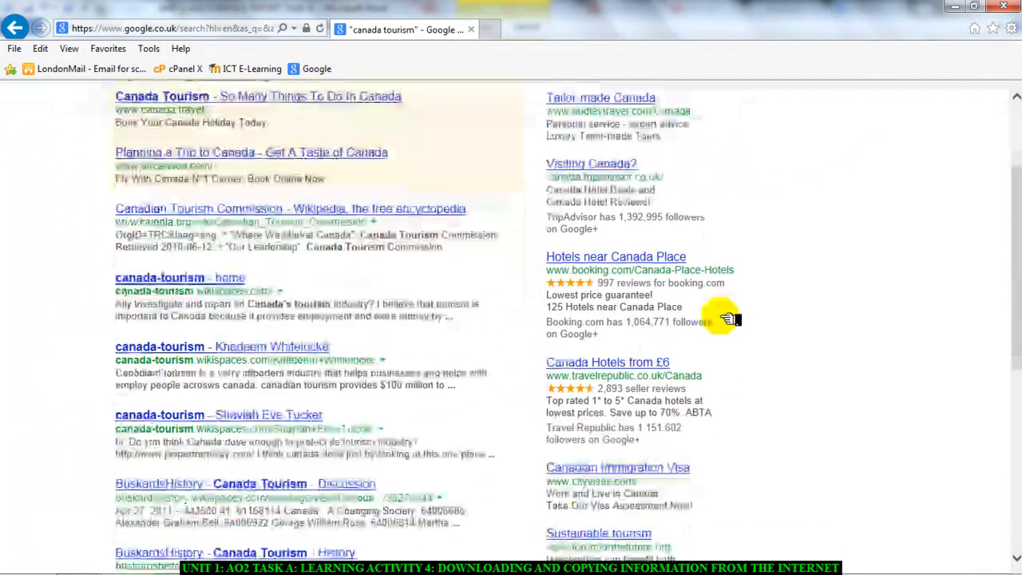
pyautogui.scroll(-3)
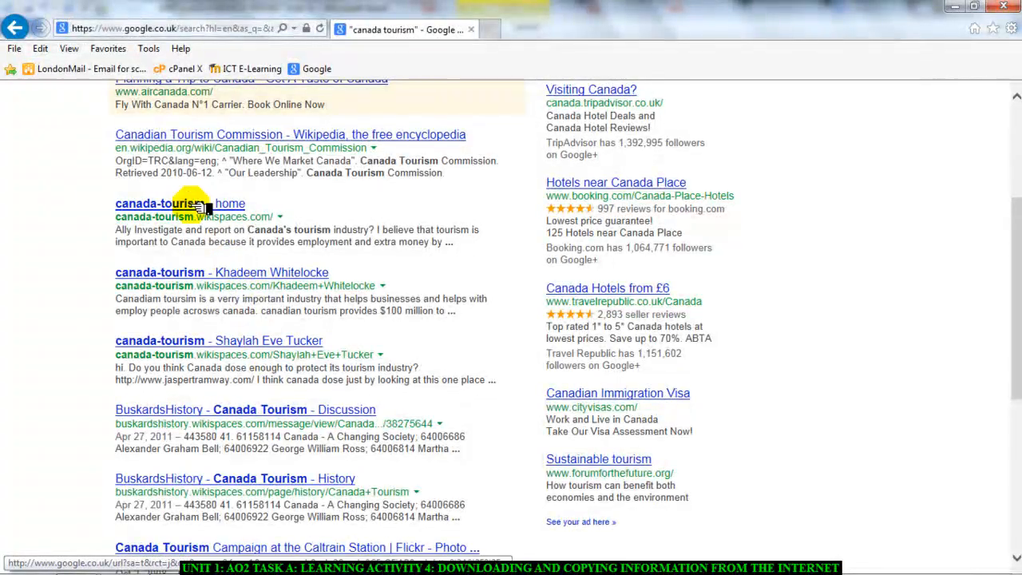
pyautogui.click(160, 203)
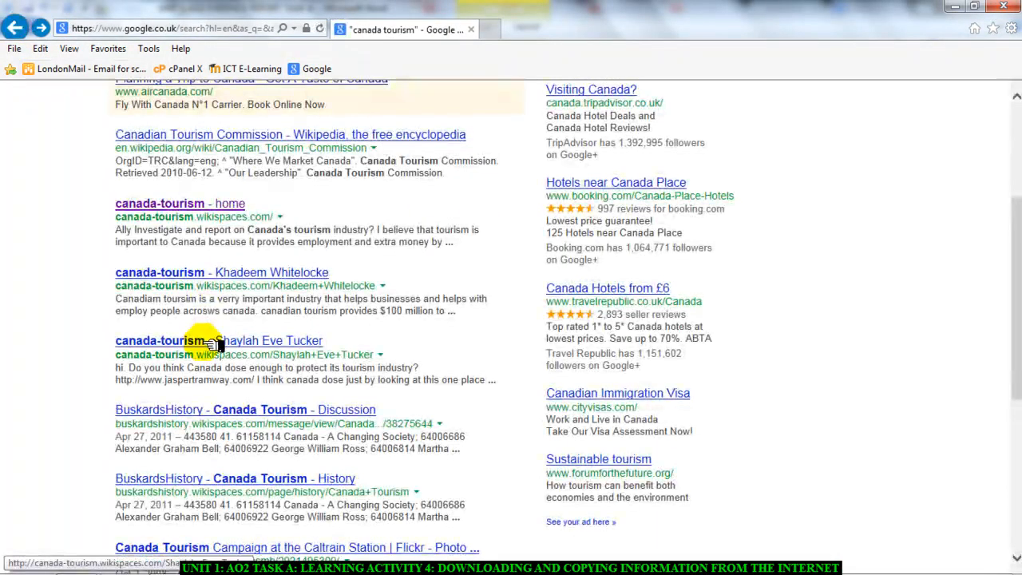
pyautogui.click(244, 409)
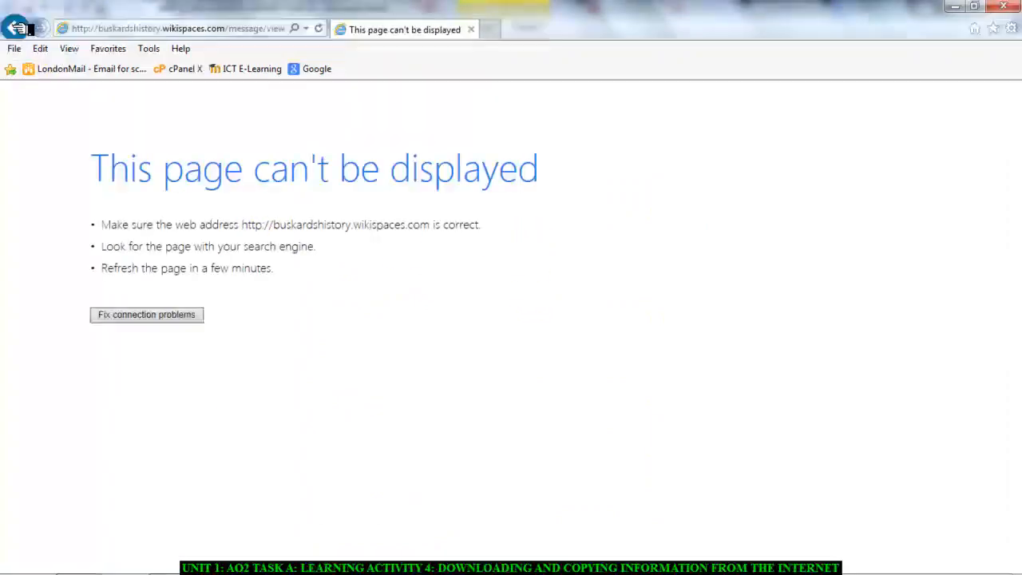
pyautogui.click(14, 28)
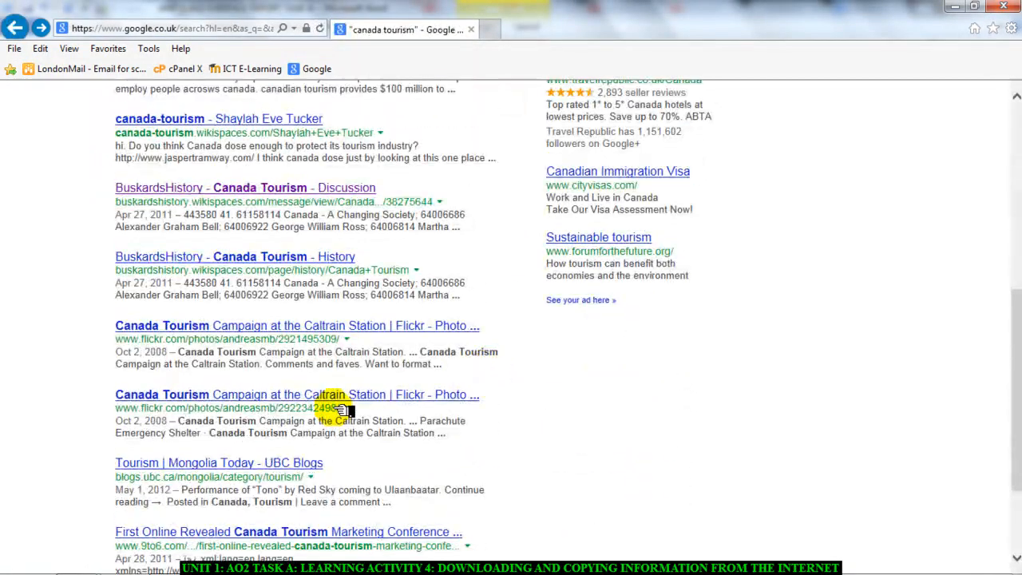
pyautogui.click(297, 394)
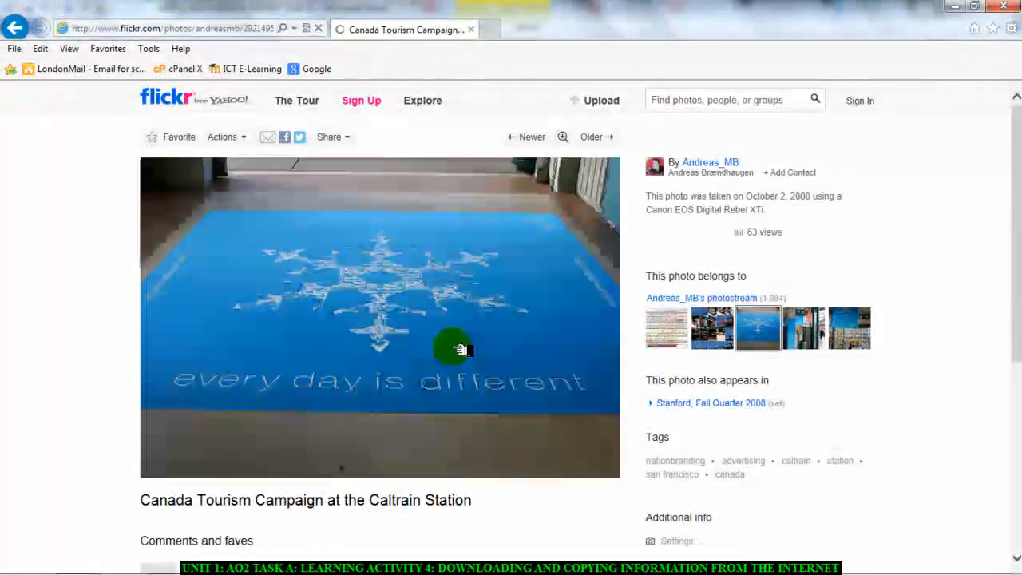
pyautogui.scroll(-3)
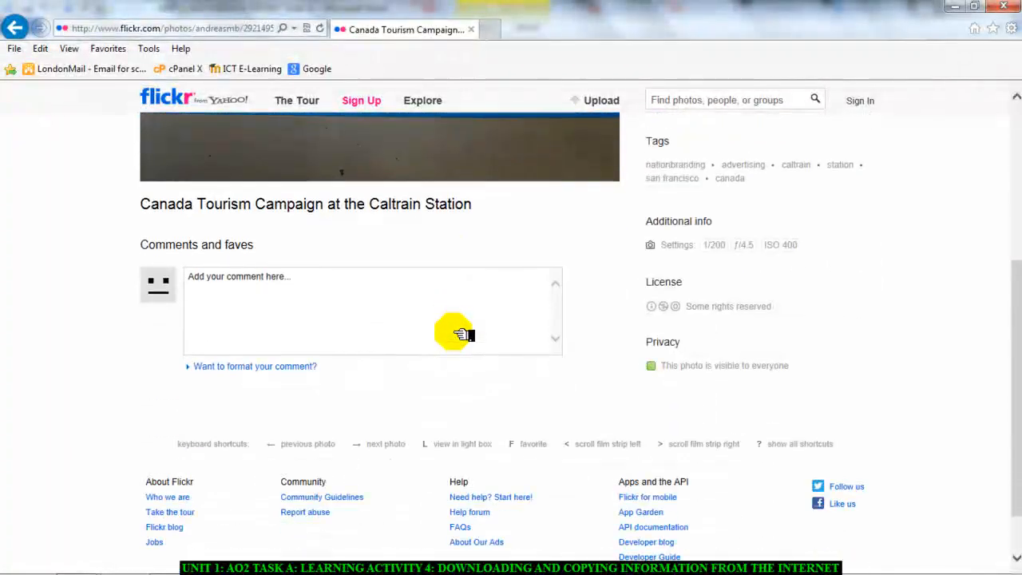
pyautogui.scroll(3)
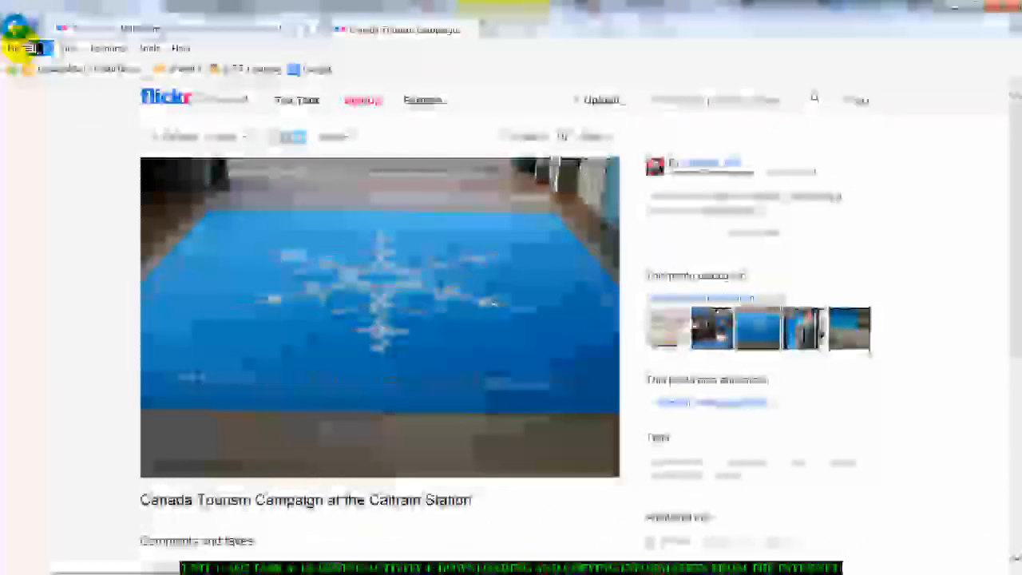
pyautogui.click(14, 29)
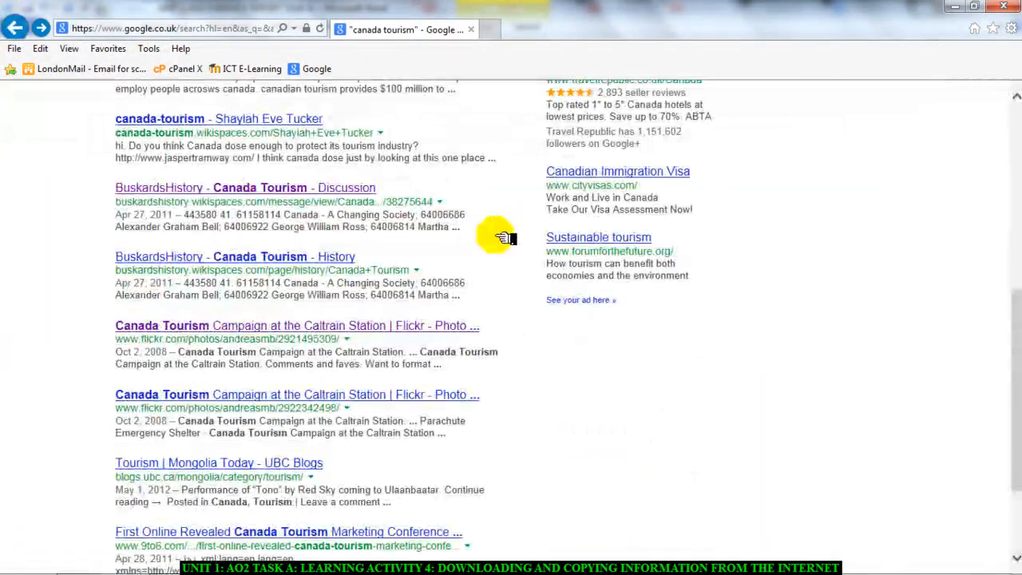
pyautogui.scroll(3)
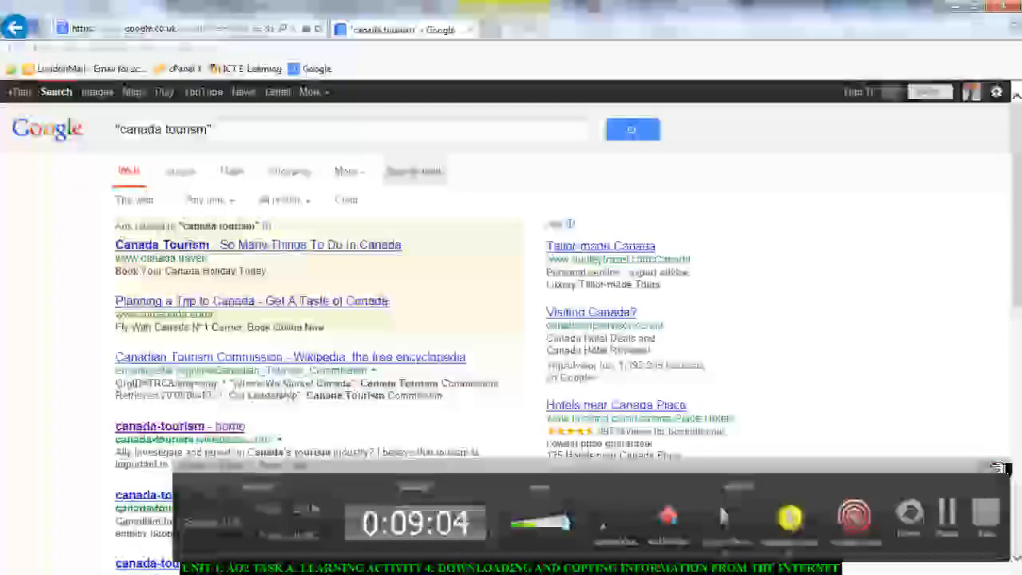
pyautogui.click(357, 557)
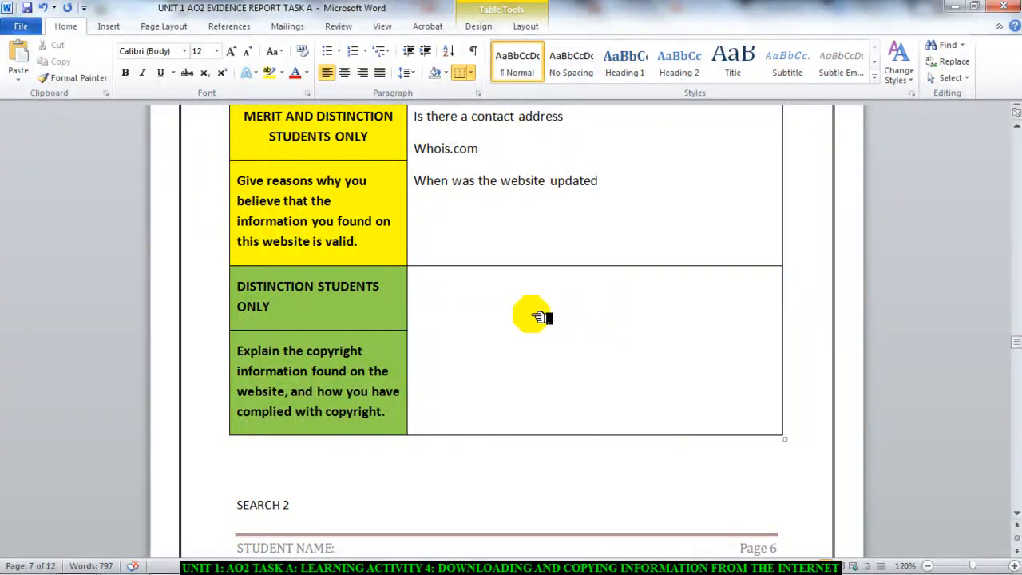
pyautogui.moveTo(524, 289)
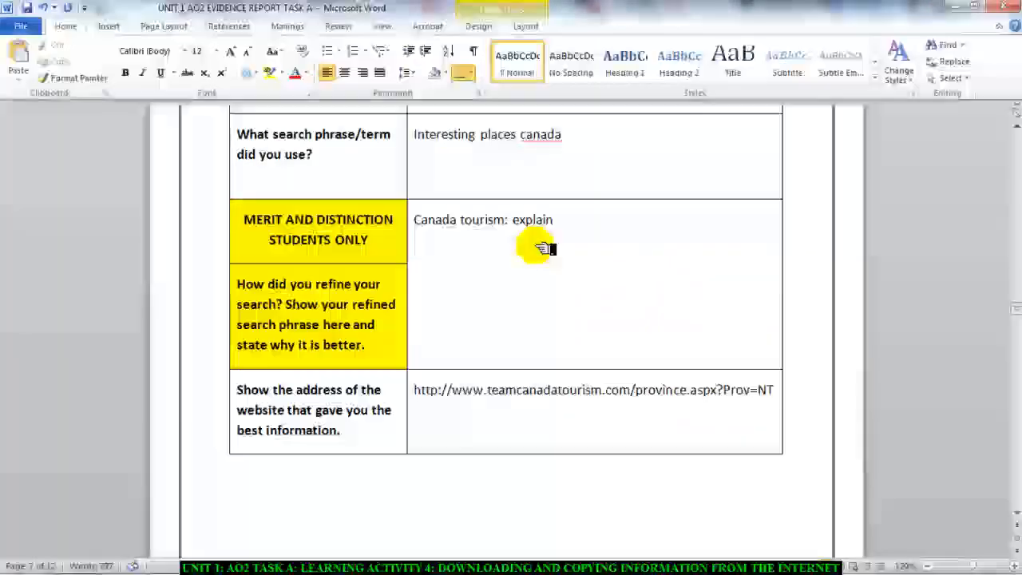
pyautogui.scroll(3)
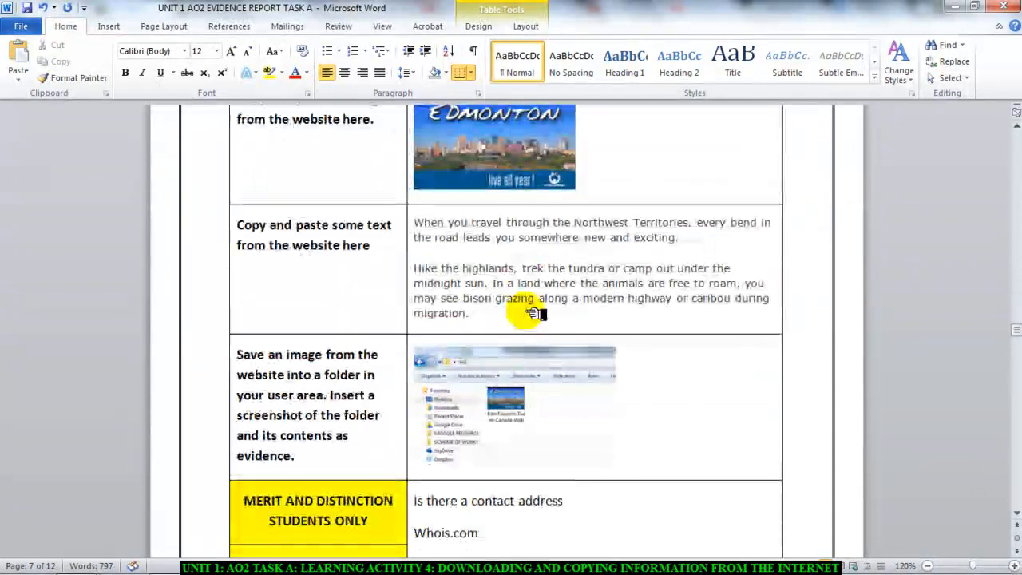
pyautogui.scroll(-3)
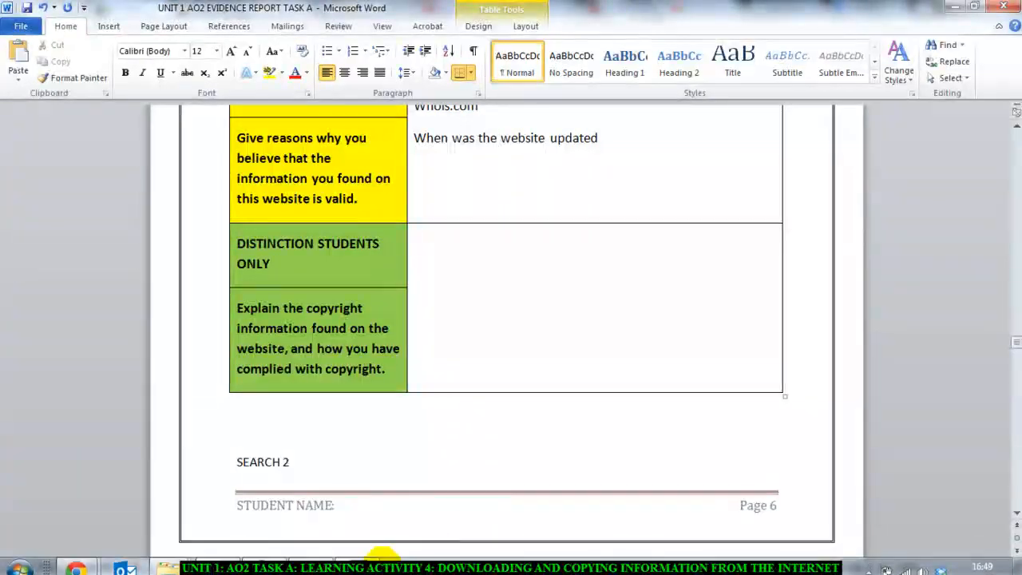